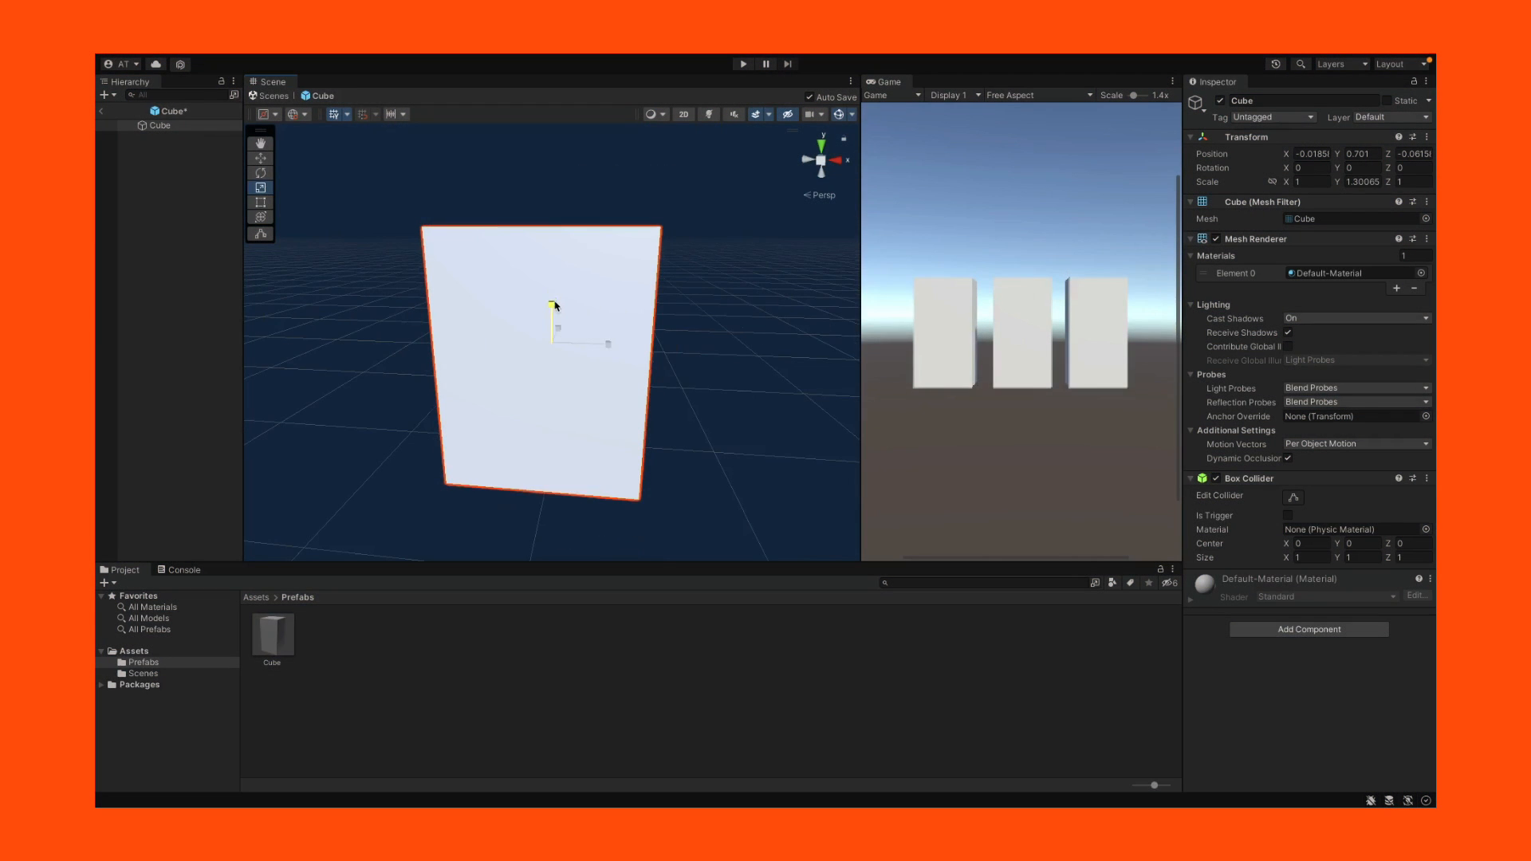
# Leave the prefab example and open a fresh SampleScene with only Main Camera and Directional Light.
pyautogui.rightClick(147, 662)
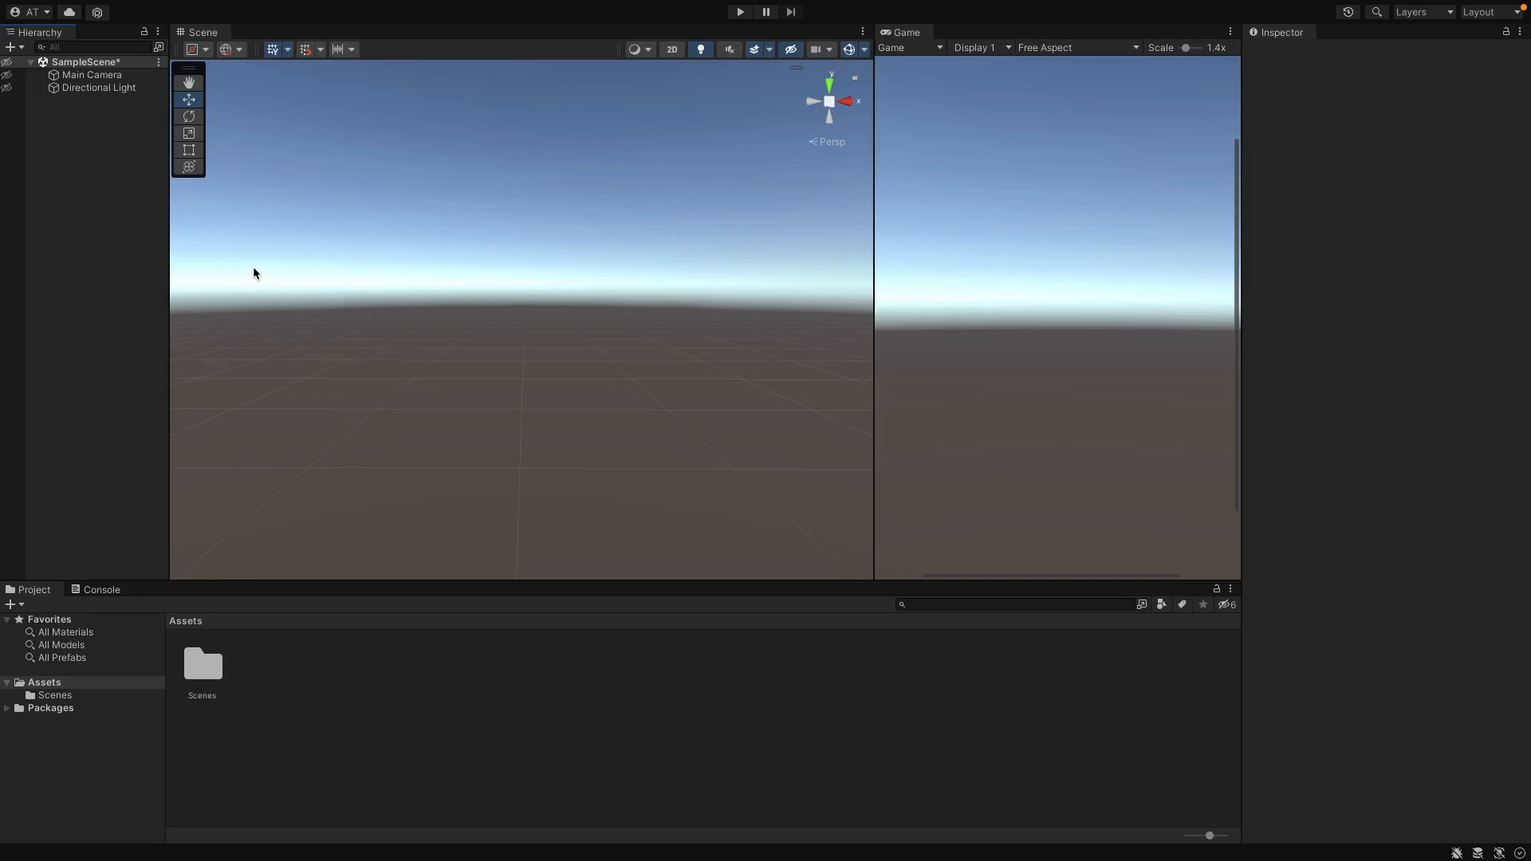
pyautogui.moveTo(21, 49)
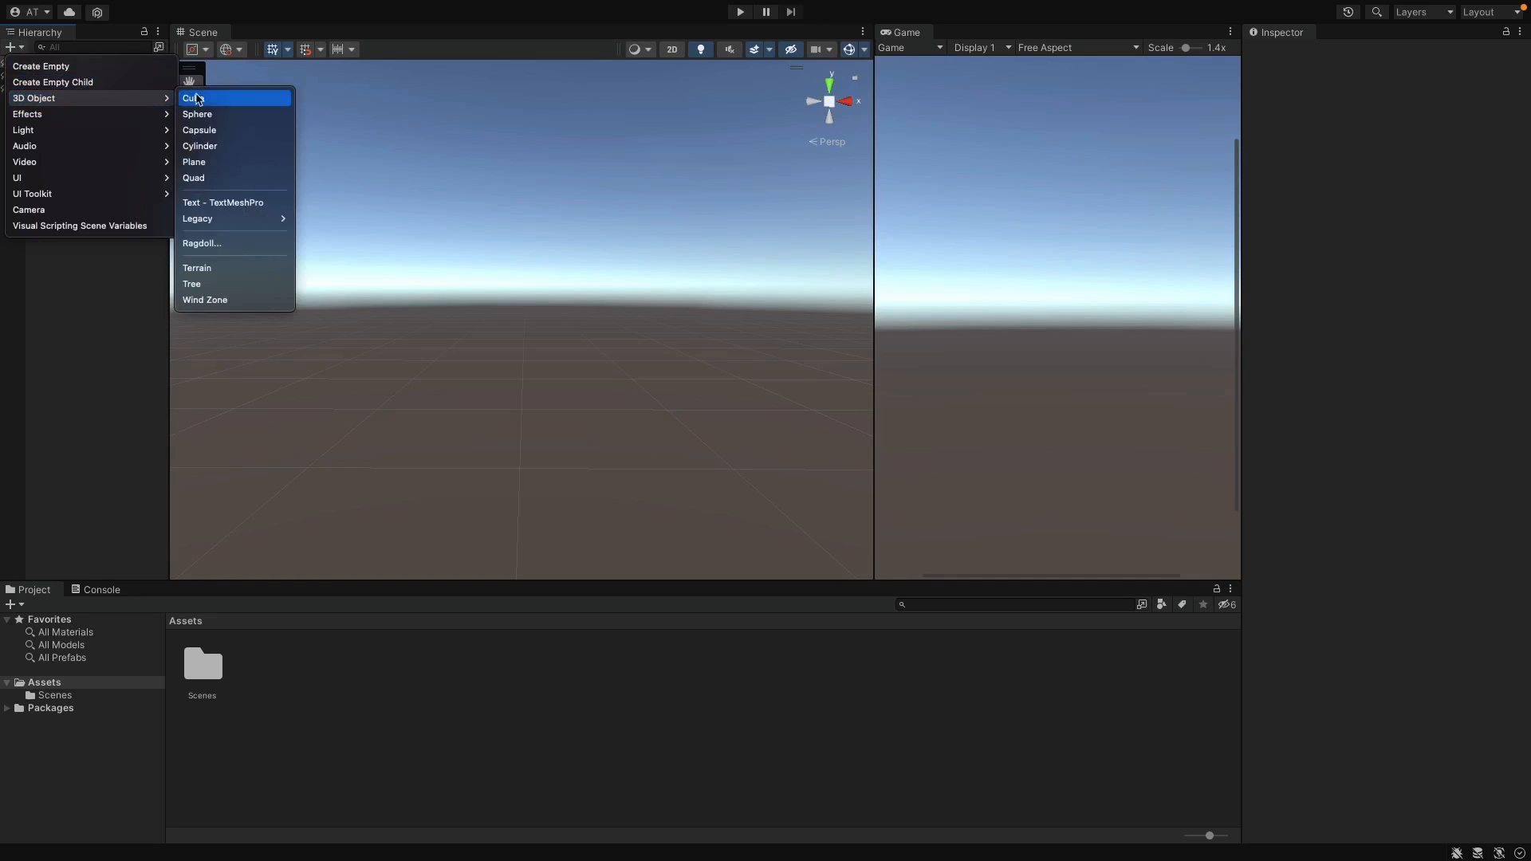
# Add a 3D cube to the scene and drag it into Assets as a Cube prefab.
pyautogui.click(193, 97)
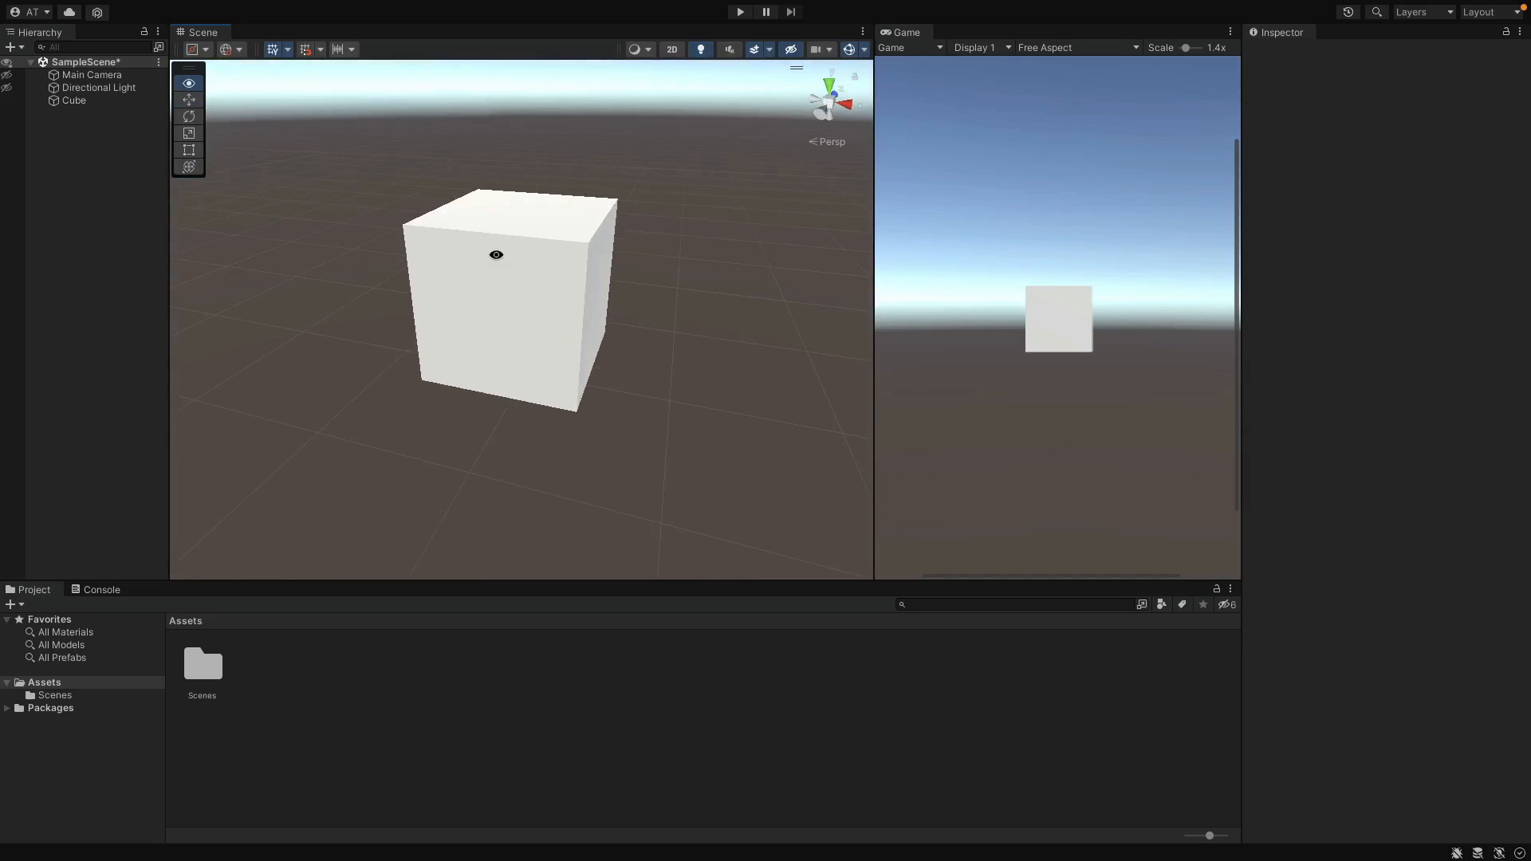
pyautogui.click(188, 99)
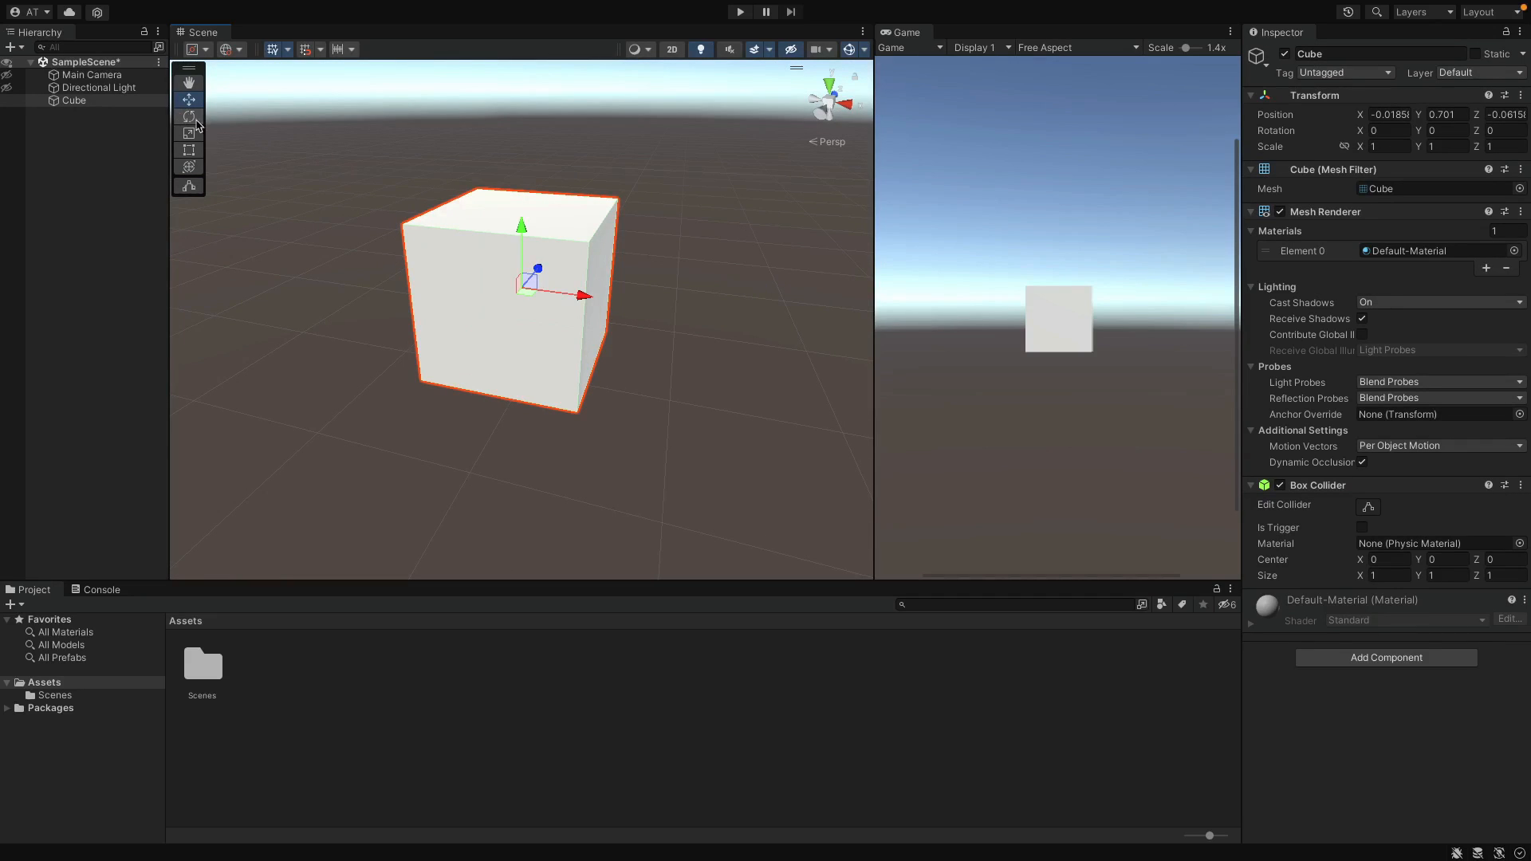
pyautogui.click(73, 101)
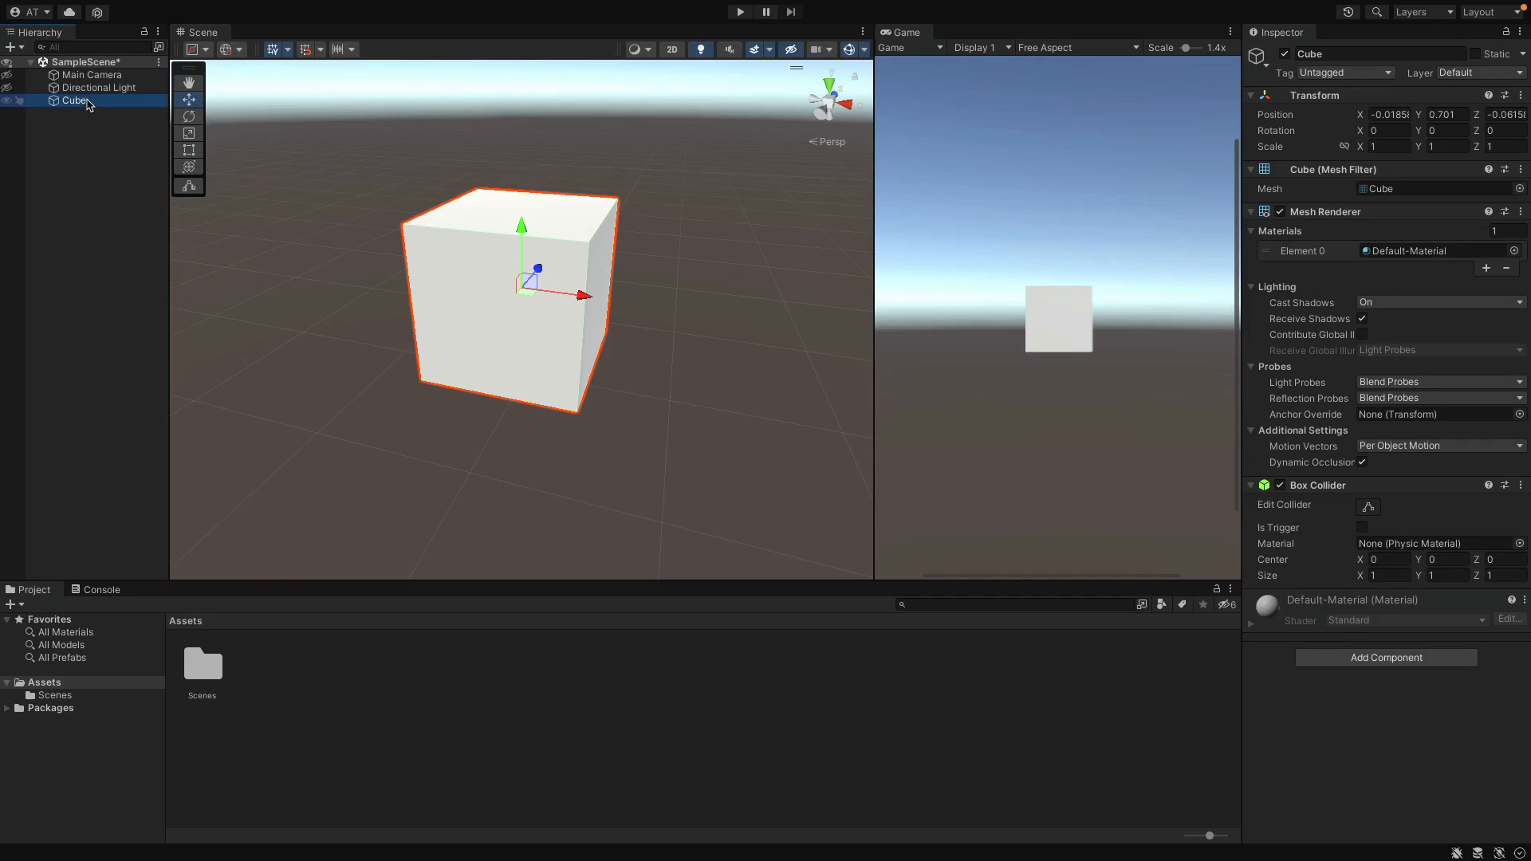
pyautogui.moveTo(239, 493)
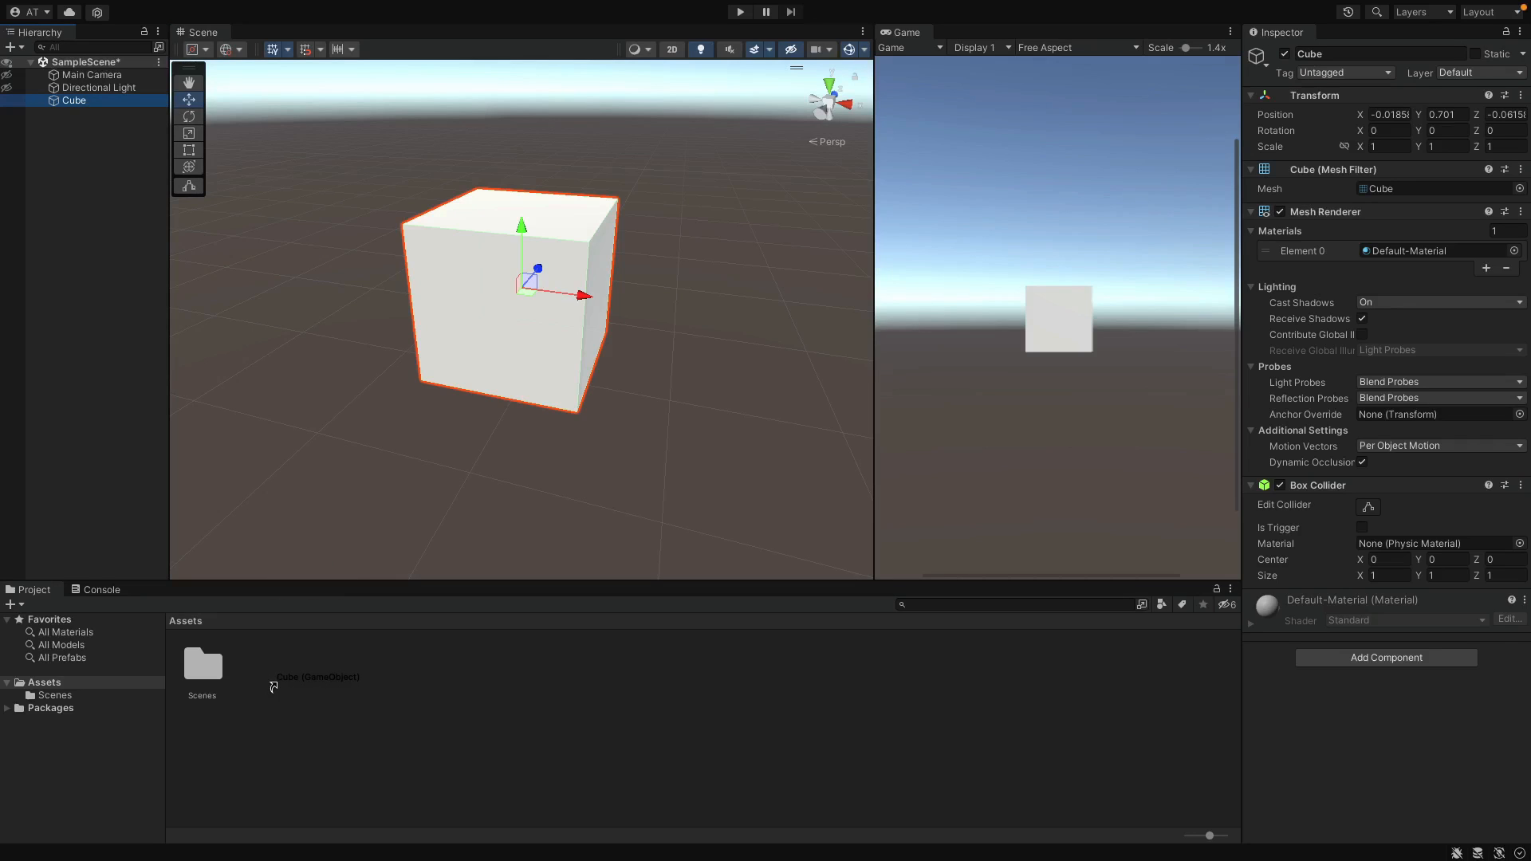
pyautogui.moveTo(73, 100); pyautogui.dragTo(201, 664)
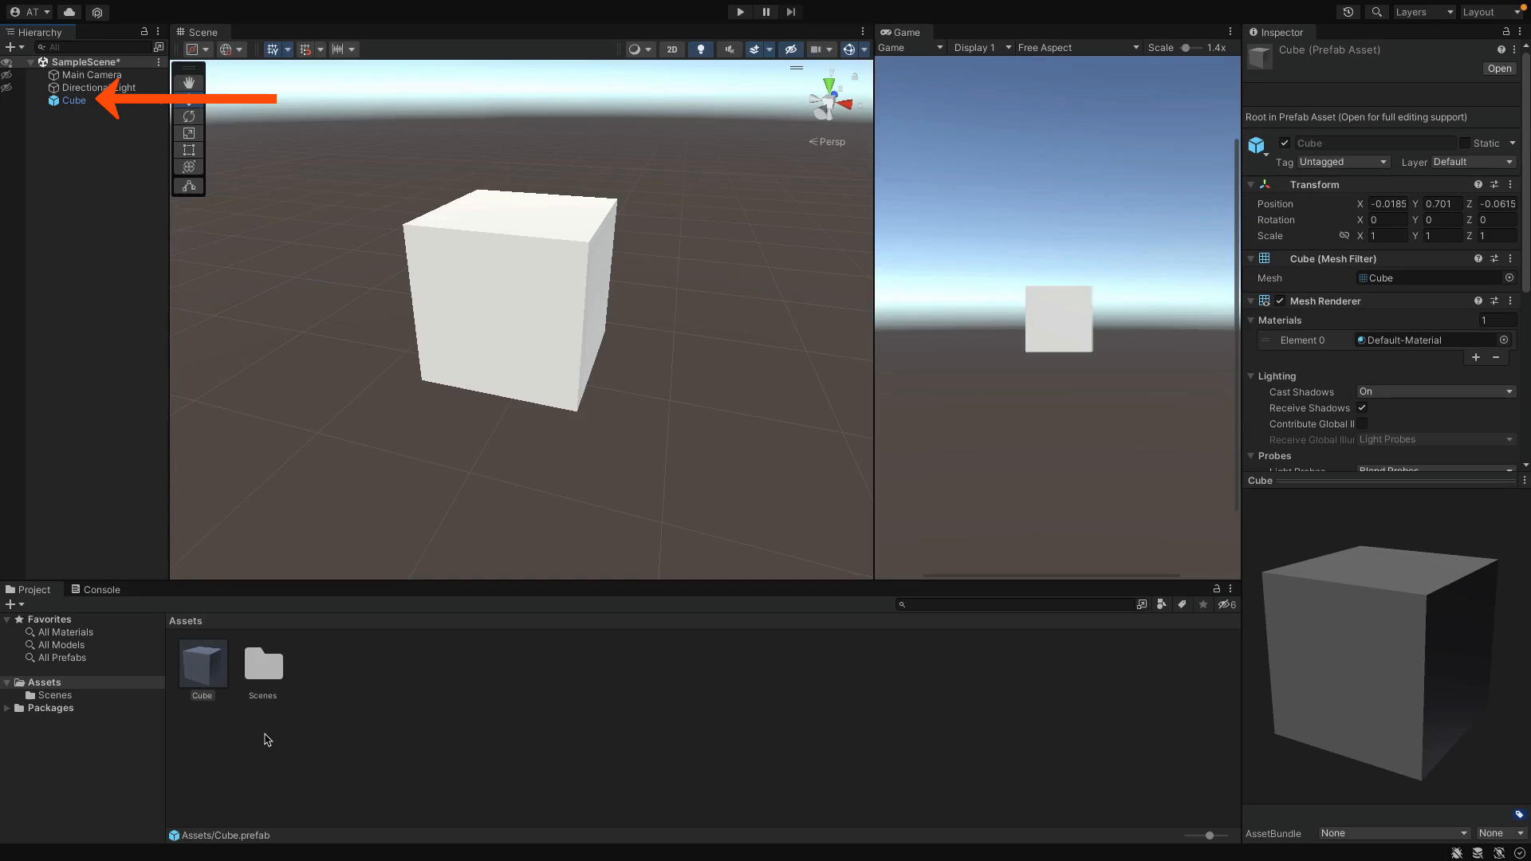
# Create a Prefabs folder, move Cube.prefab into it, and delete the scene's cube.
pyautogui.click(73, 99)
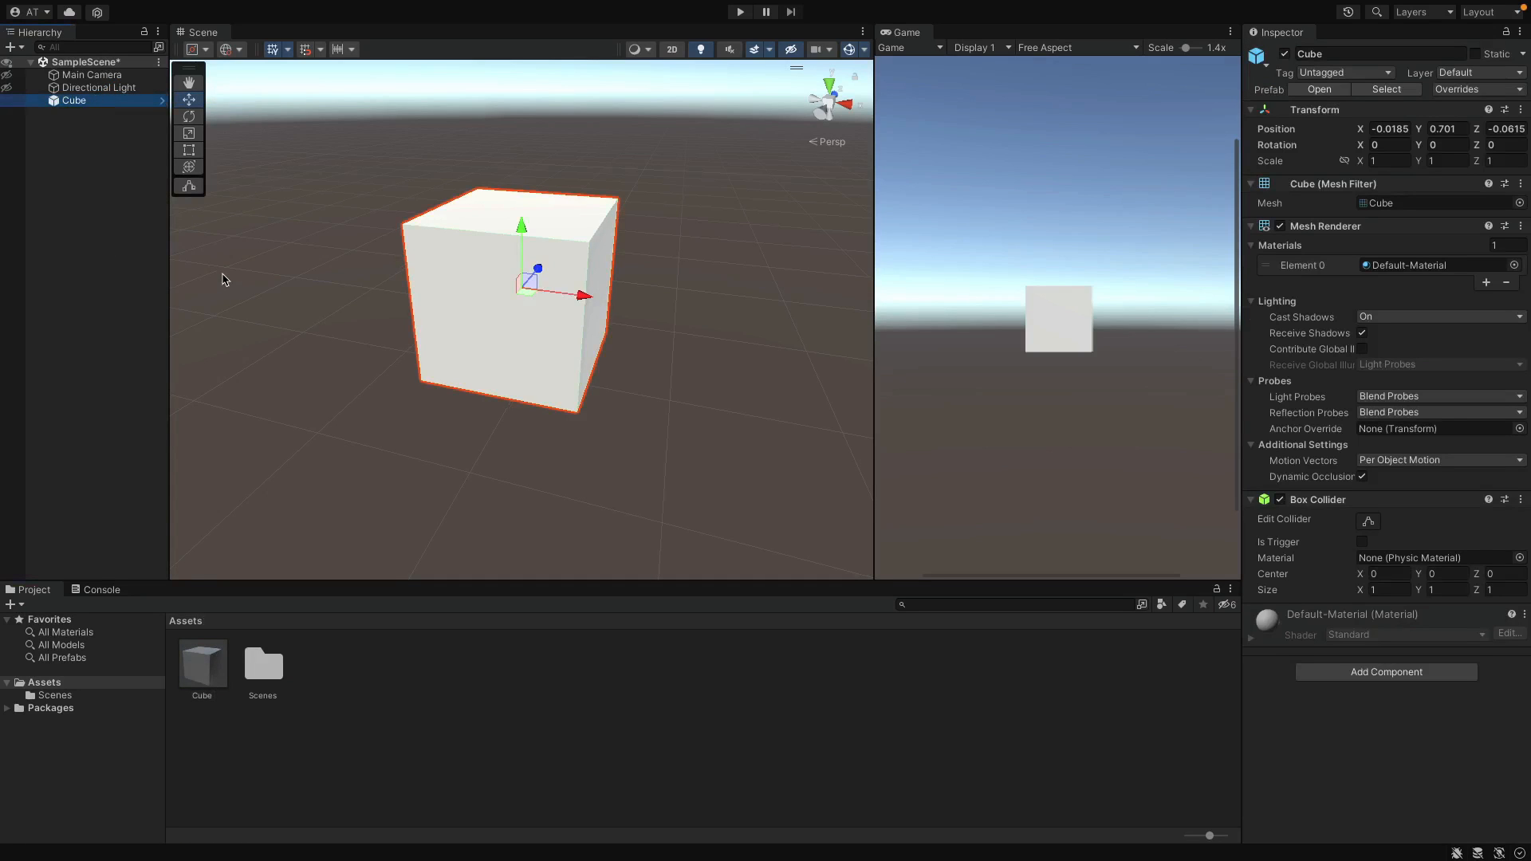
pyautogui.moveTo(209, 677)
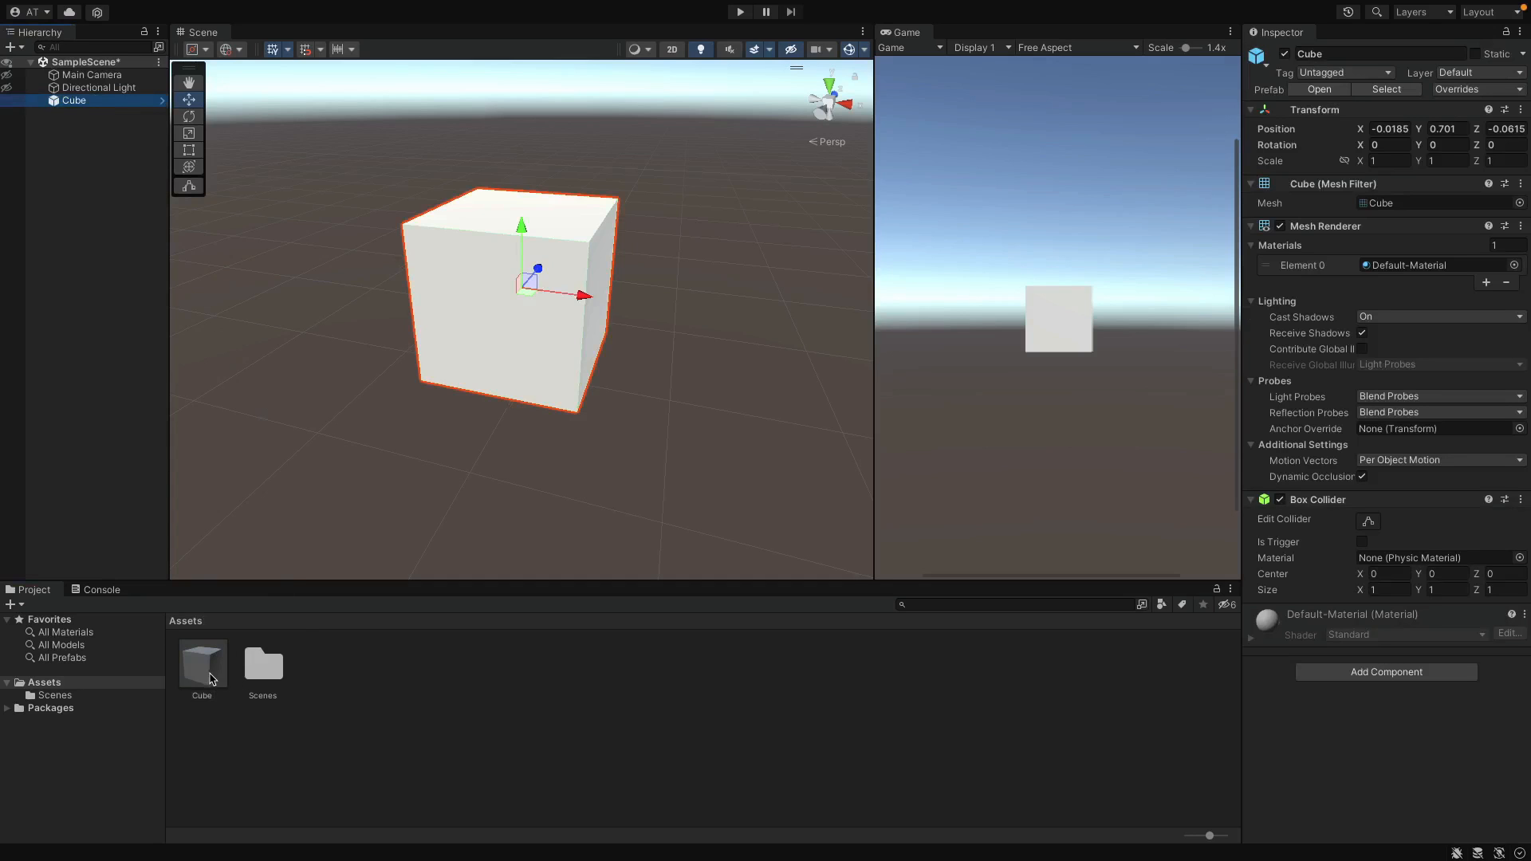
pyautogui.rightClick(202, 662)
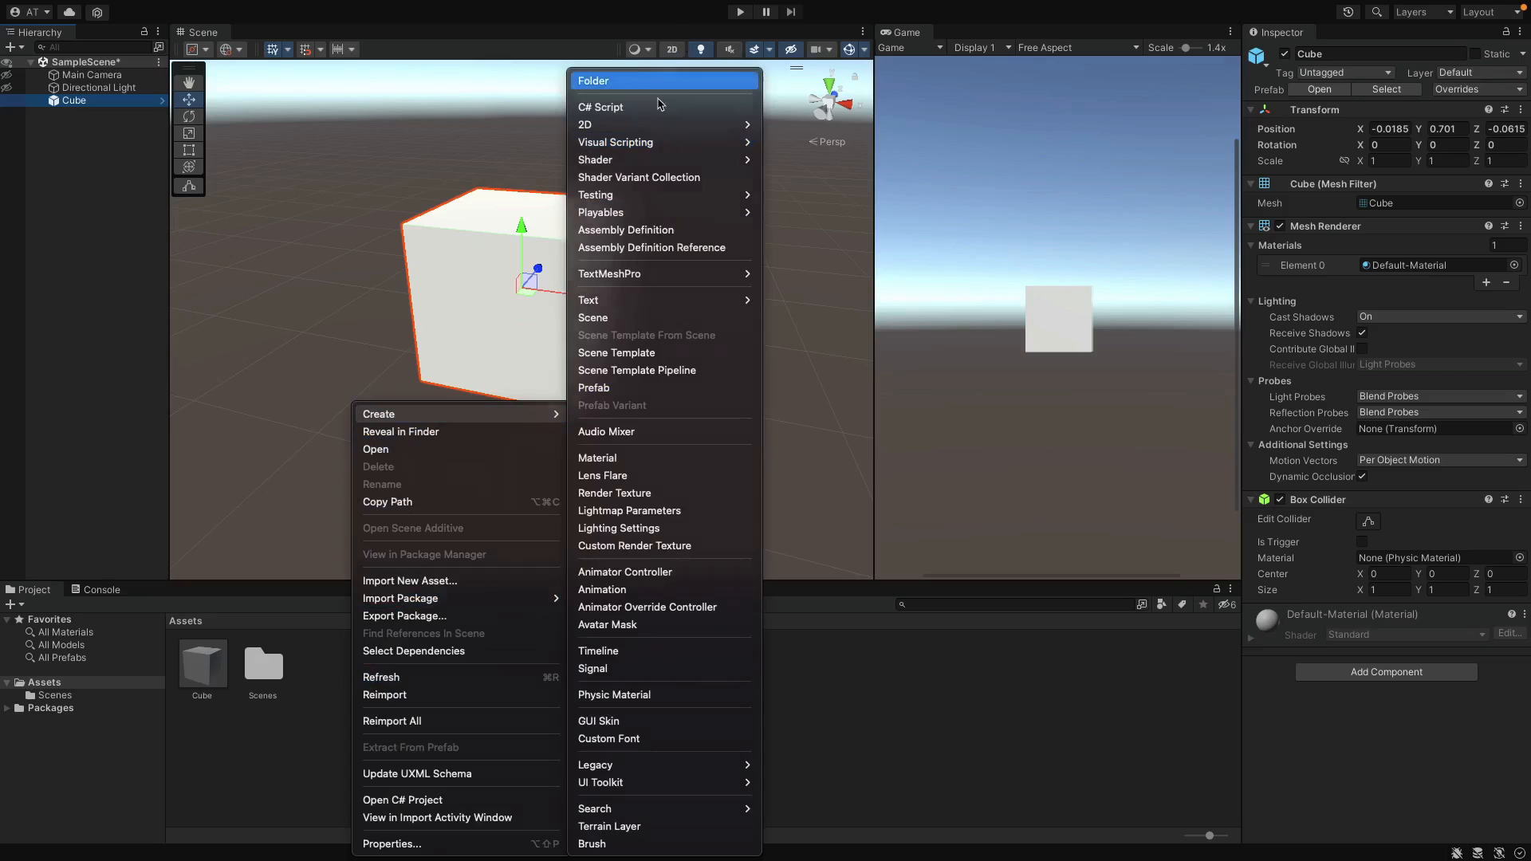
pyautogui.click(593, 81)
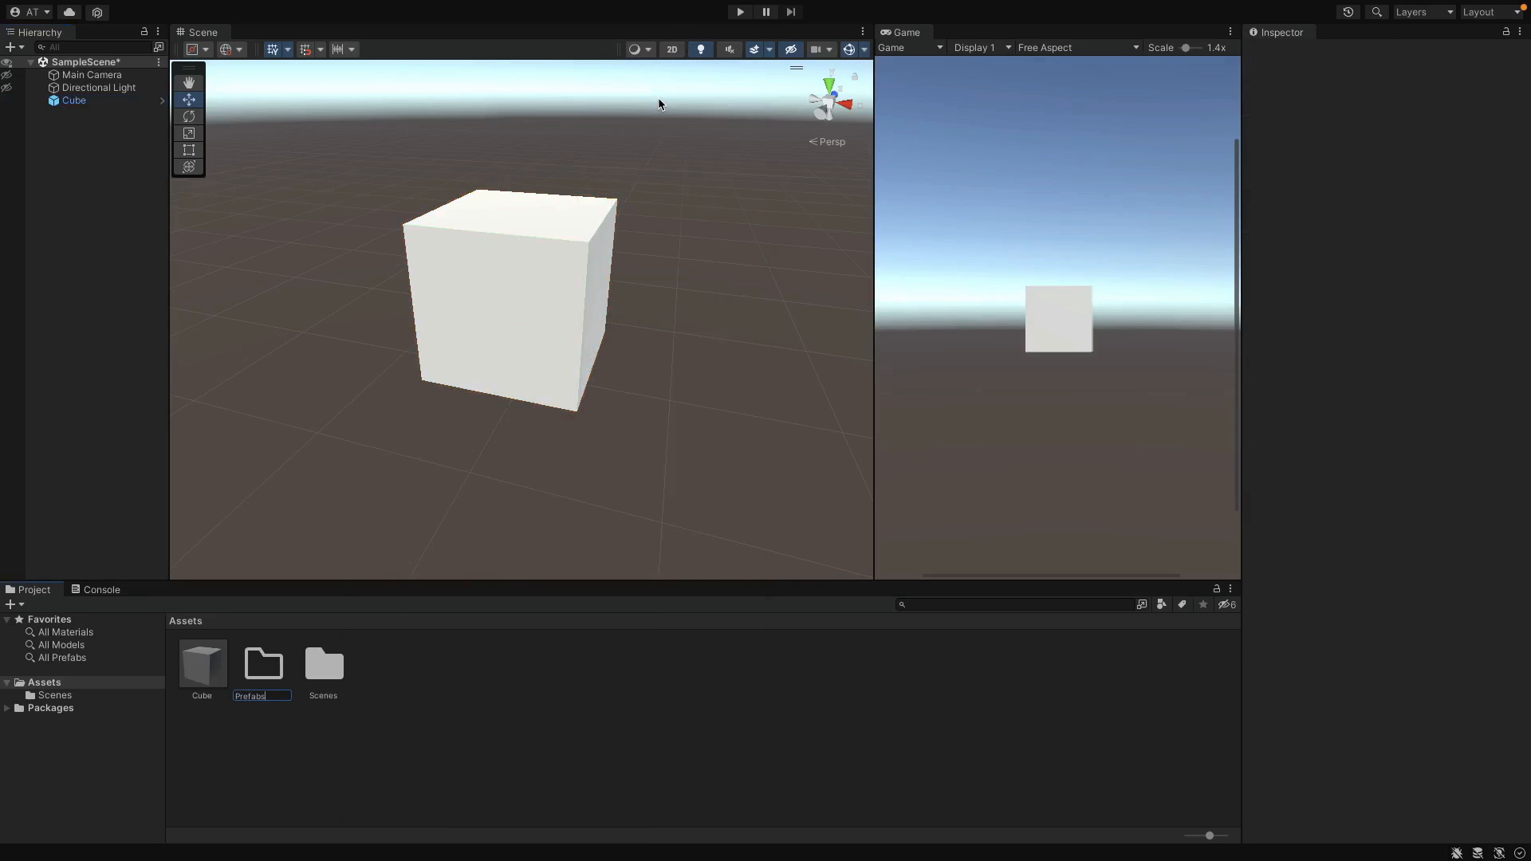
pyautogui.click(261, 664)
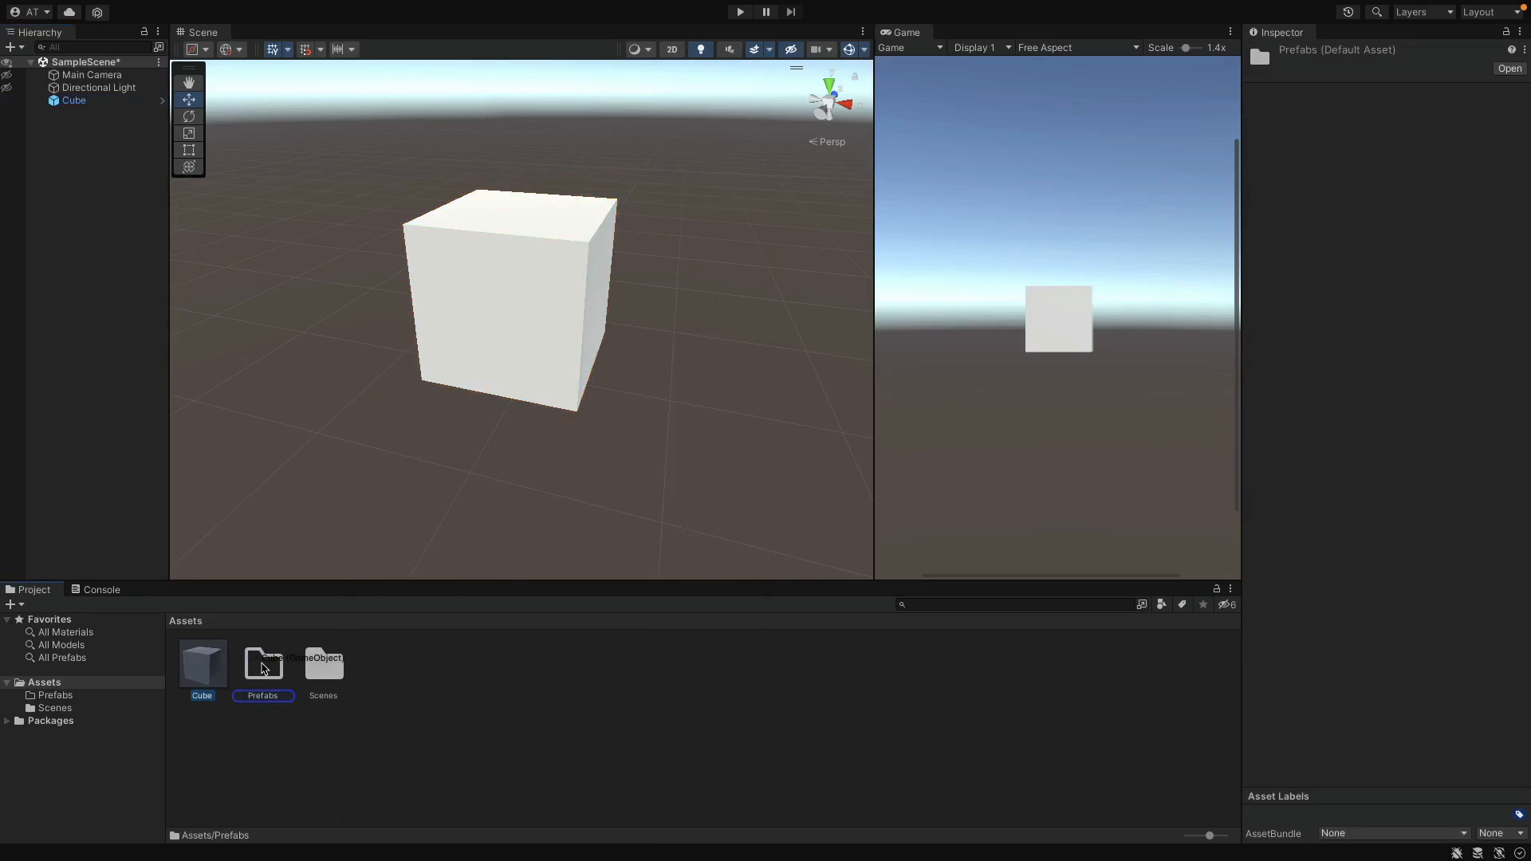
pyautogui.doubleClick(262, 664)
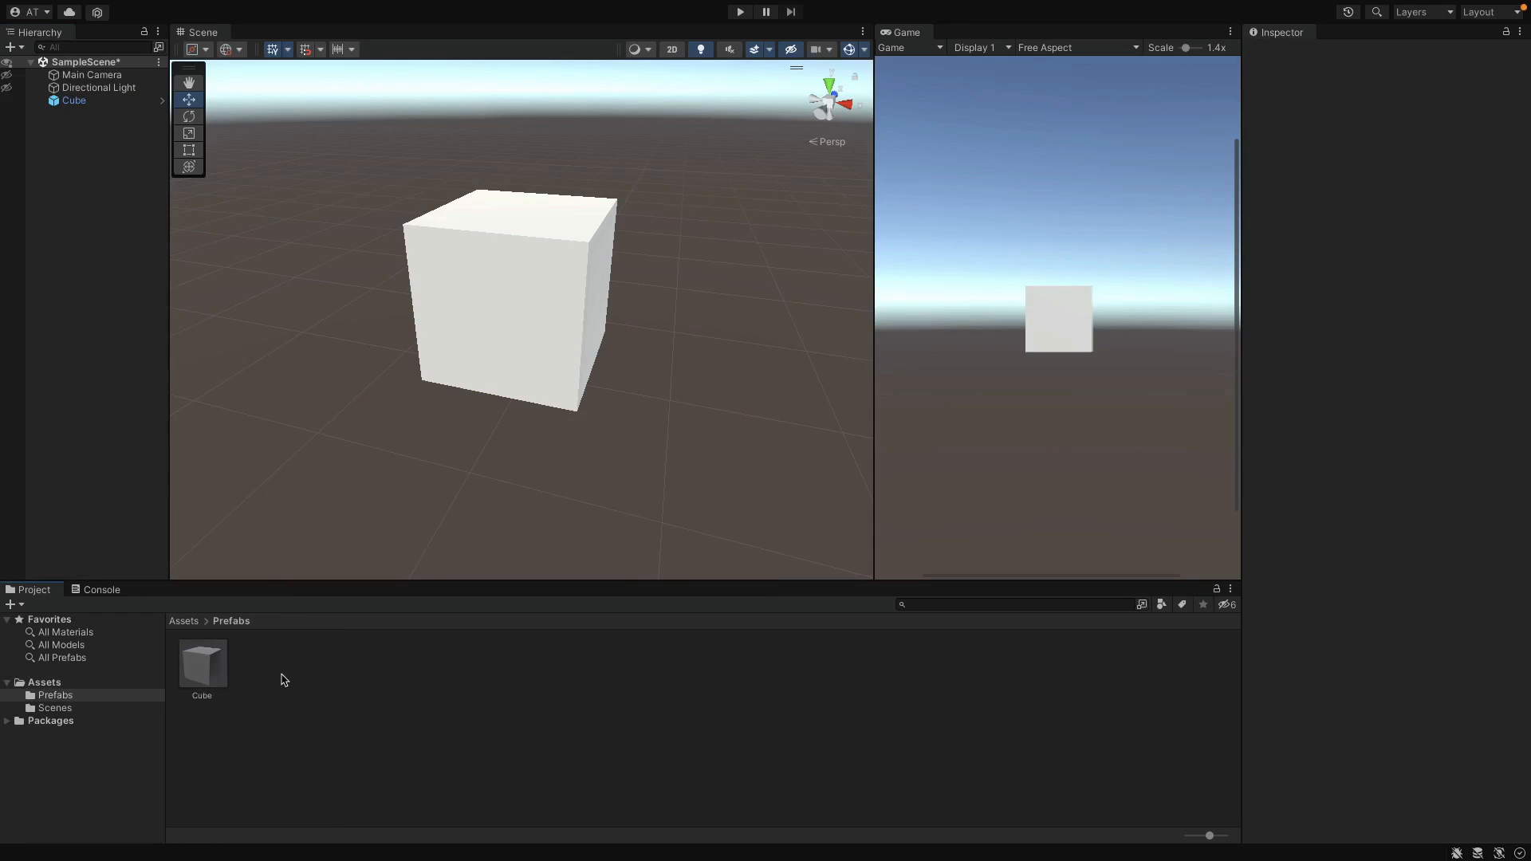
pyautogui.moveTo(264, 675)
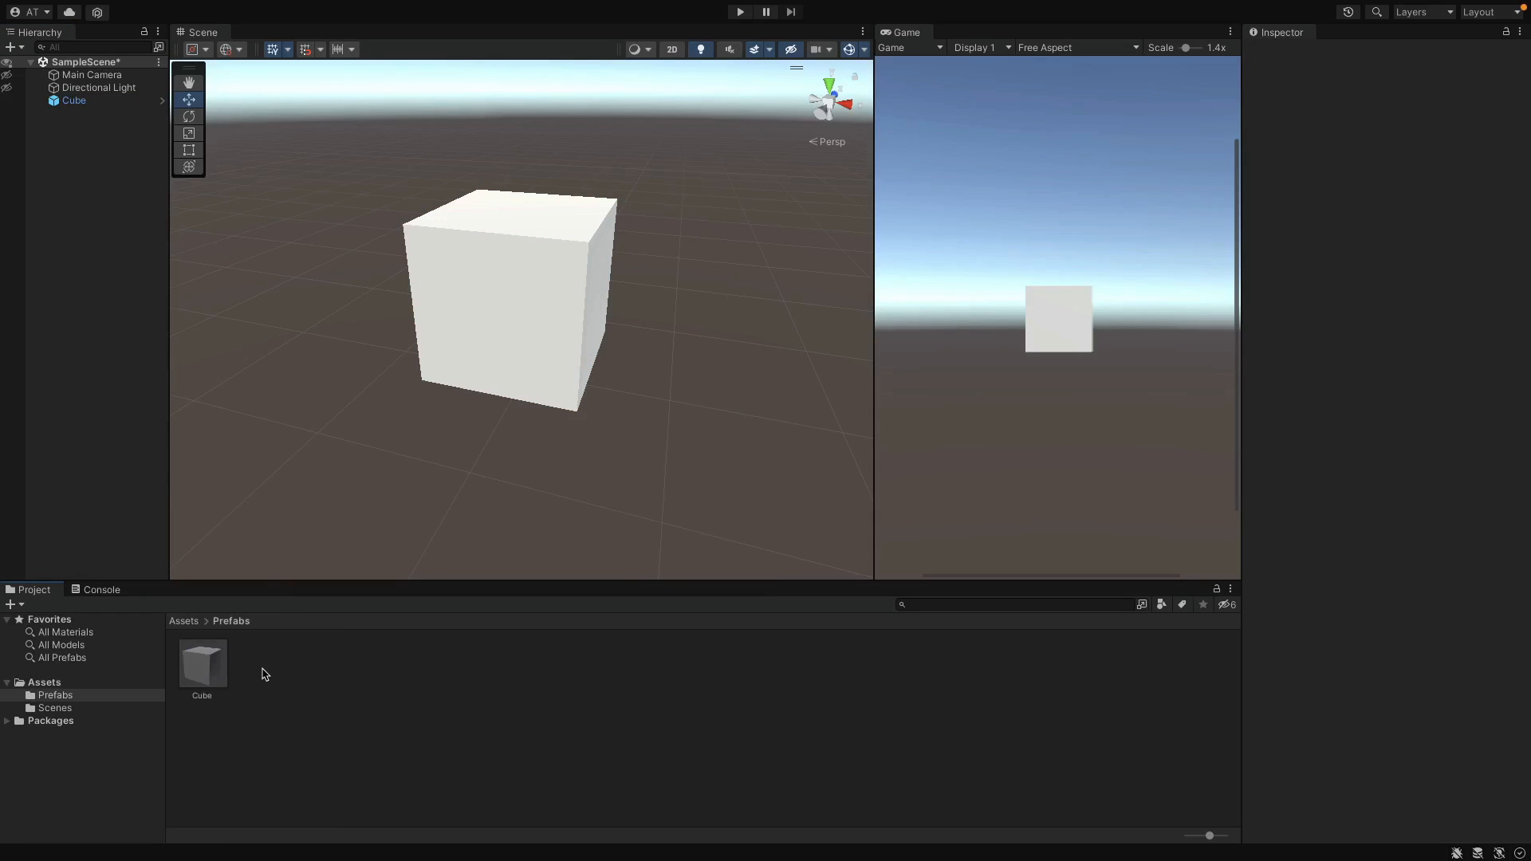
pyautogui.moveTo(268, 657)
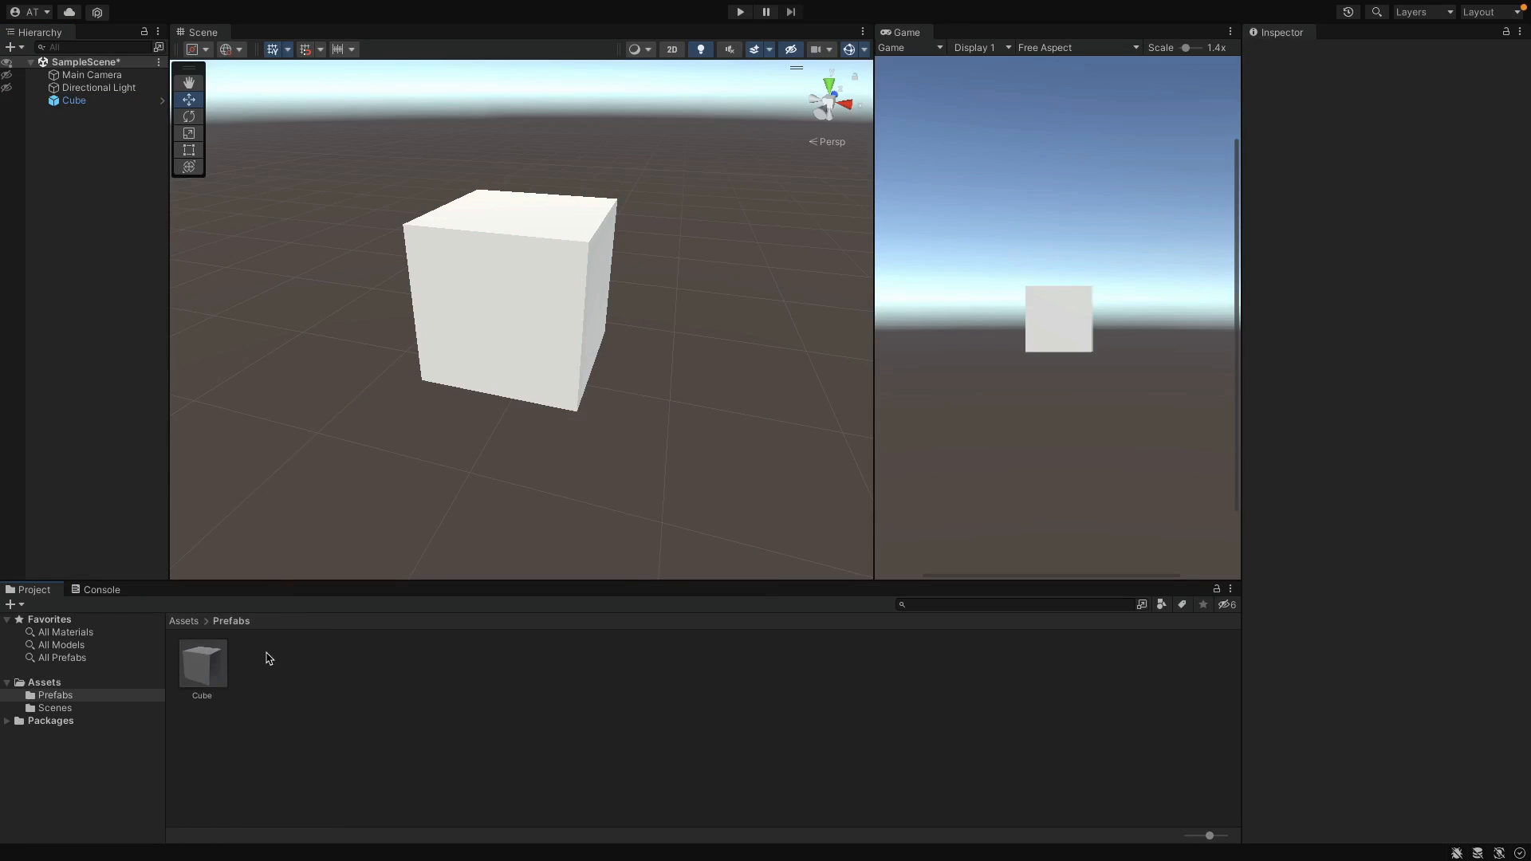
pyautogui.click(201, 666)
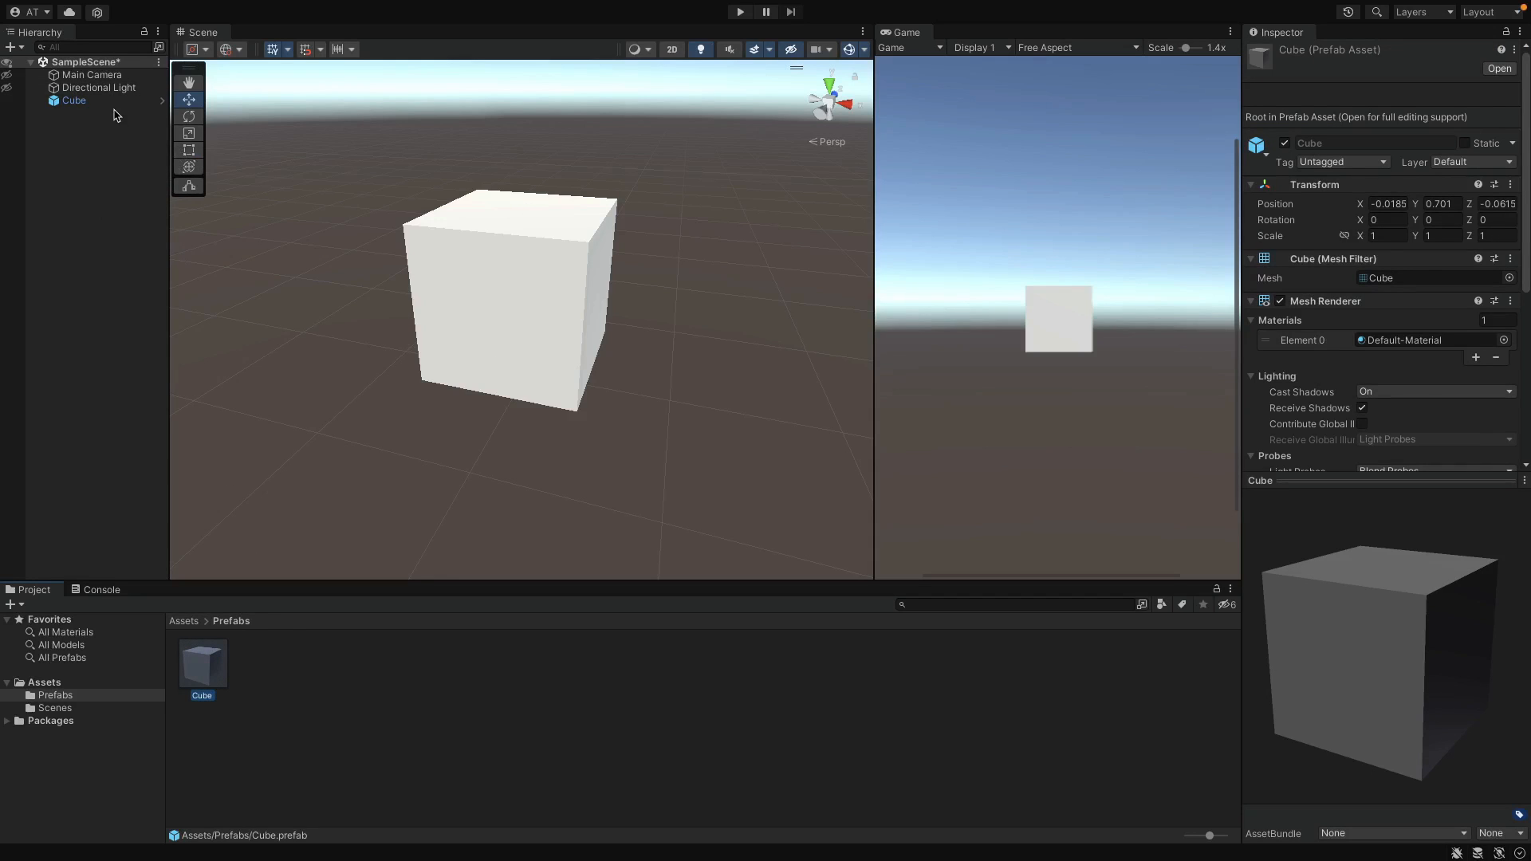
pyautogui.click(74, 99)
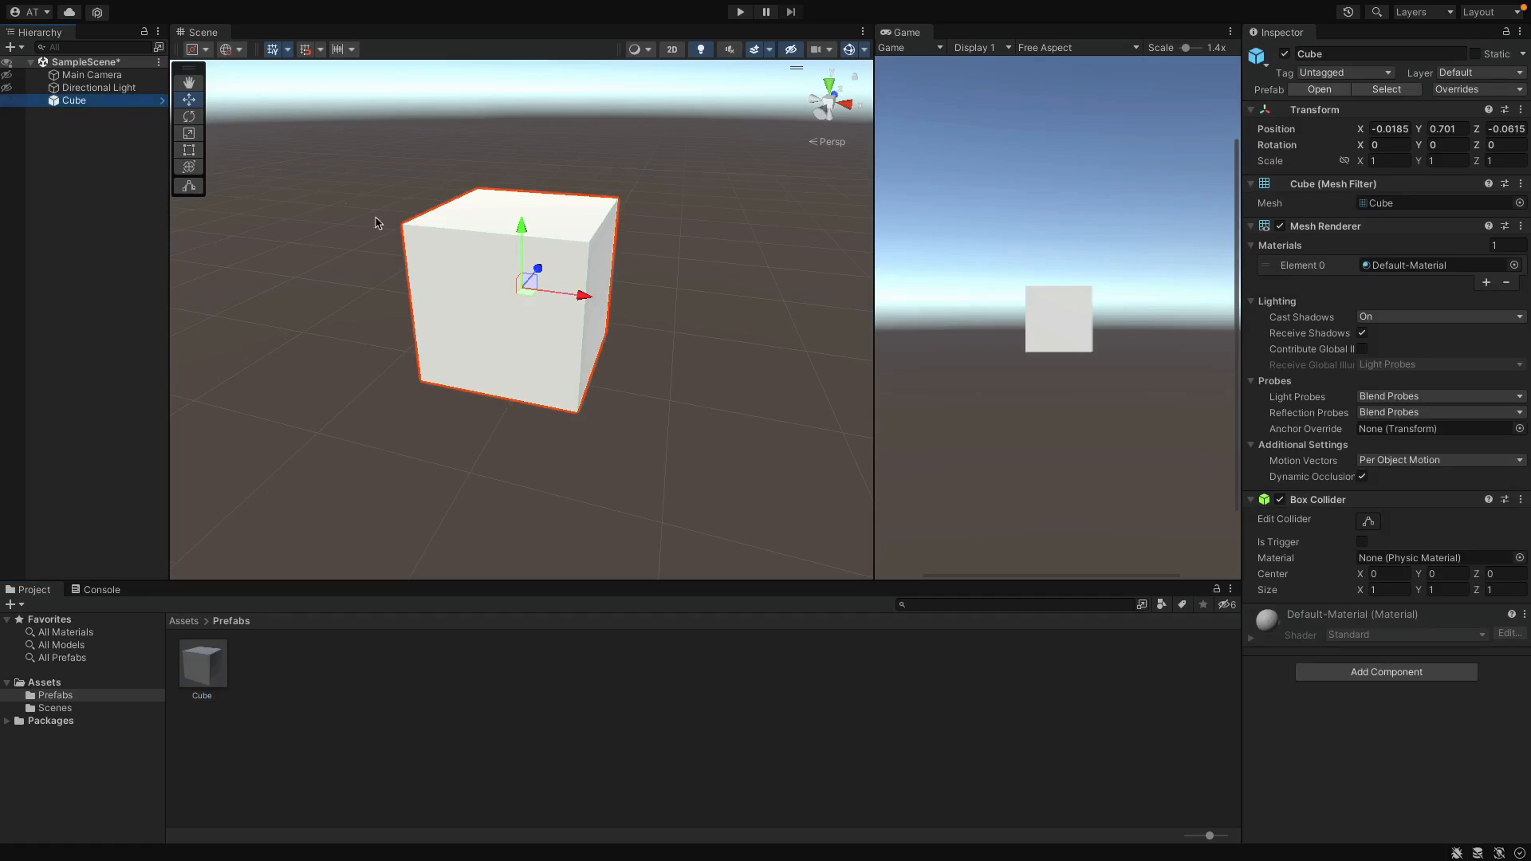
pyautogui.moveTo(110, 115)
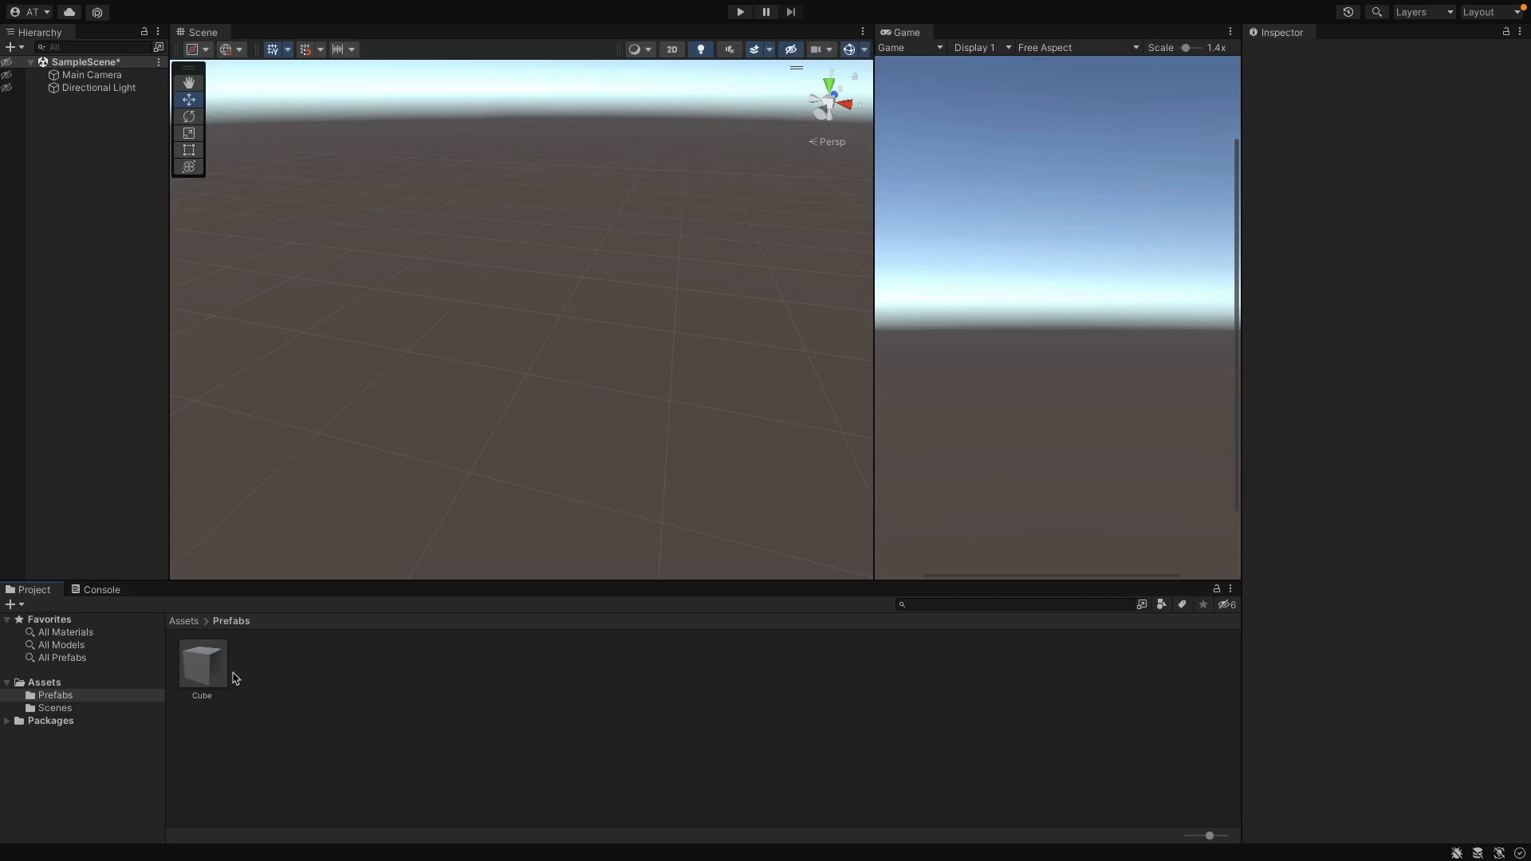
pyautogui.click(201, 664)
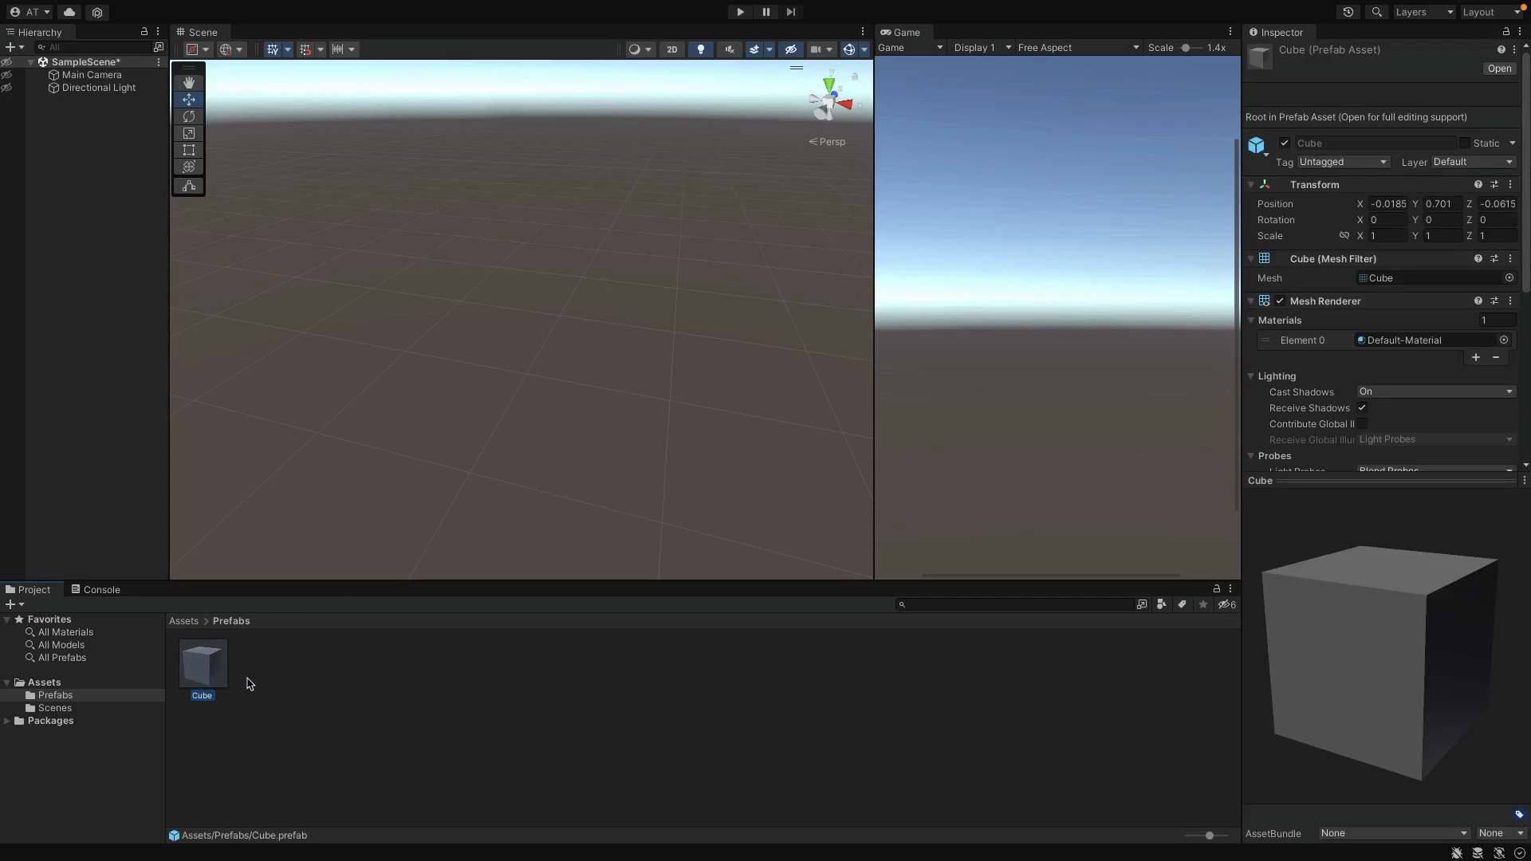
pyautogui.moveTo(487, 488)
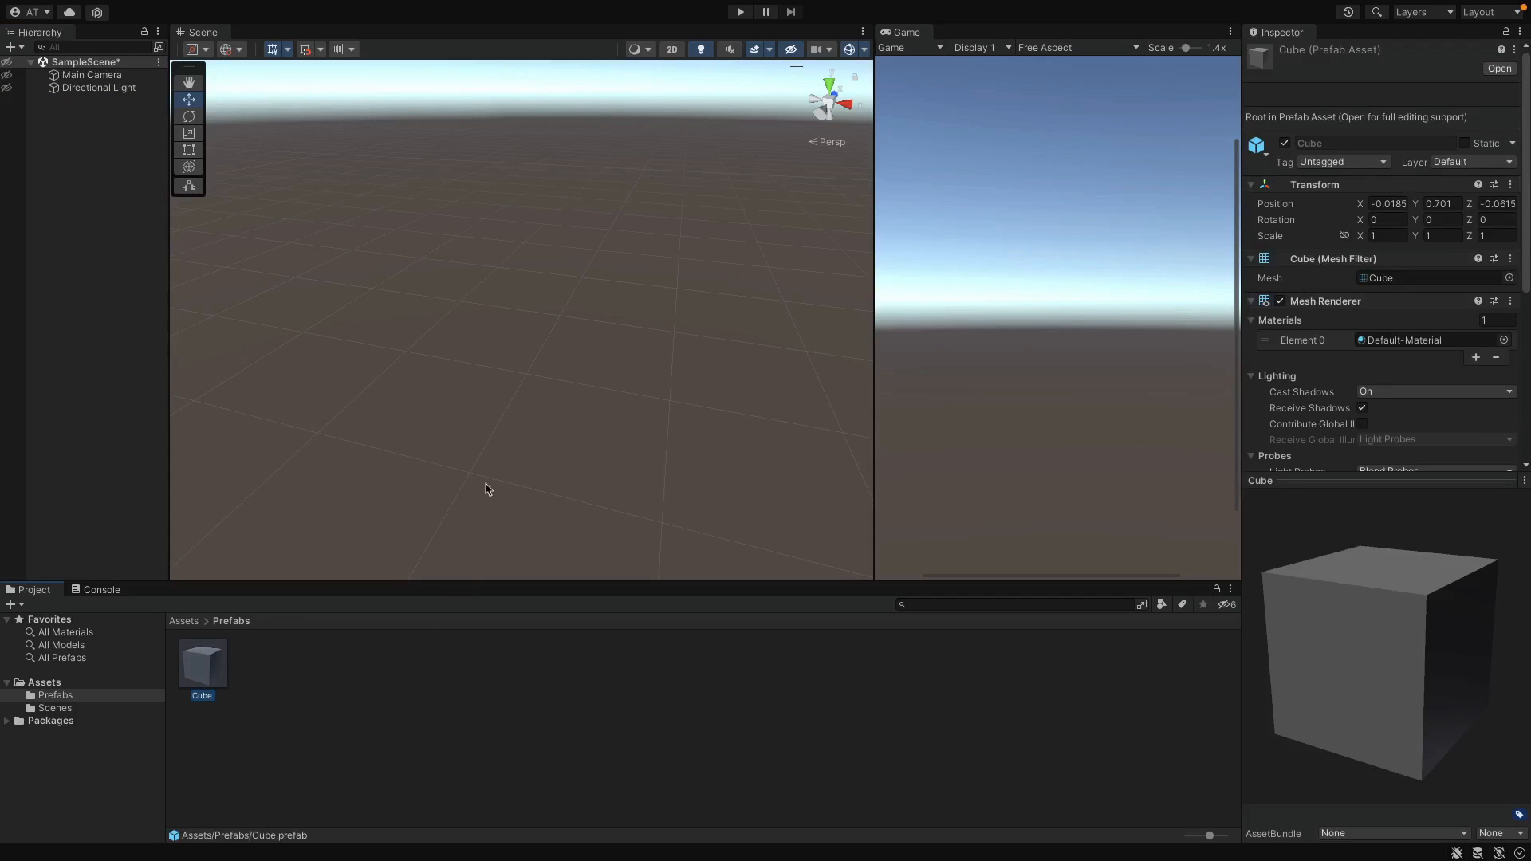
pyautogui.moveTo(492, 449)
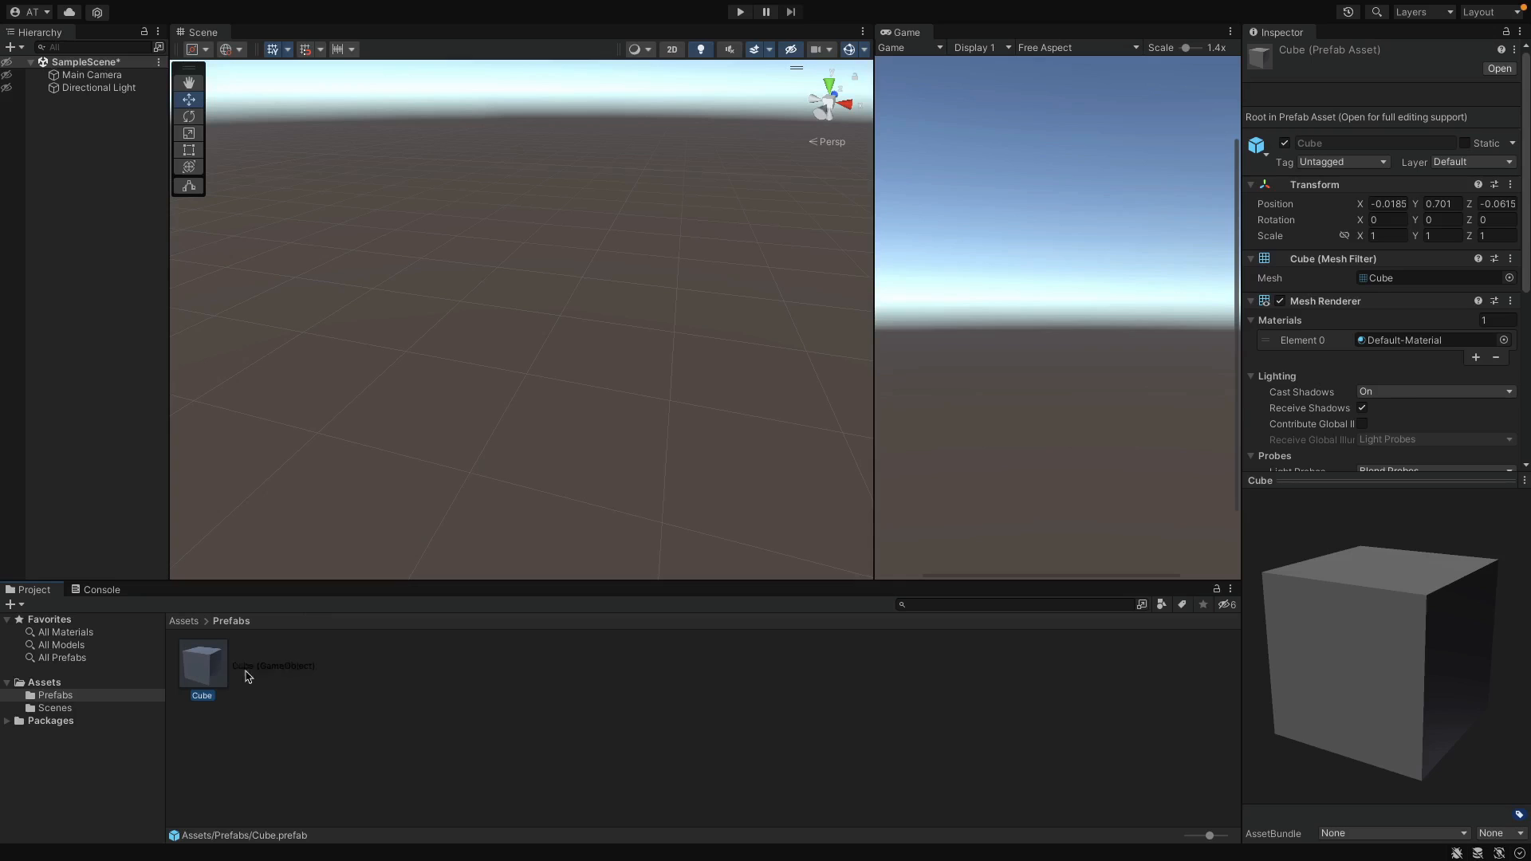
# Place three Cube prefab instances and space them in a row: Cube, Cube (1), Cube (2).
pyautogui.moveTo(202, 665); pyautogui.dragTo(508, 292)
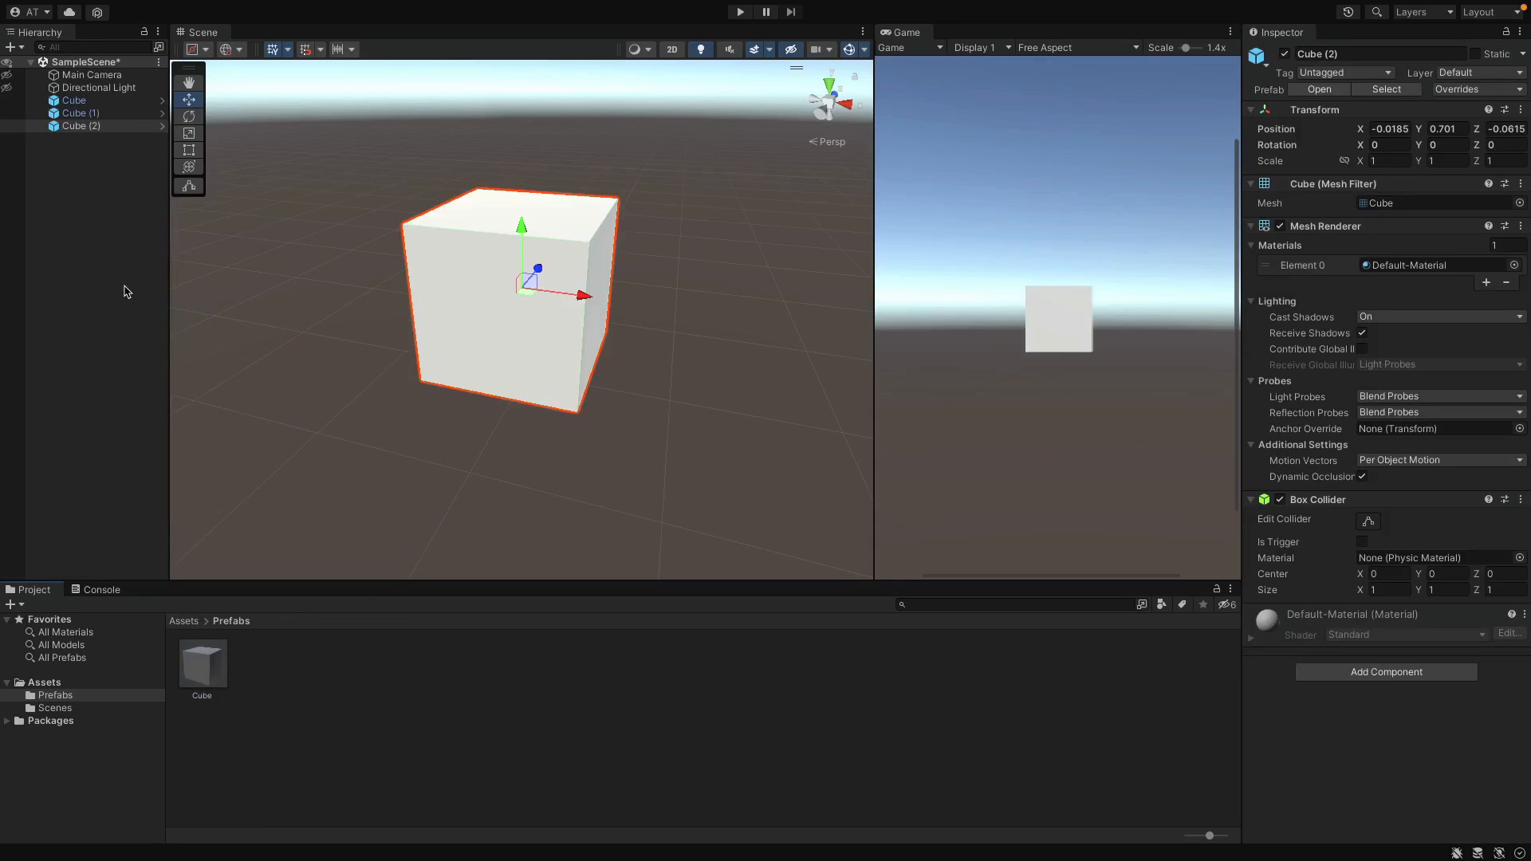
pyautogui.moveTo(582, 295); pyautogui.dragTo(703, 308)
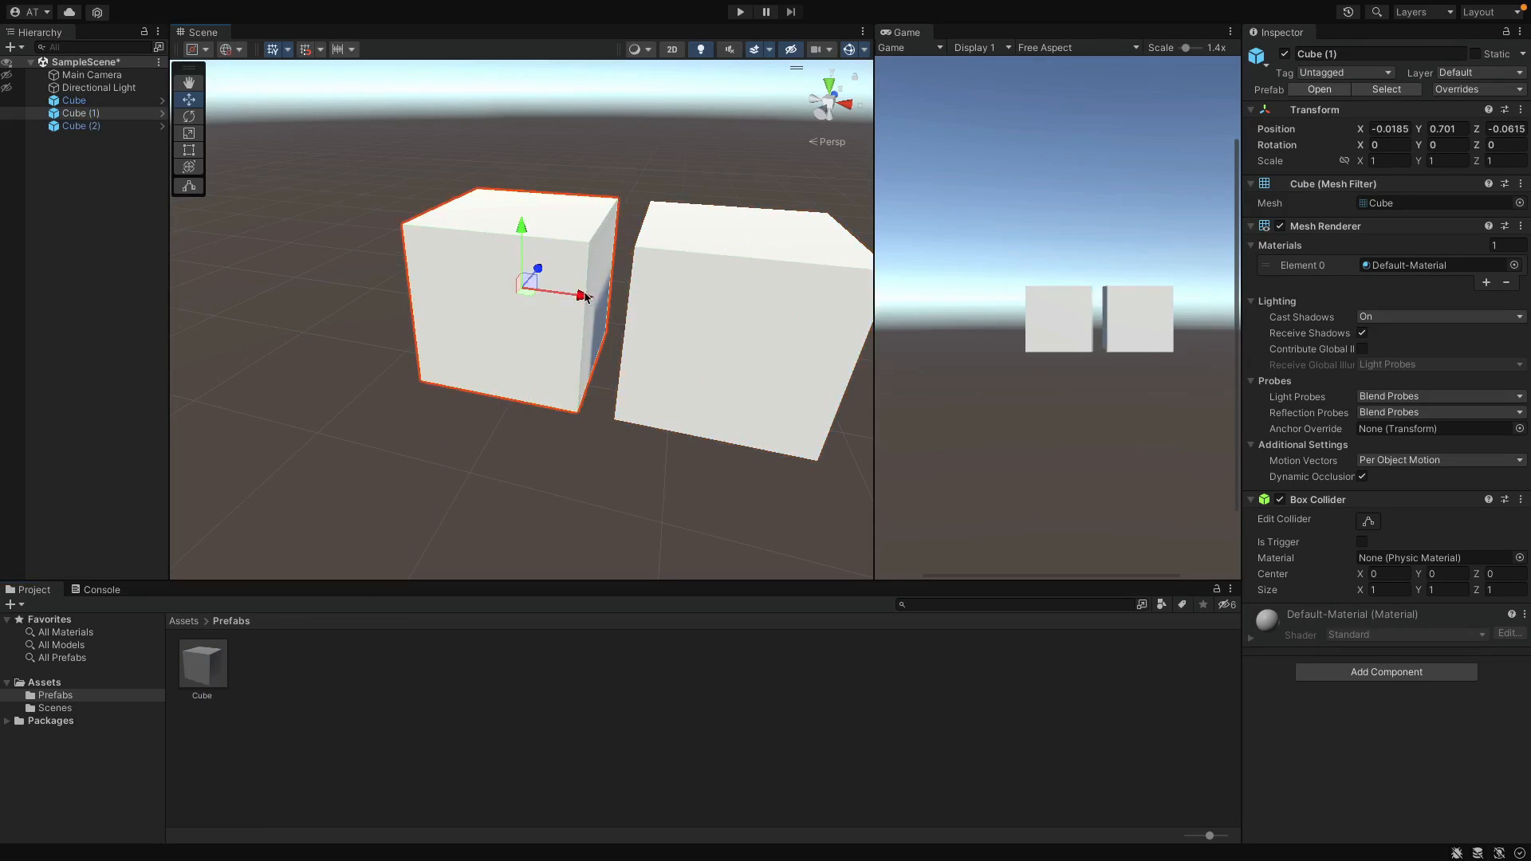
pyautogui.moveTo(586, 295); pyautogui.dragTo(332, 269)
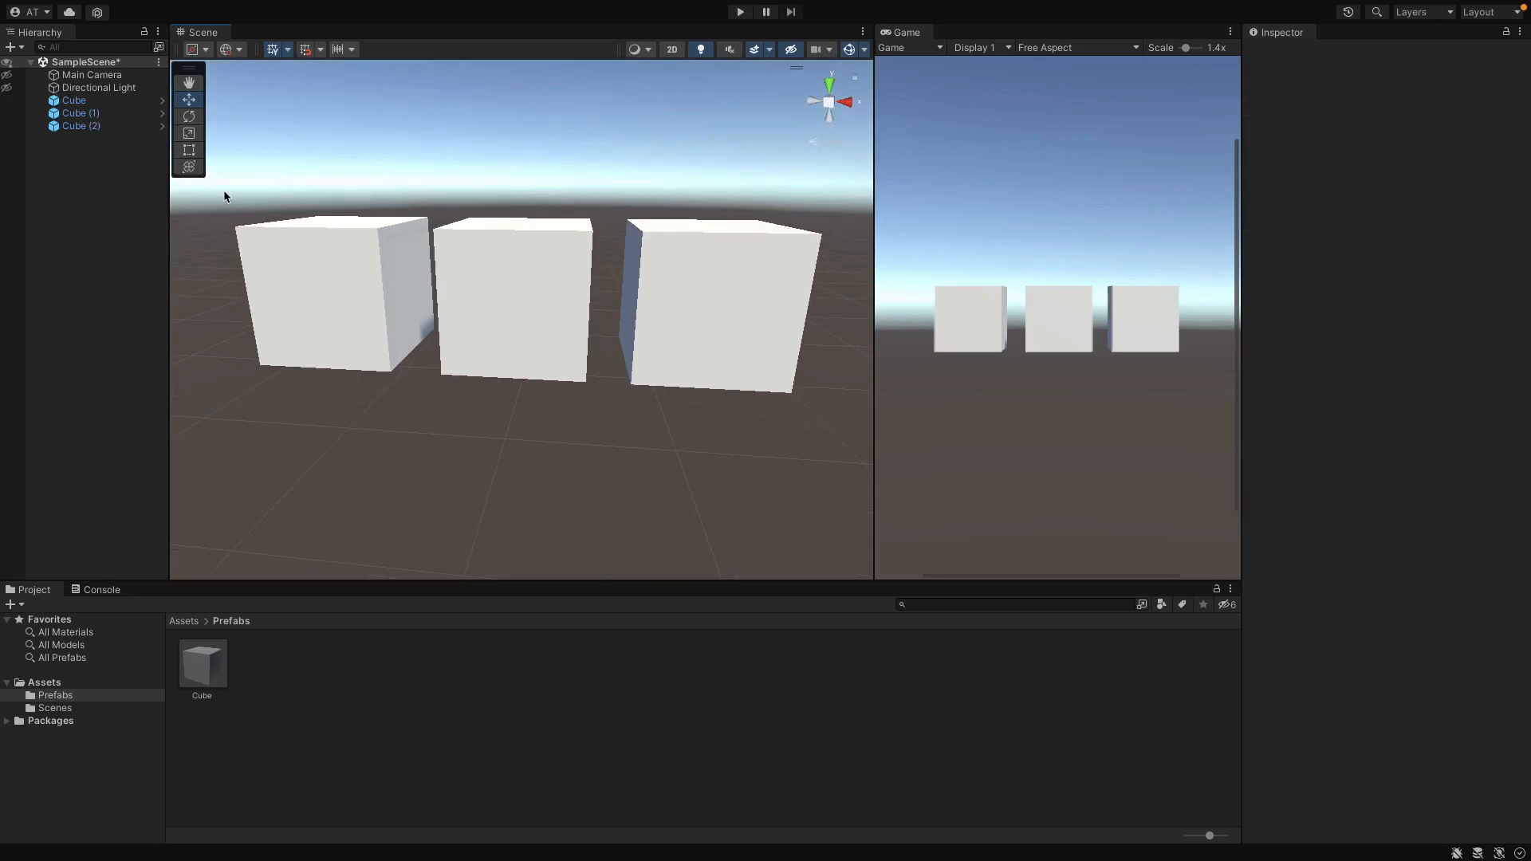
pyautogui.moveTo(238, 408)
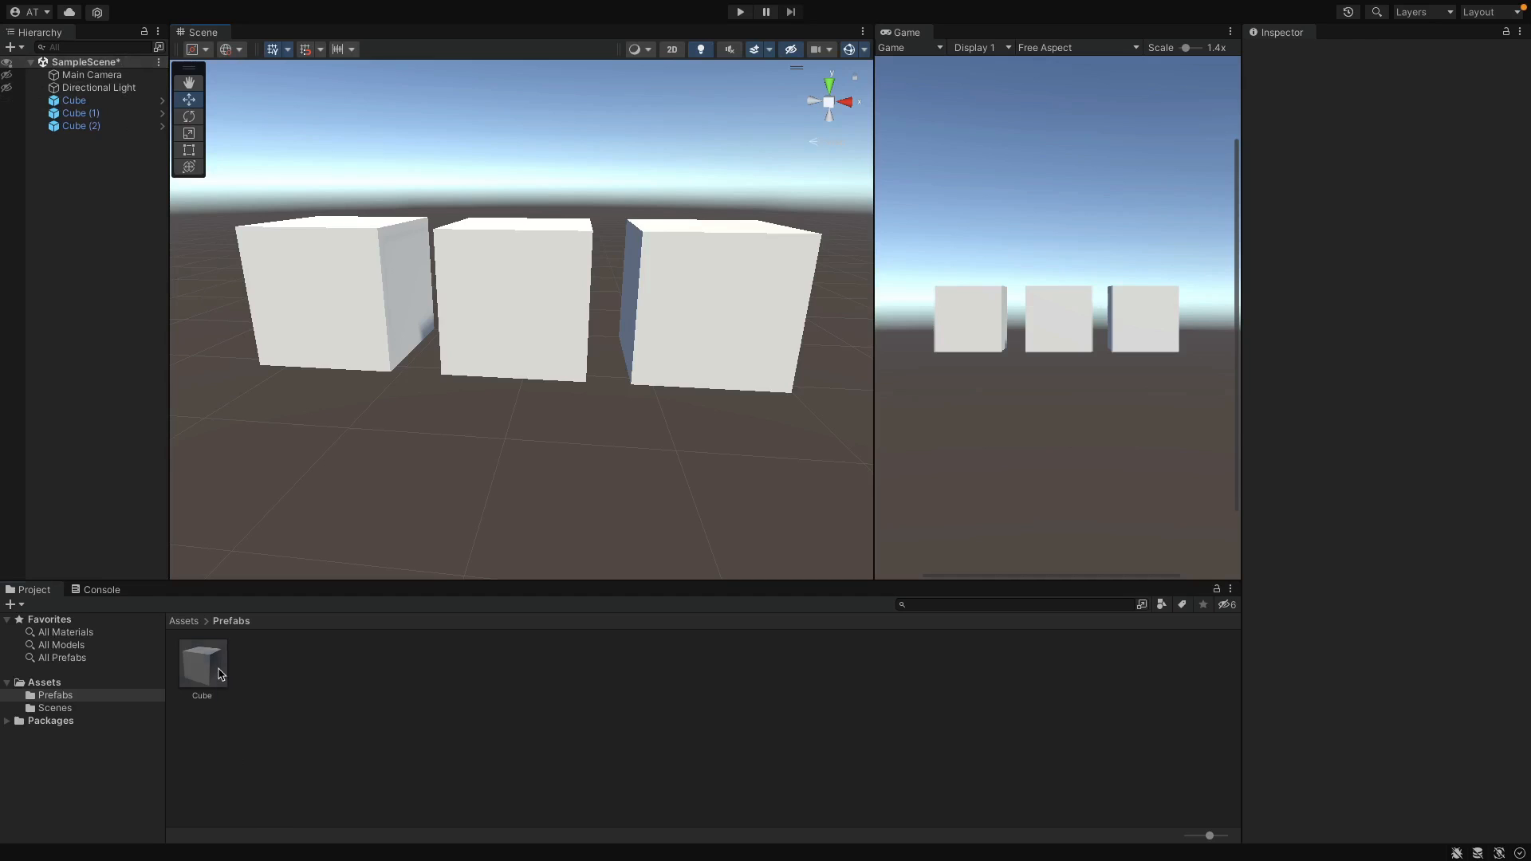
# Open the Cube prefab and stretch its Y scale to about 1.68.
pyautogui.doubleClick(201, 660)
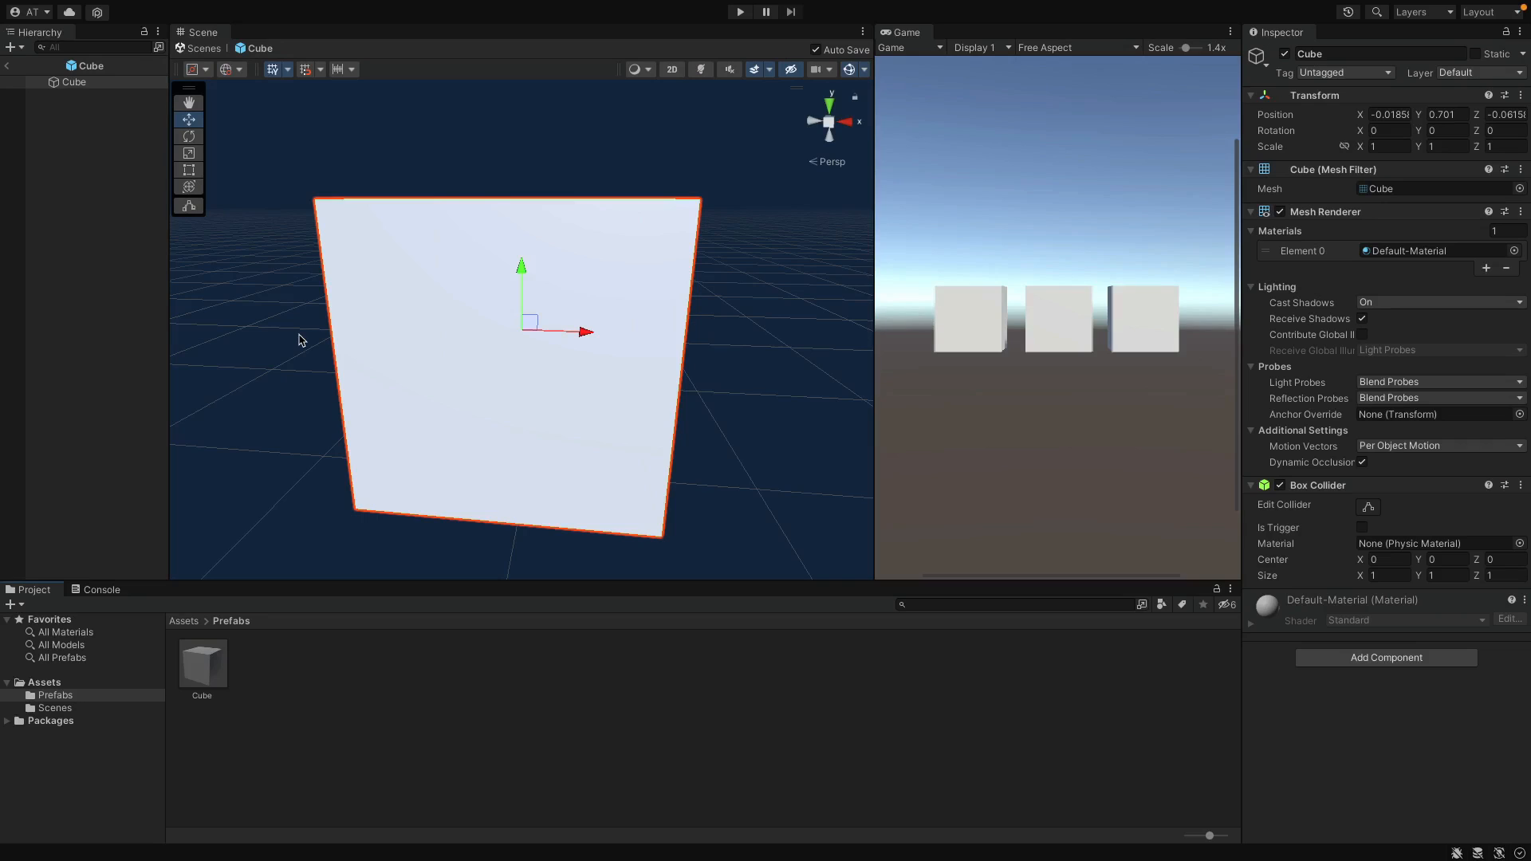
pyautogui.moveTo(409, 370)
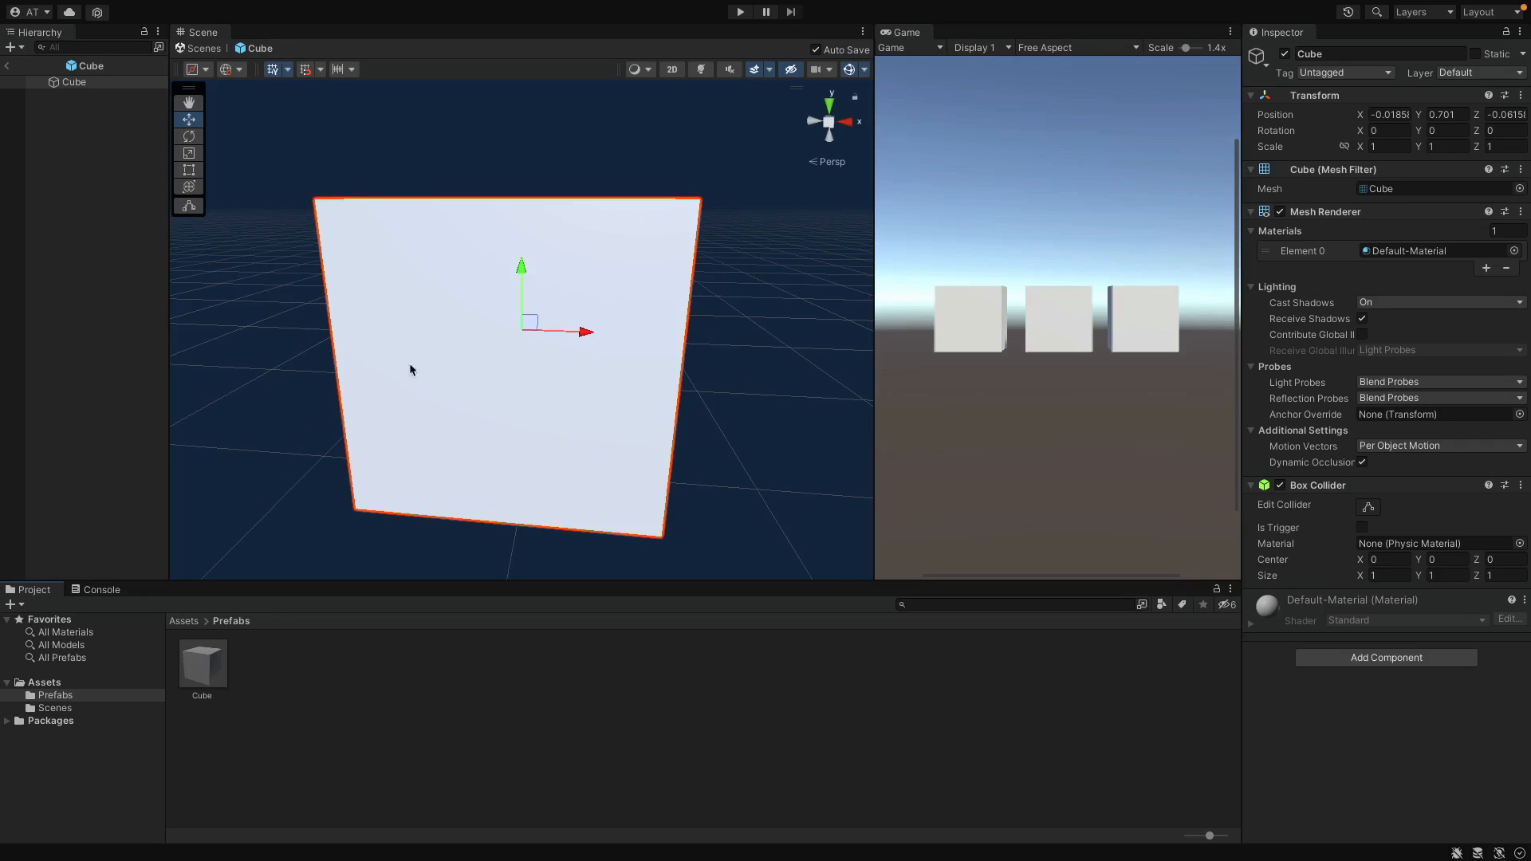
pyautogui.moveTo(460, 368)
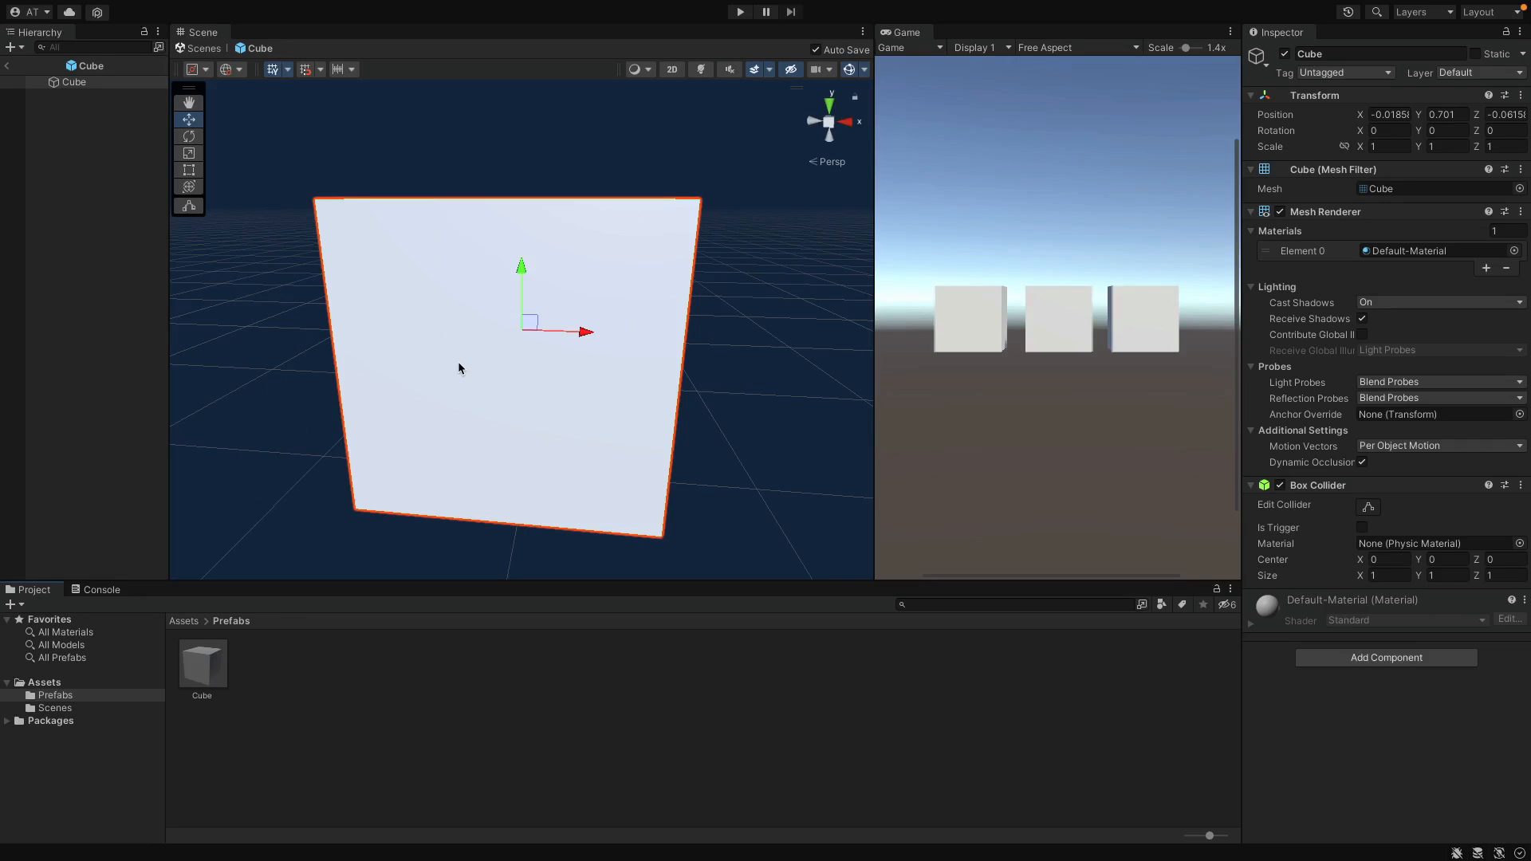
pyautogui.moveTo(221, 183)
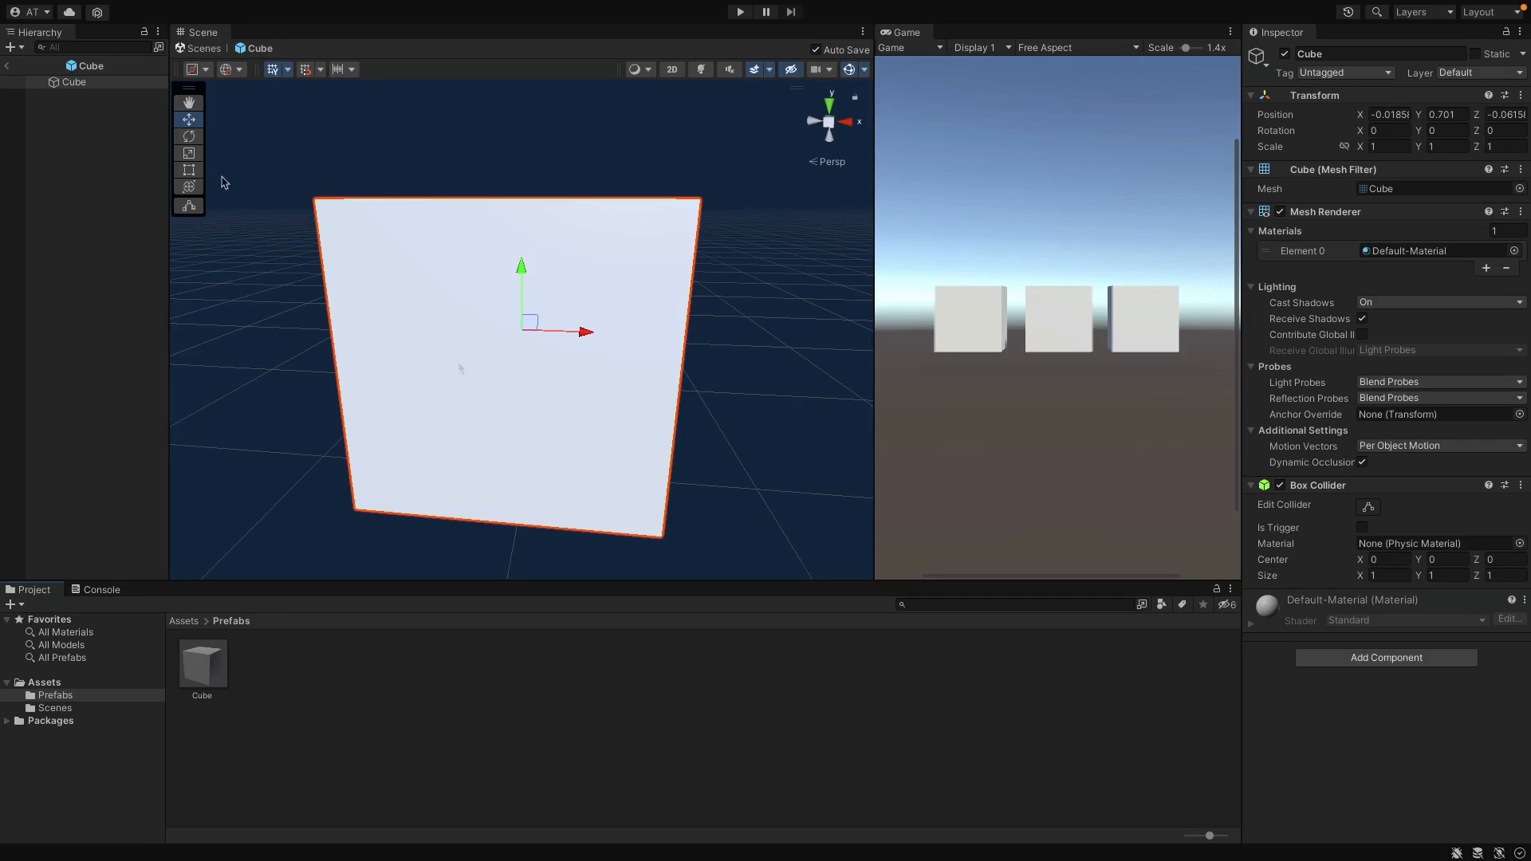
pyautogui.click(188, 153)
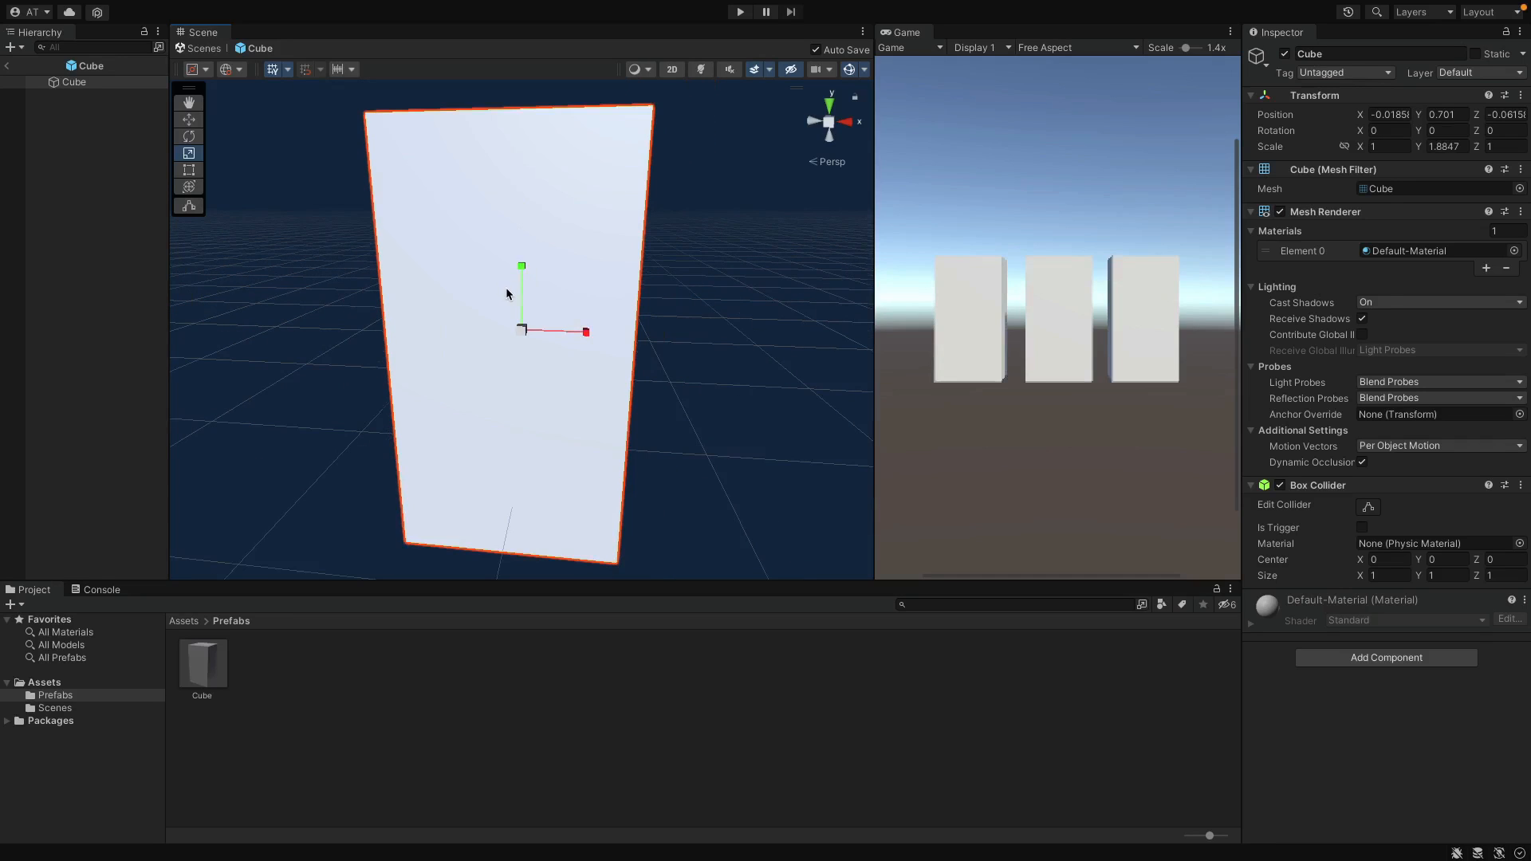
pyautogui.moveTo(522, 271)
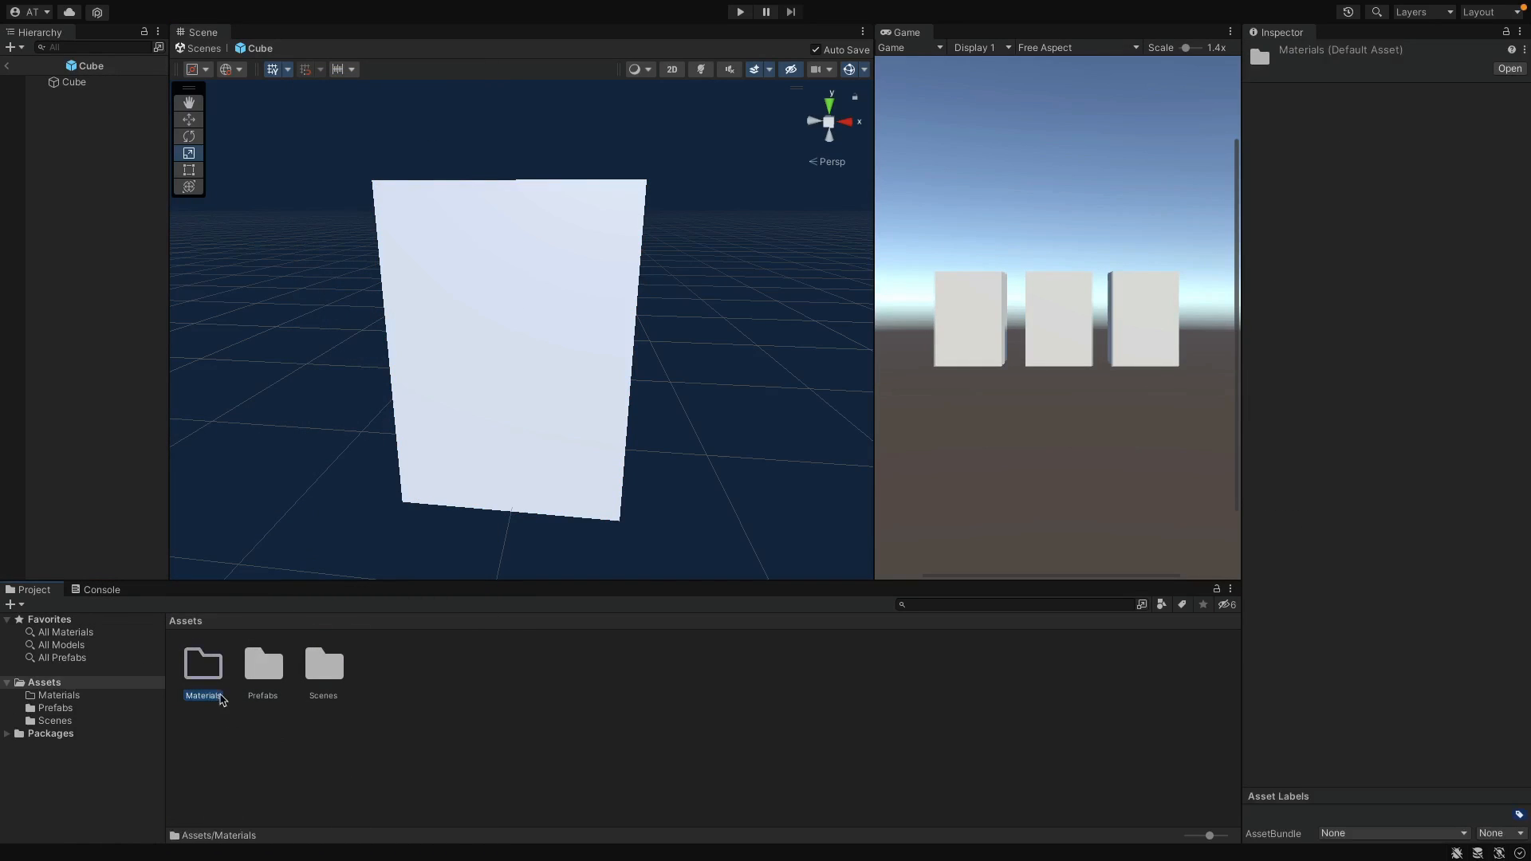
# Make a blue material named Blue in a Materials folder and apply it to the Cube prefab.
pyautogui.rightClick(204, 674)
pyautogui.write('Blue')
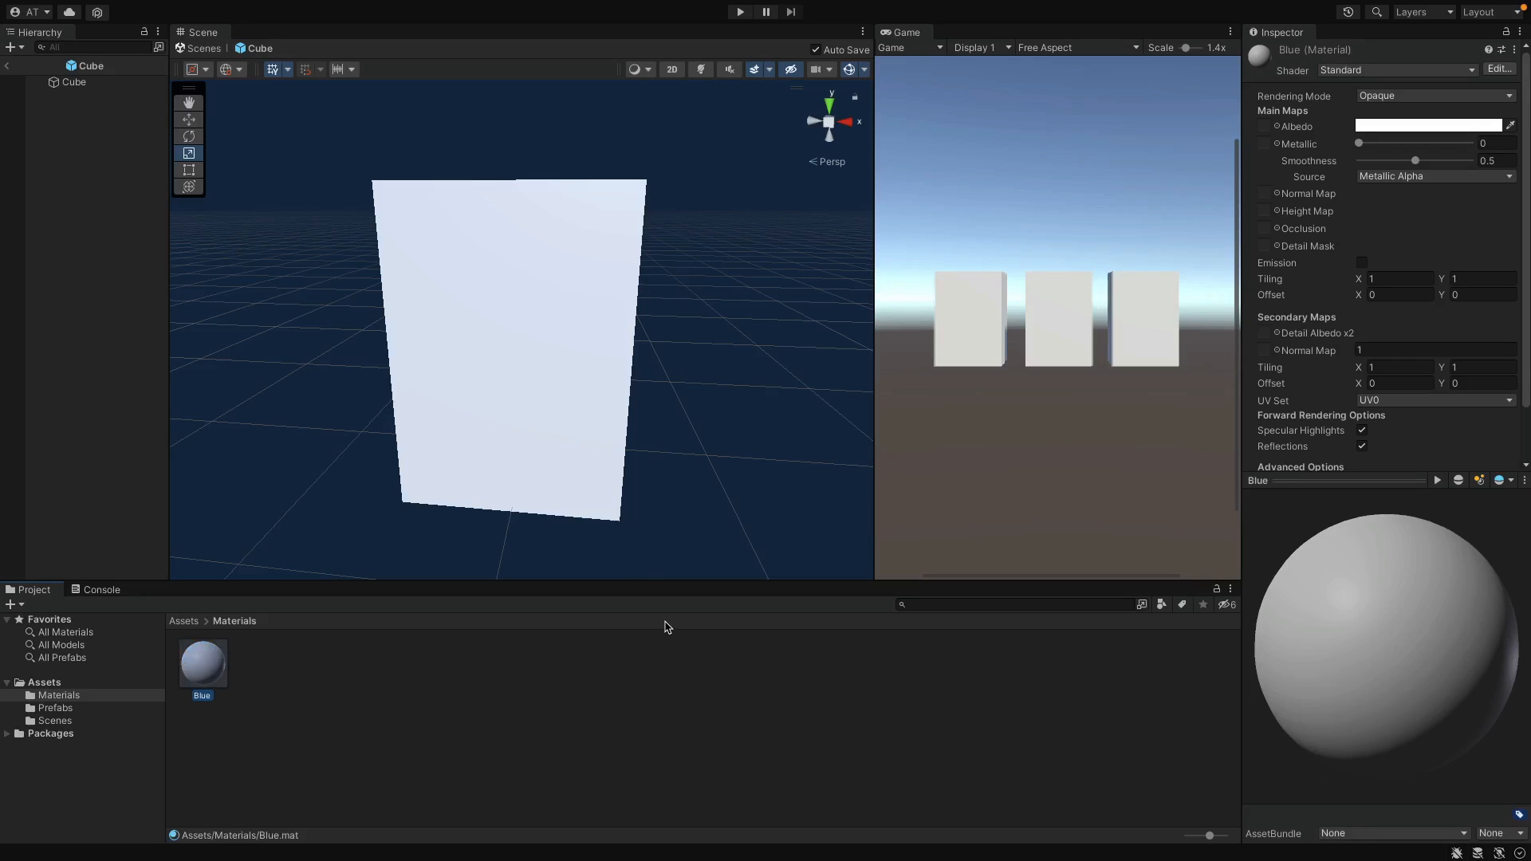
pyautogui.click(1426, 126)
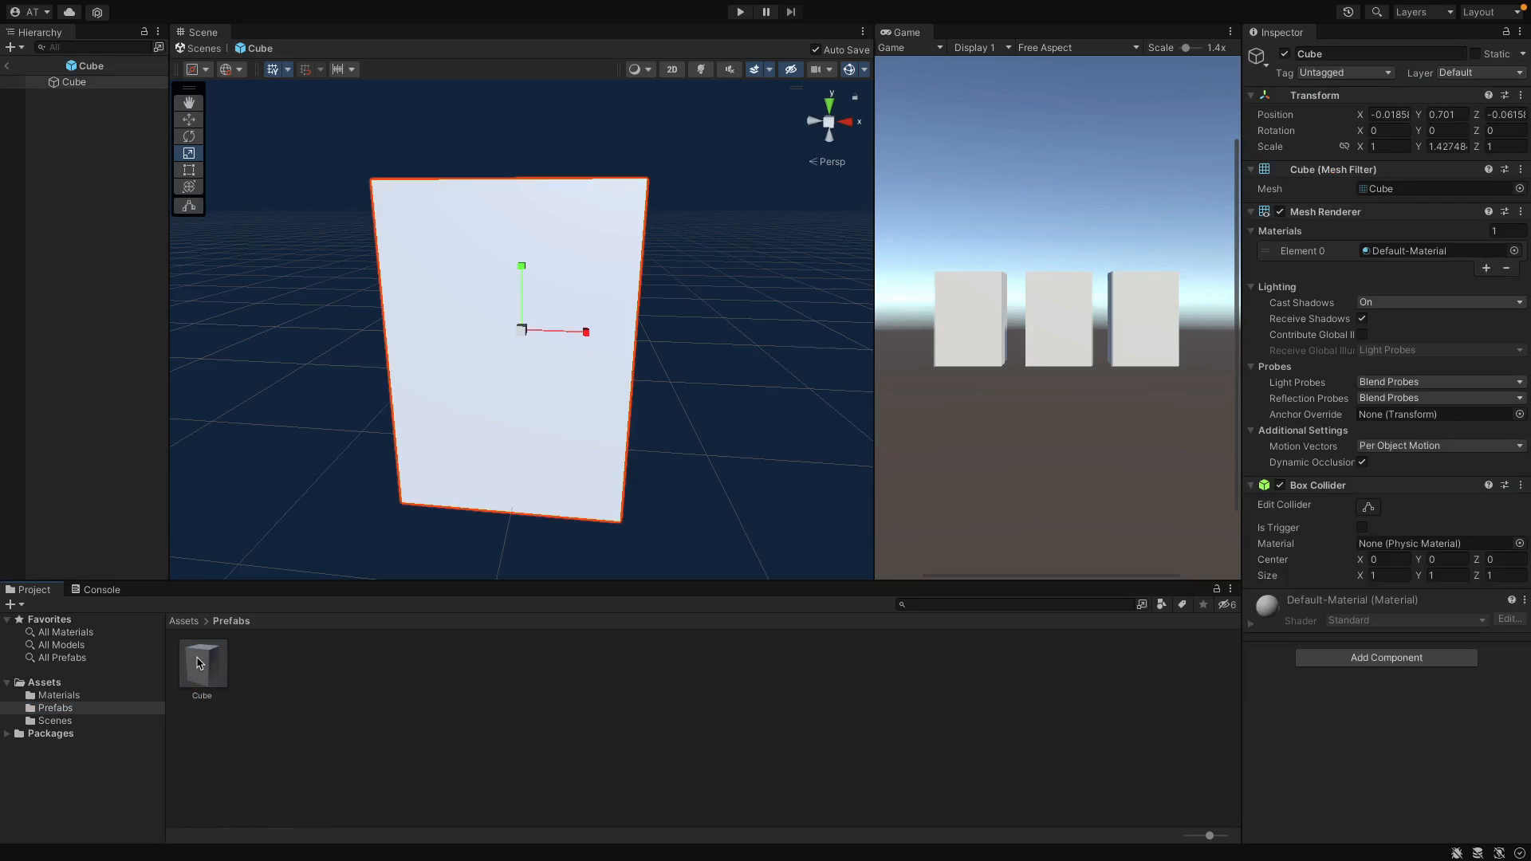
pyautogui.click(58, 694)
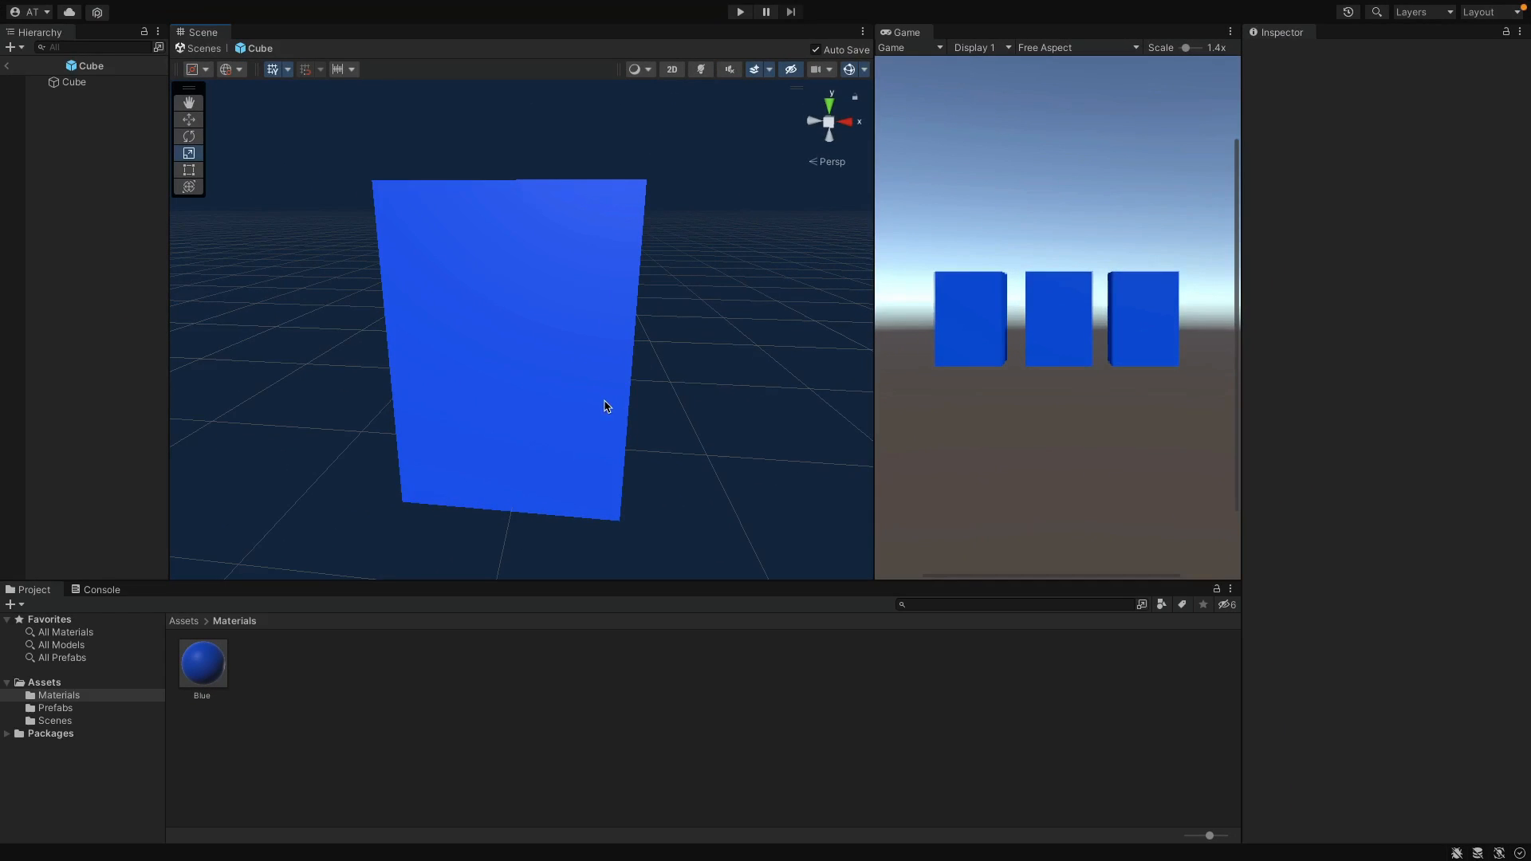
pyautogui.moveTo(47, 96)
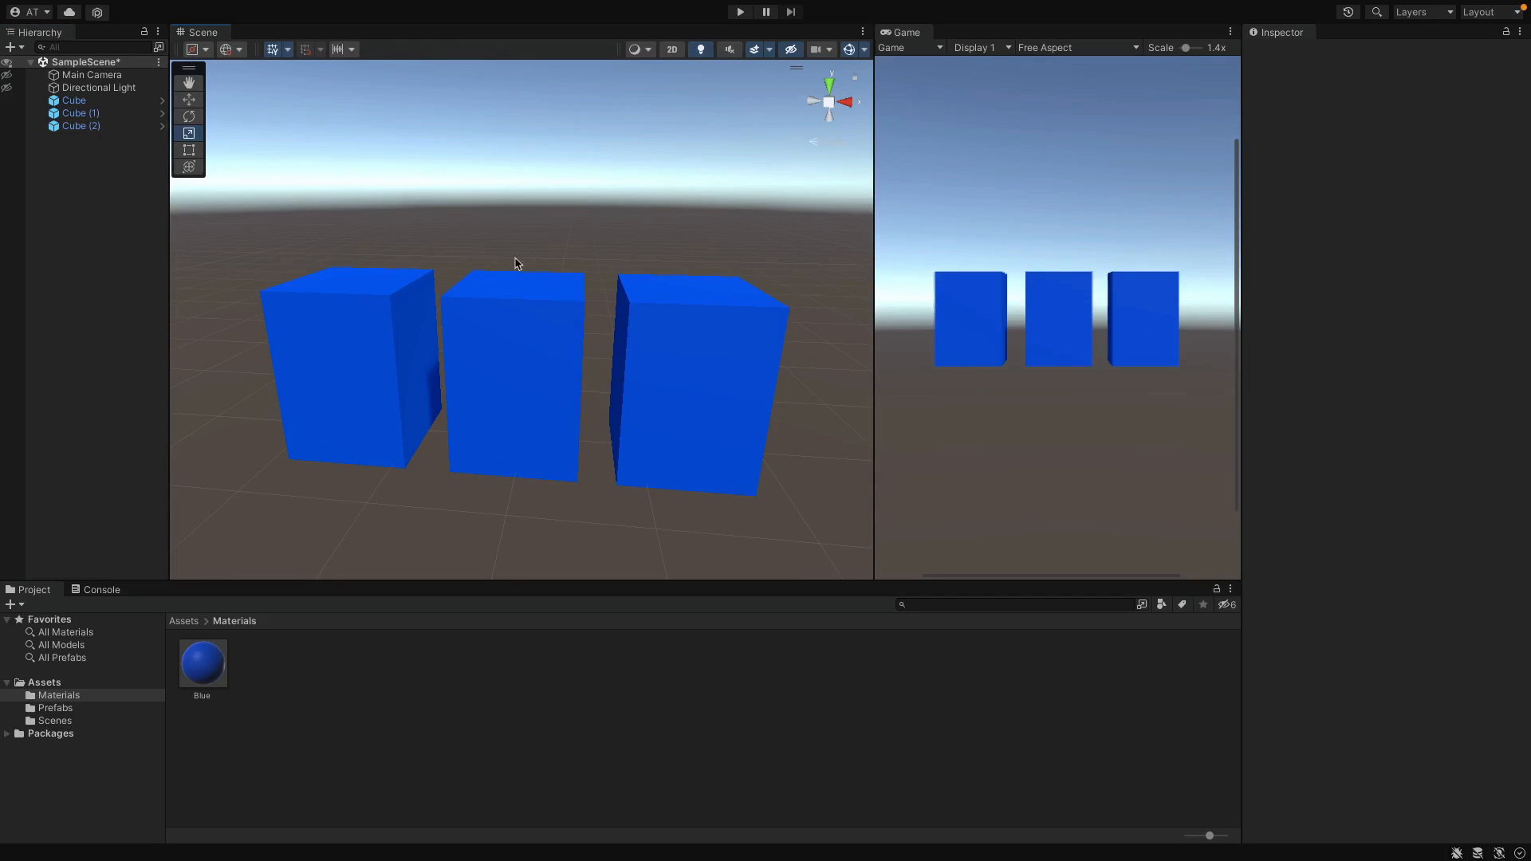
# Unpack Cube (2) from the prefab, then shrink the prefab's Y scale to about 0.92.
pyautogui.click(693, 381)
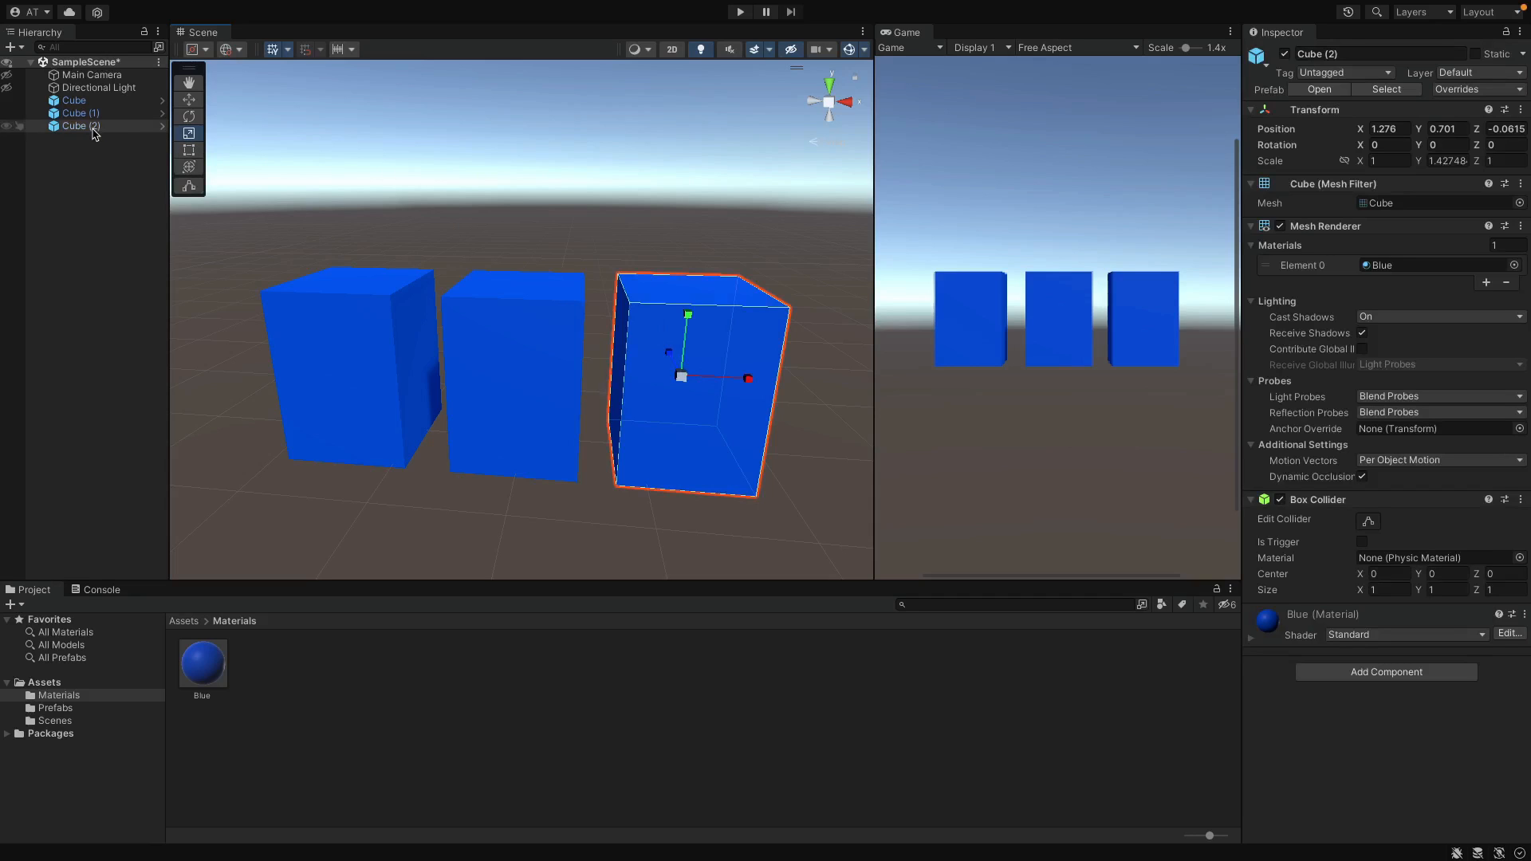
pyautogui.rightClick(77, 125)
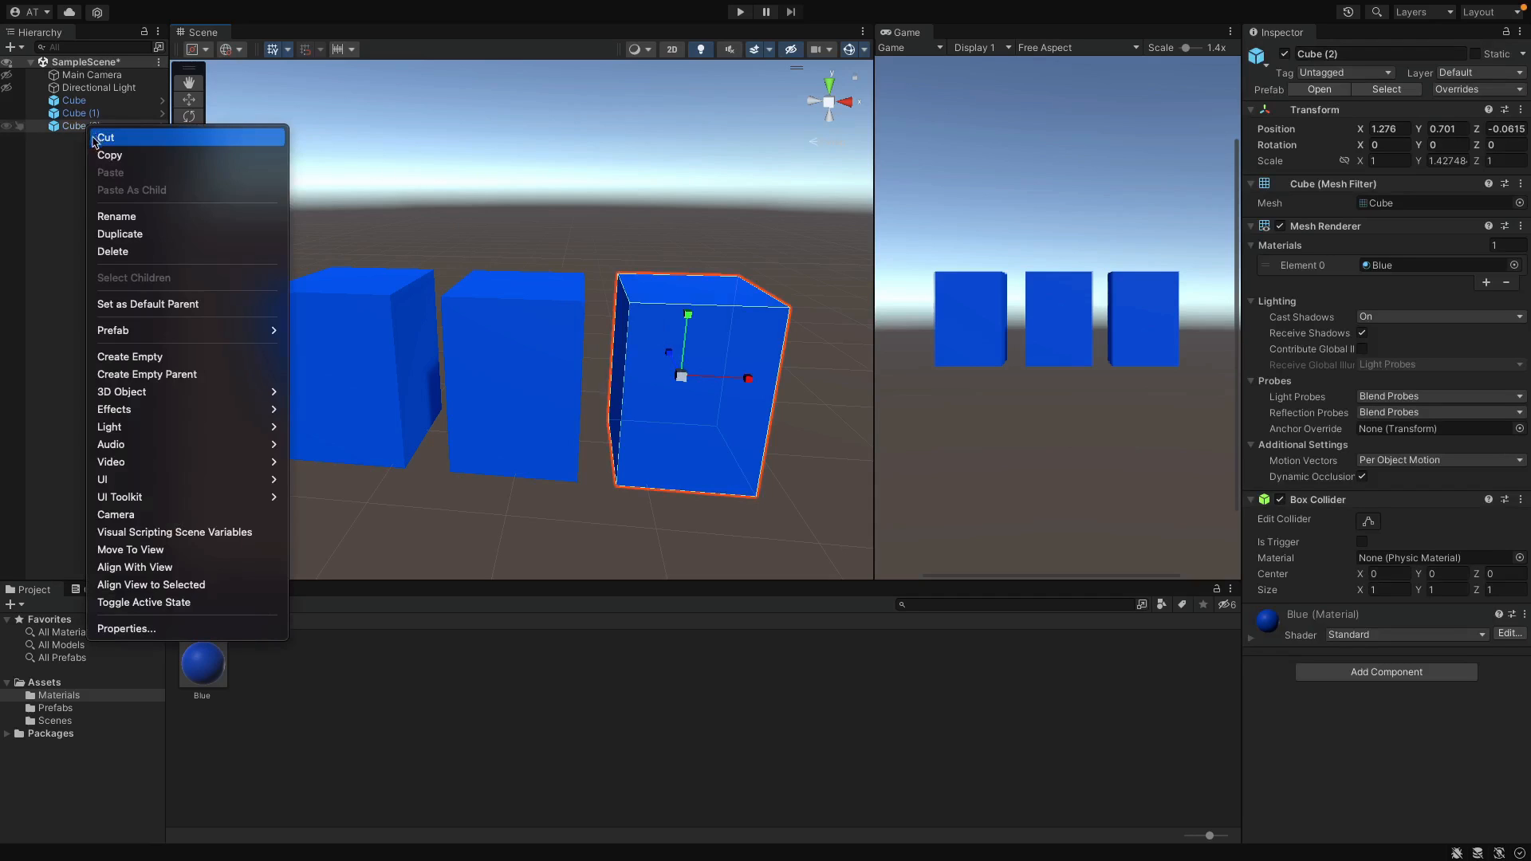
pyautogui.moveTo(113, 330)
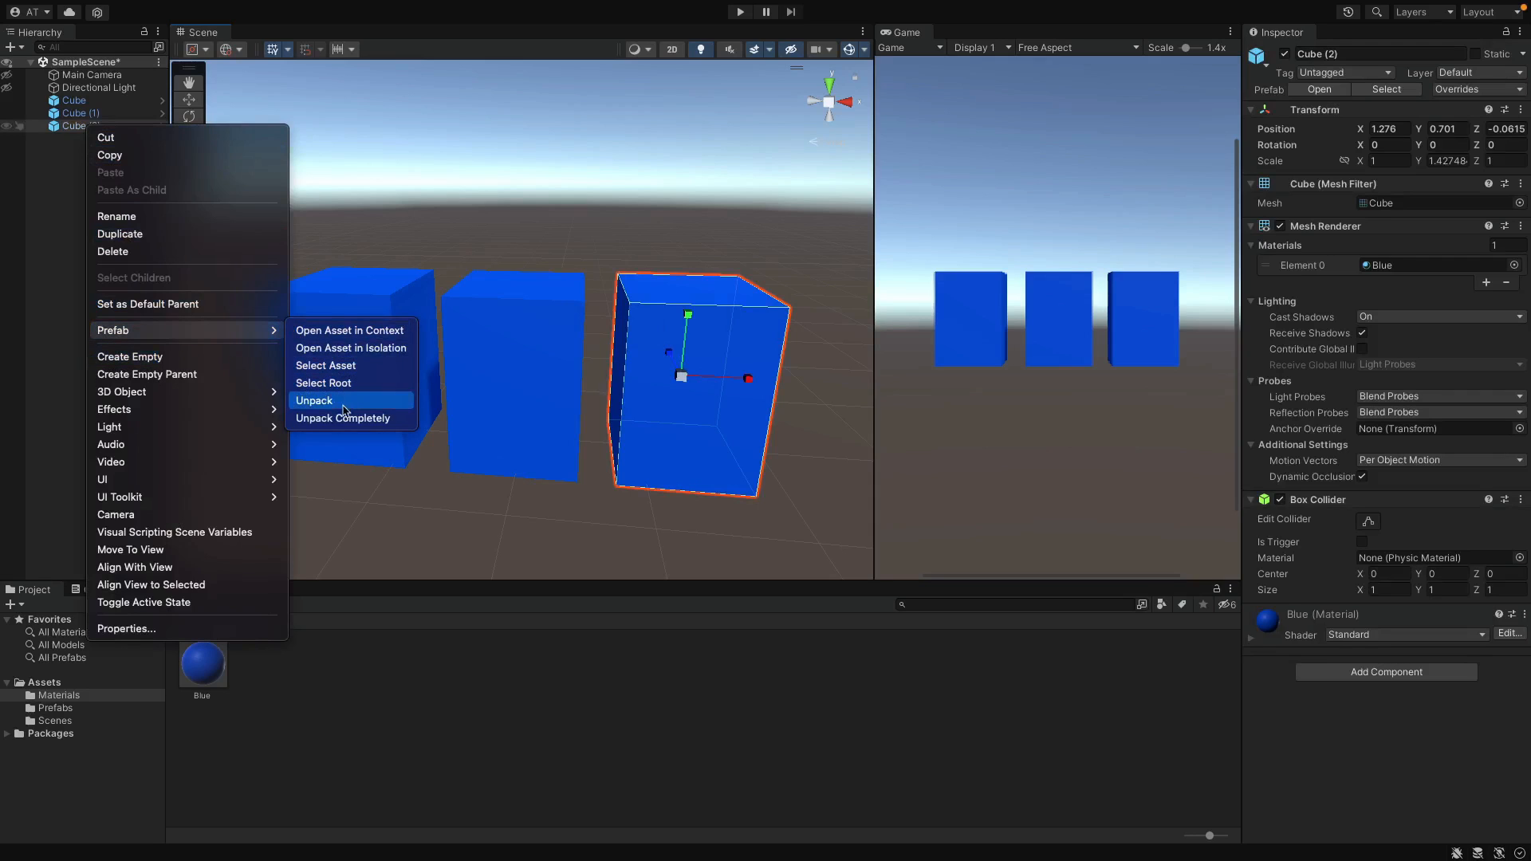
pyautogui.click(313, 400)
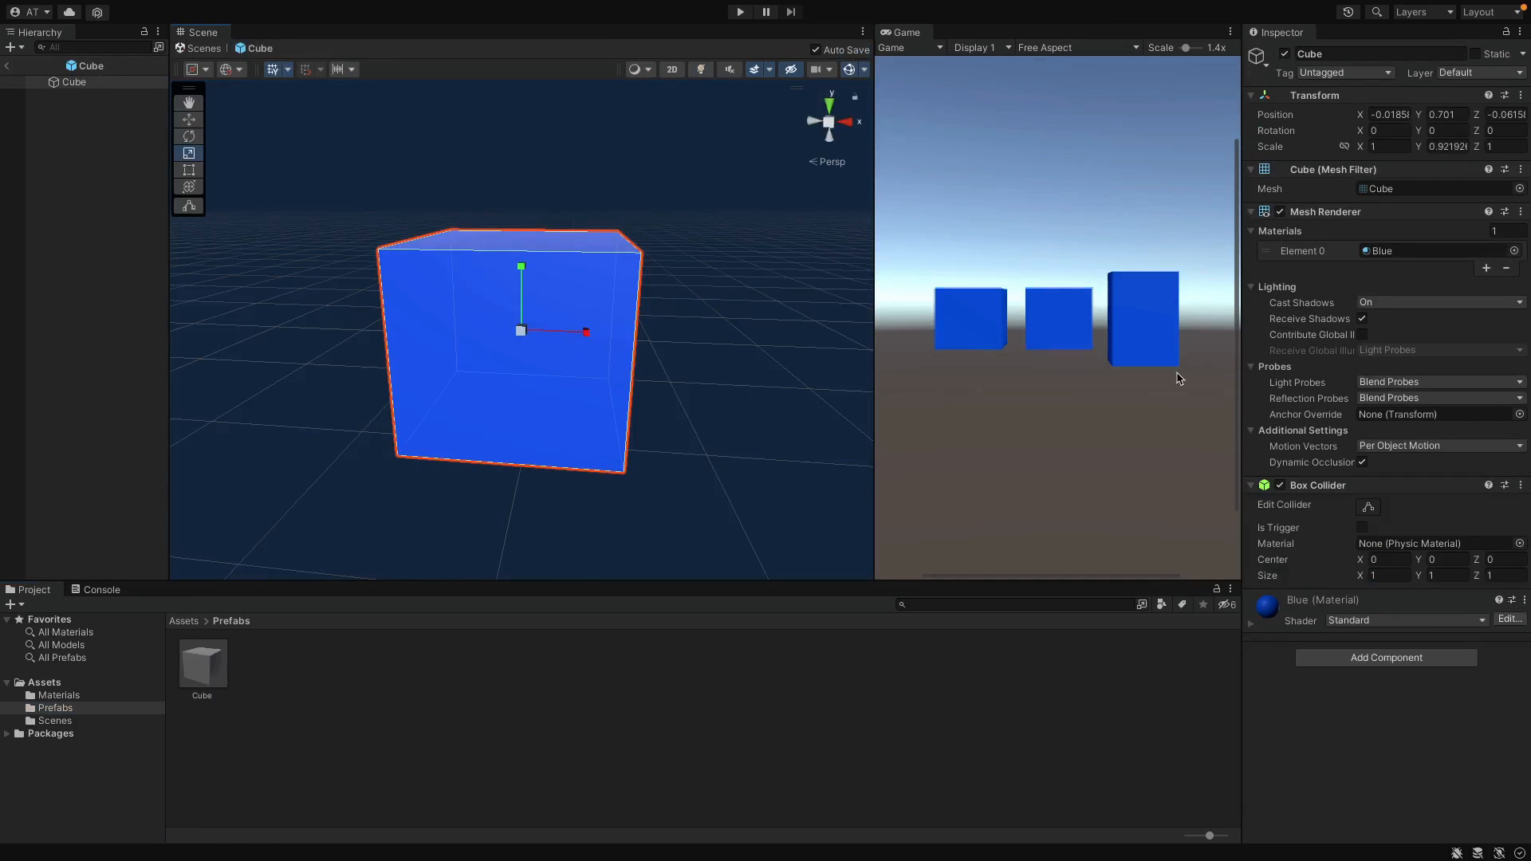
# Narrow the Cube prefab to X scale about 0.80, return to the scene, and create a Red material.
pyautogui.moveTo(584, 333); pyautogui.dragTo(579, 336)
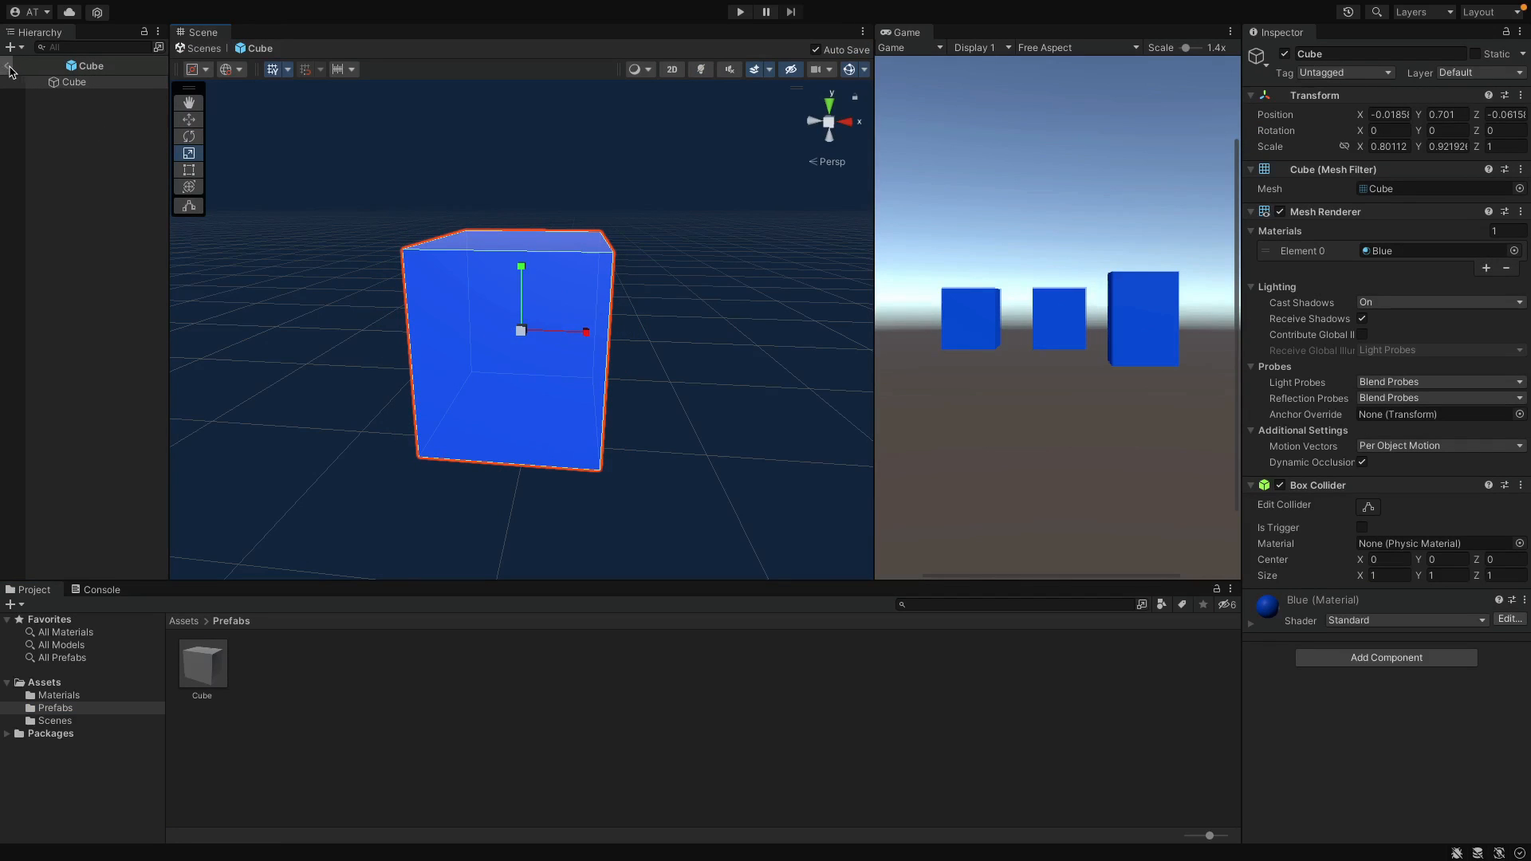
pyautogui.click(58, 695)
pyautogui.write('Red')
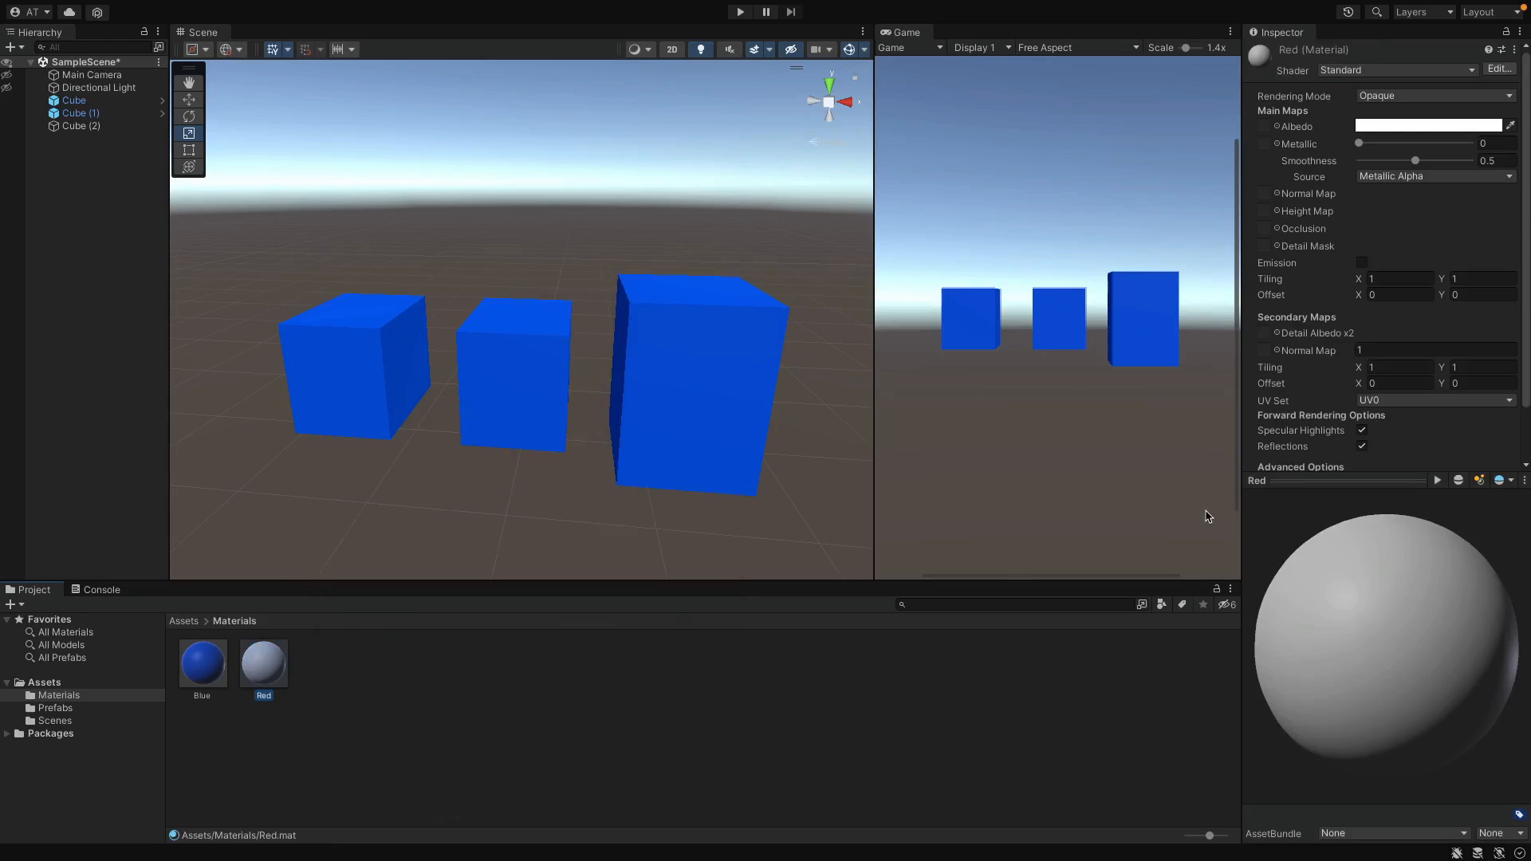
# Set the Red material's Albedo to red, then select the middle cube.
pyautogui.click(1426, 126)
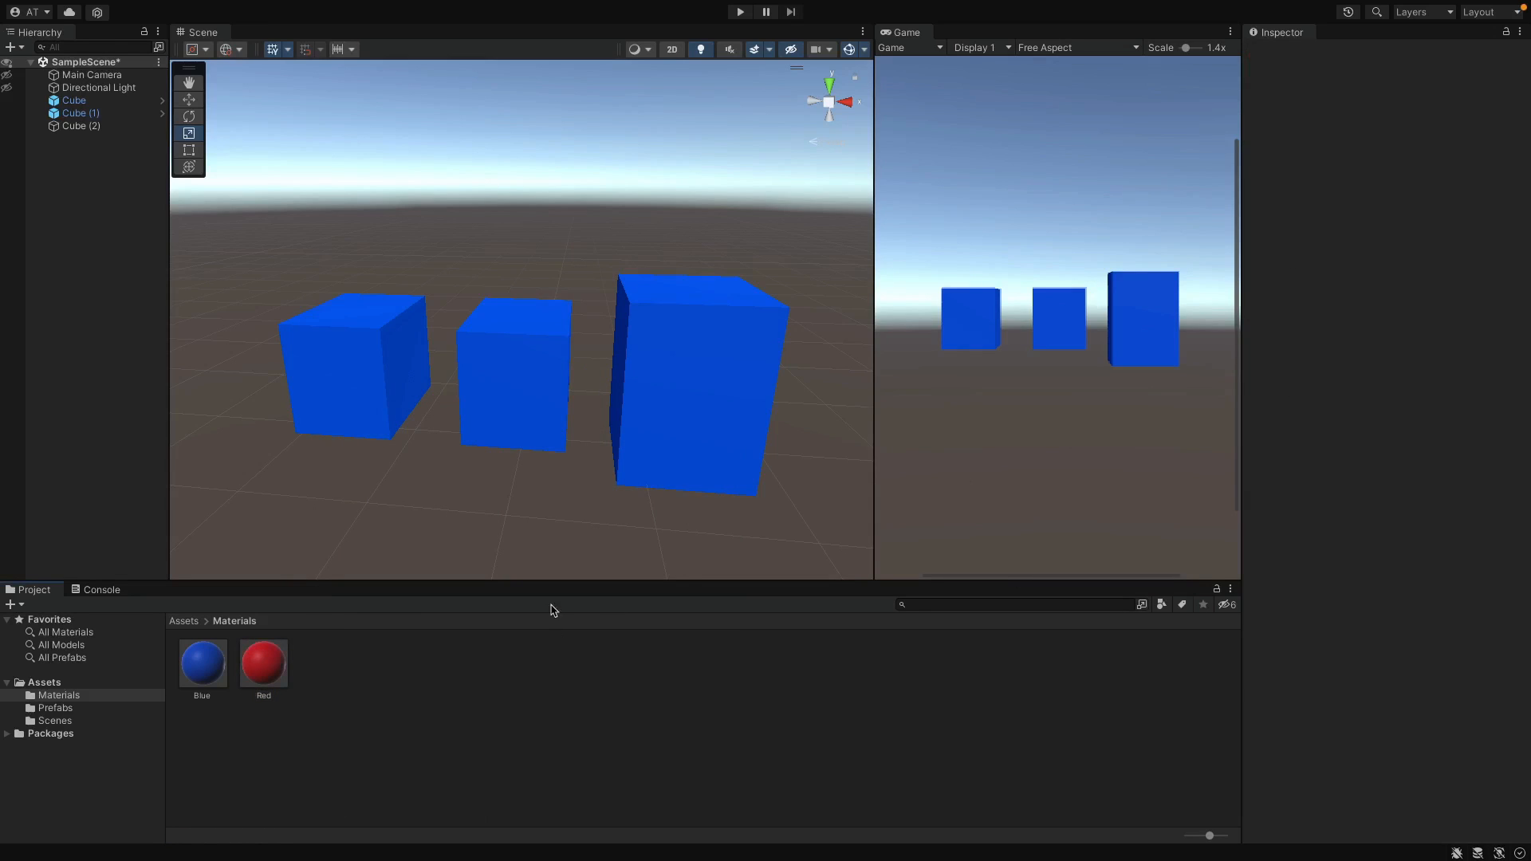
pyautogui.click(693, 386)
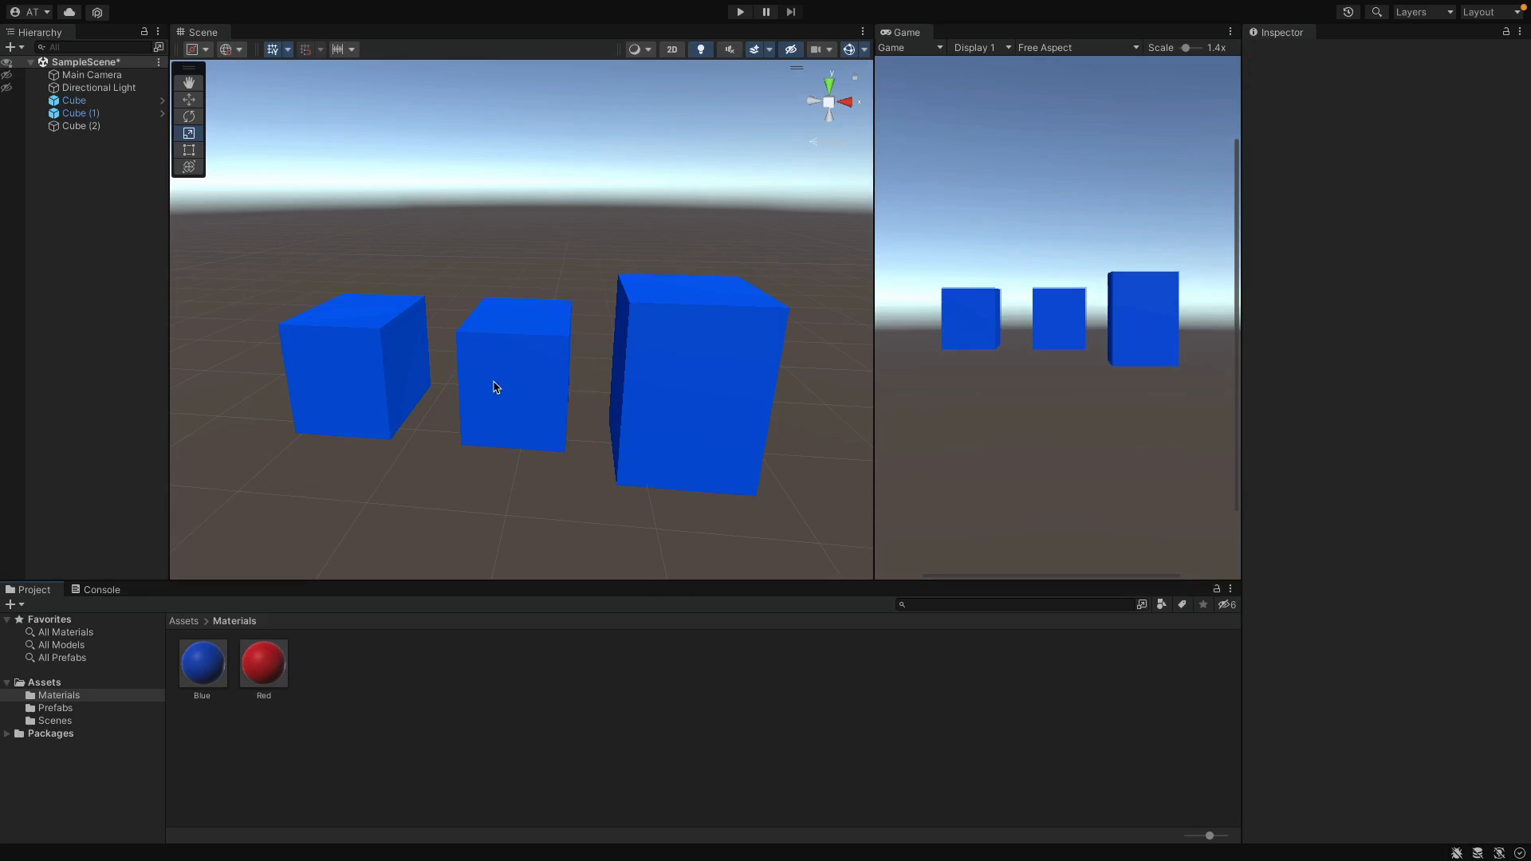
pyautogui.click(512, 381)
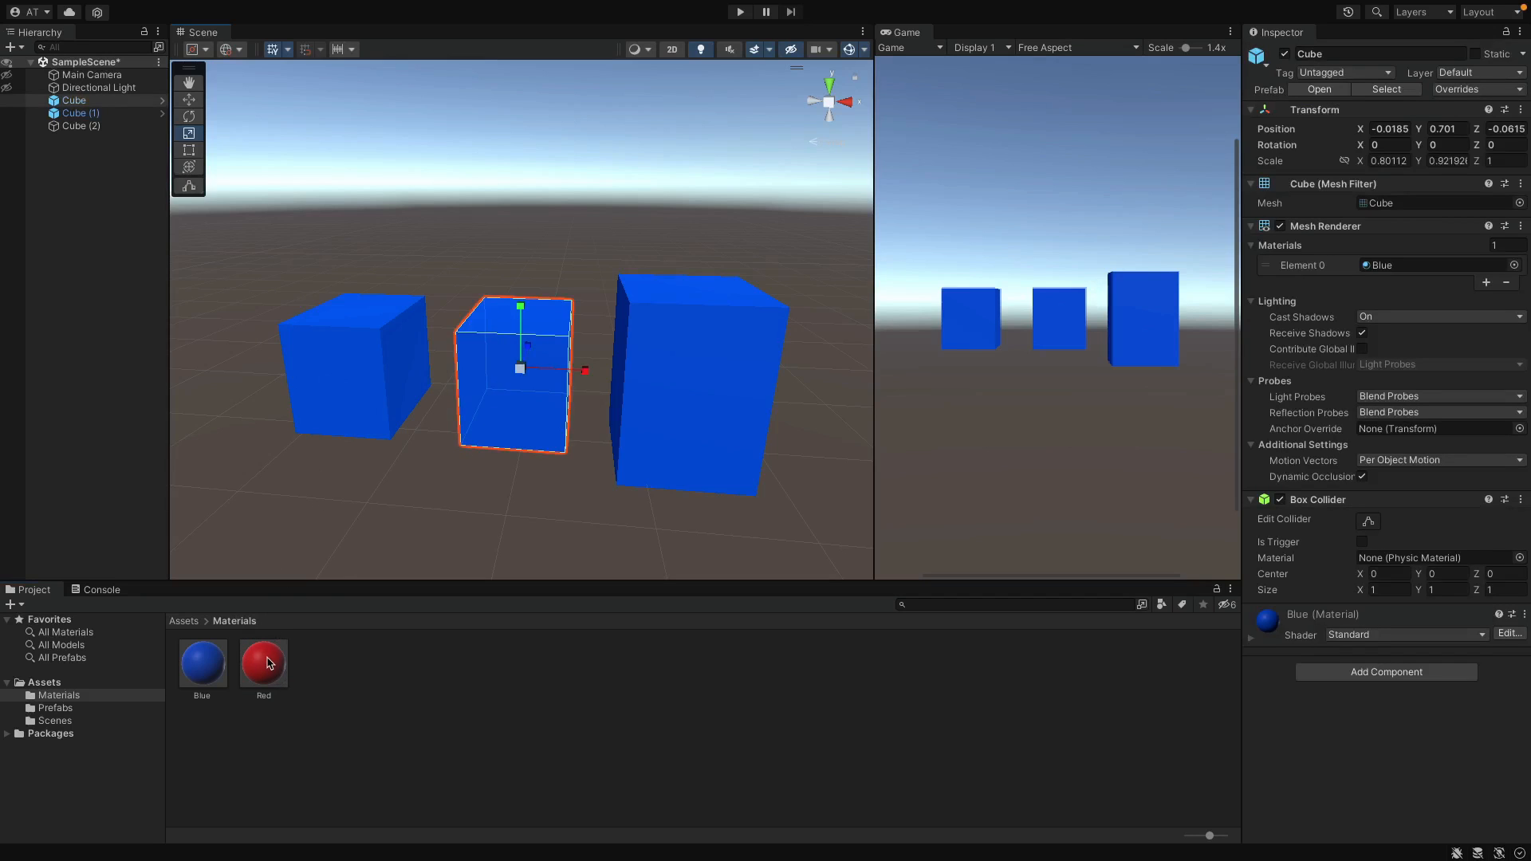
# Drag the Red material onto the middle cube so only it turns red.
pyautogui.moveTo(263, 664); pyautogui.dragTo(488, 414)
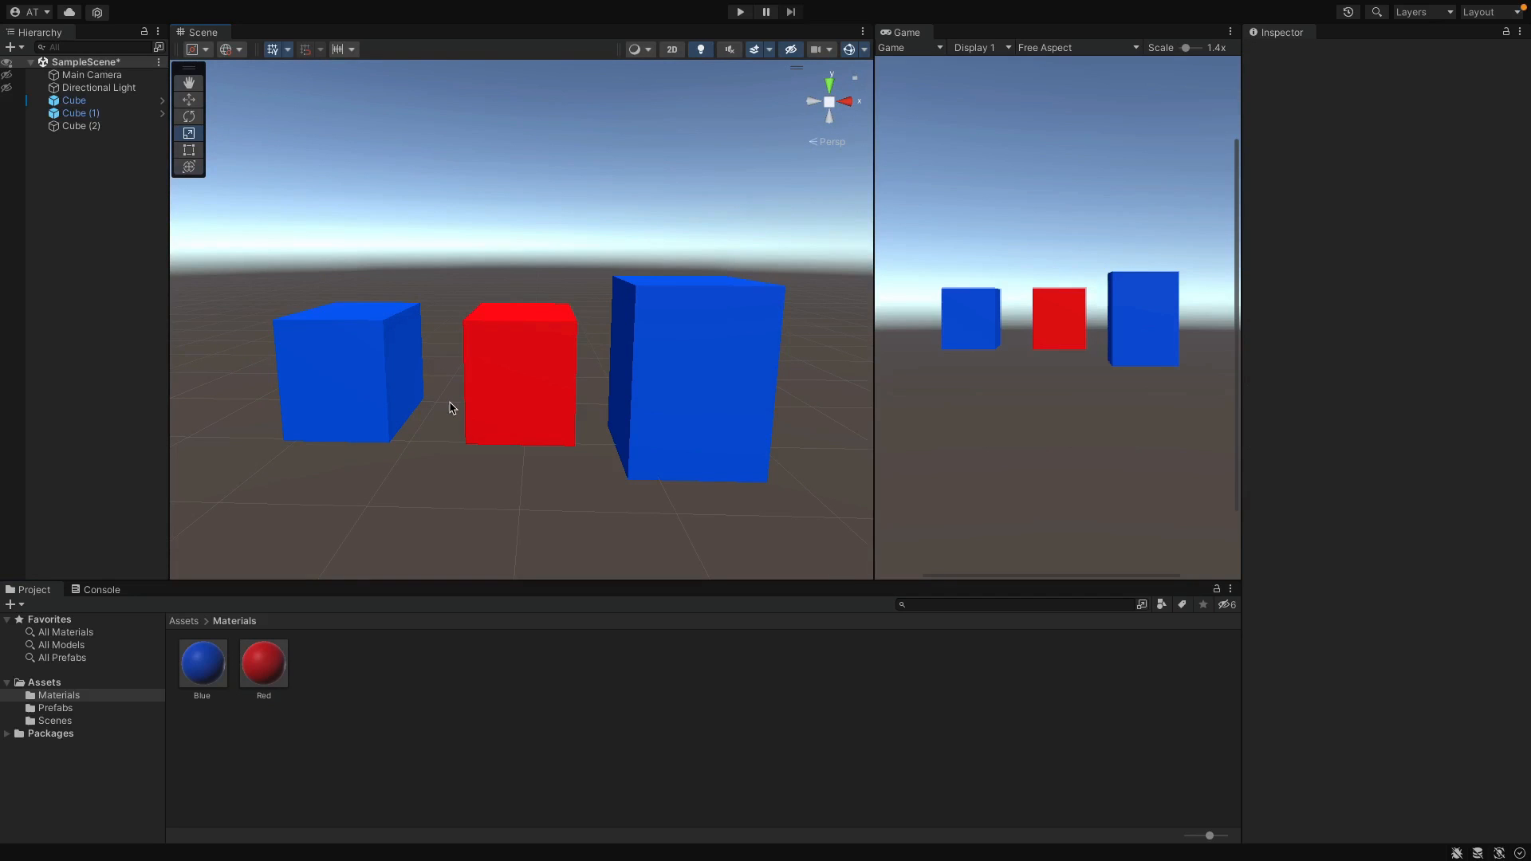
pyautogui.moveTo(444, 383)
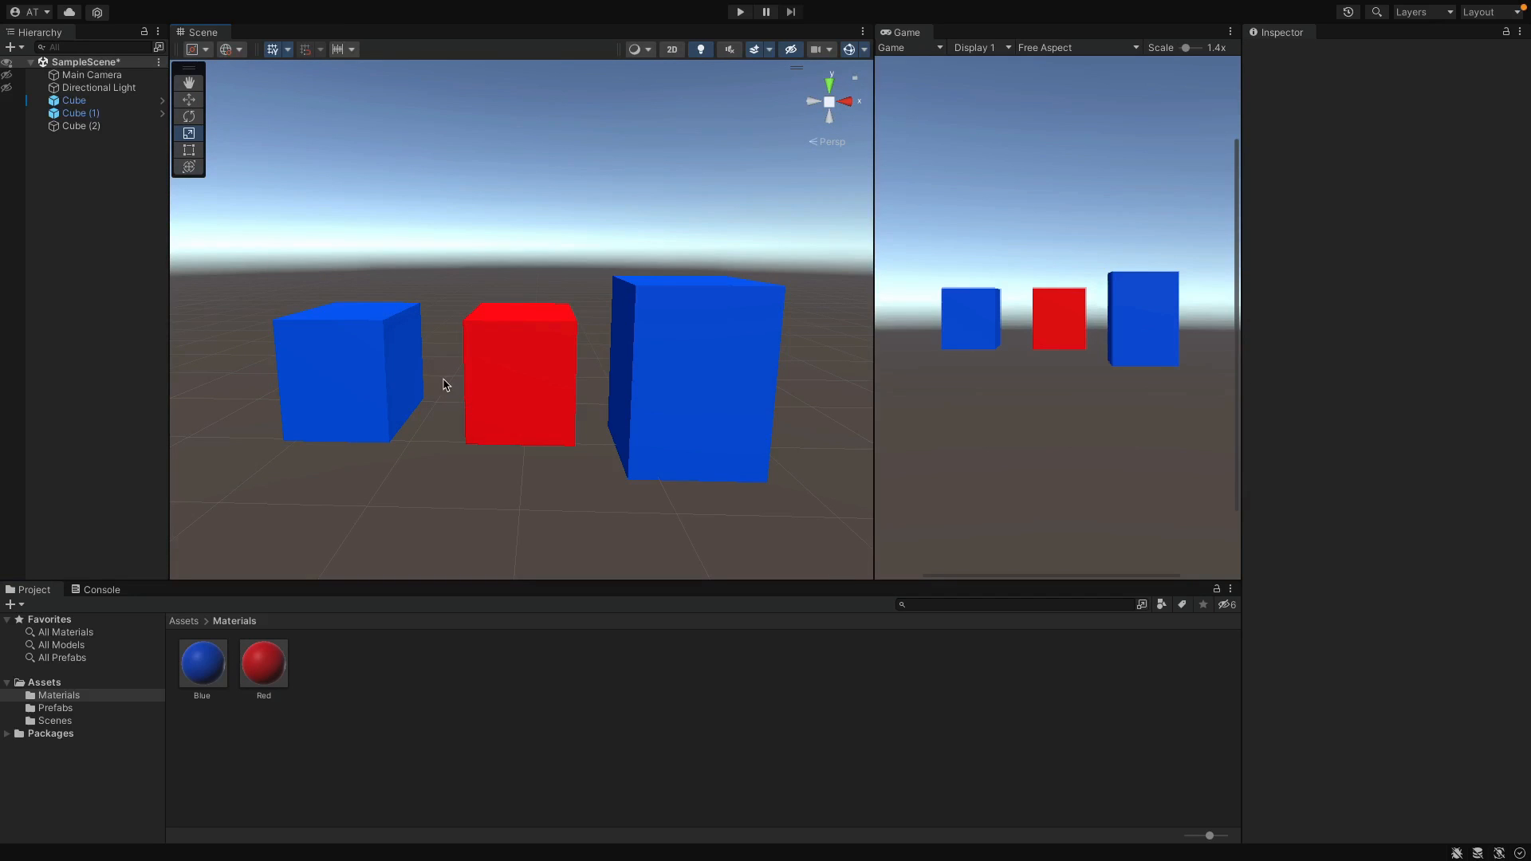
pyautogui.click(519, 376)
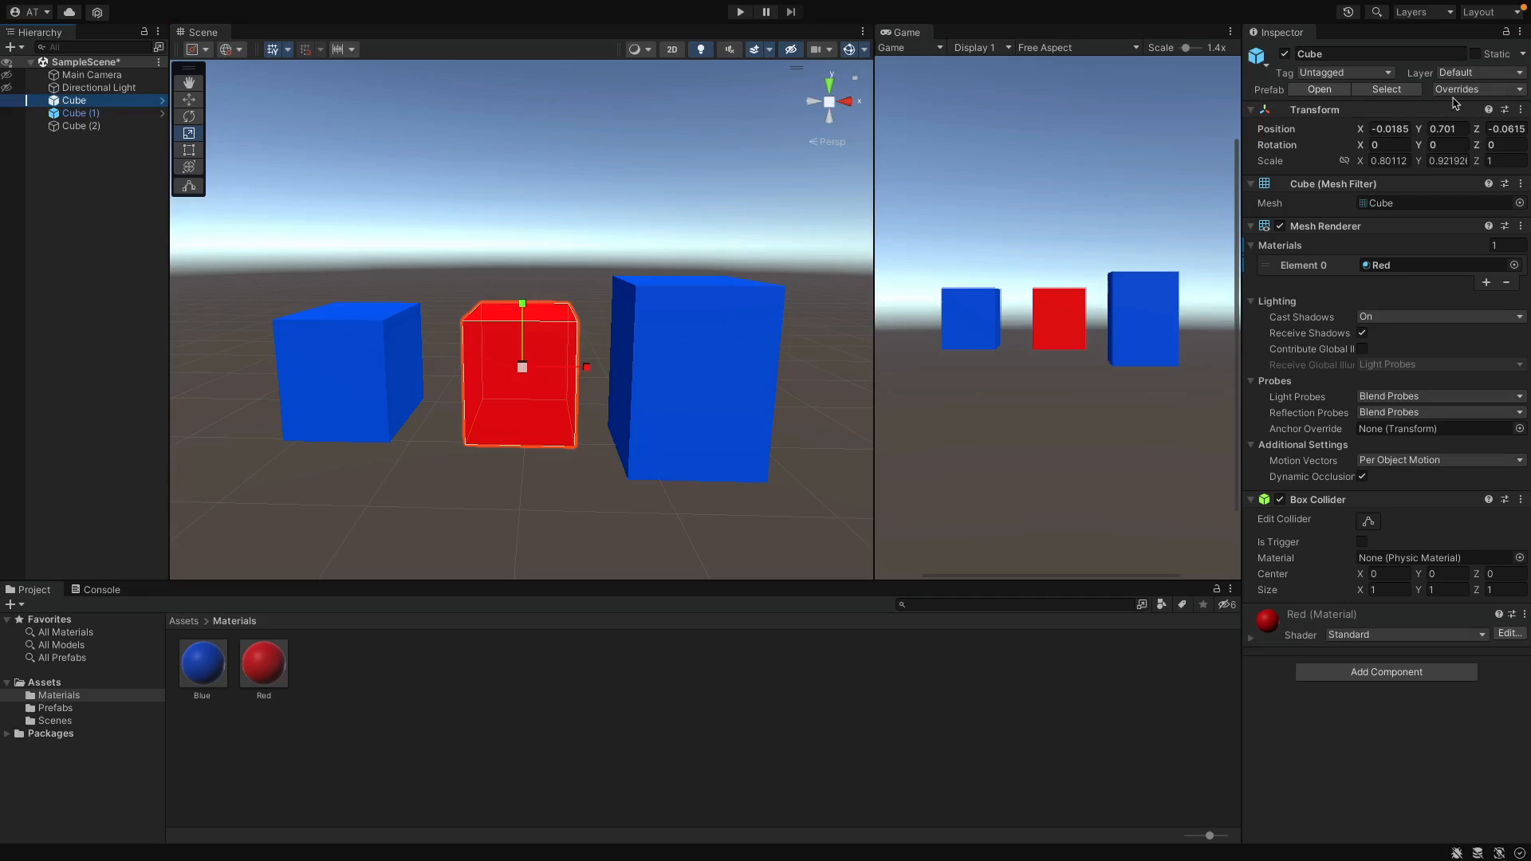
# Confirm the middle cube's Red material override, find no overrides on Cube (1), and select the red Cube.
pyautogui.click(1458, 88)
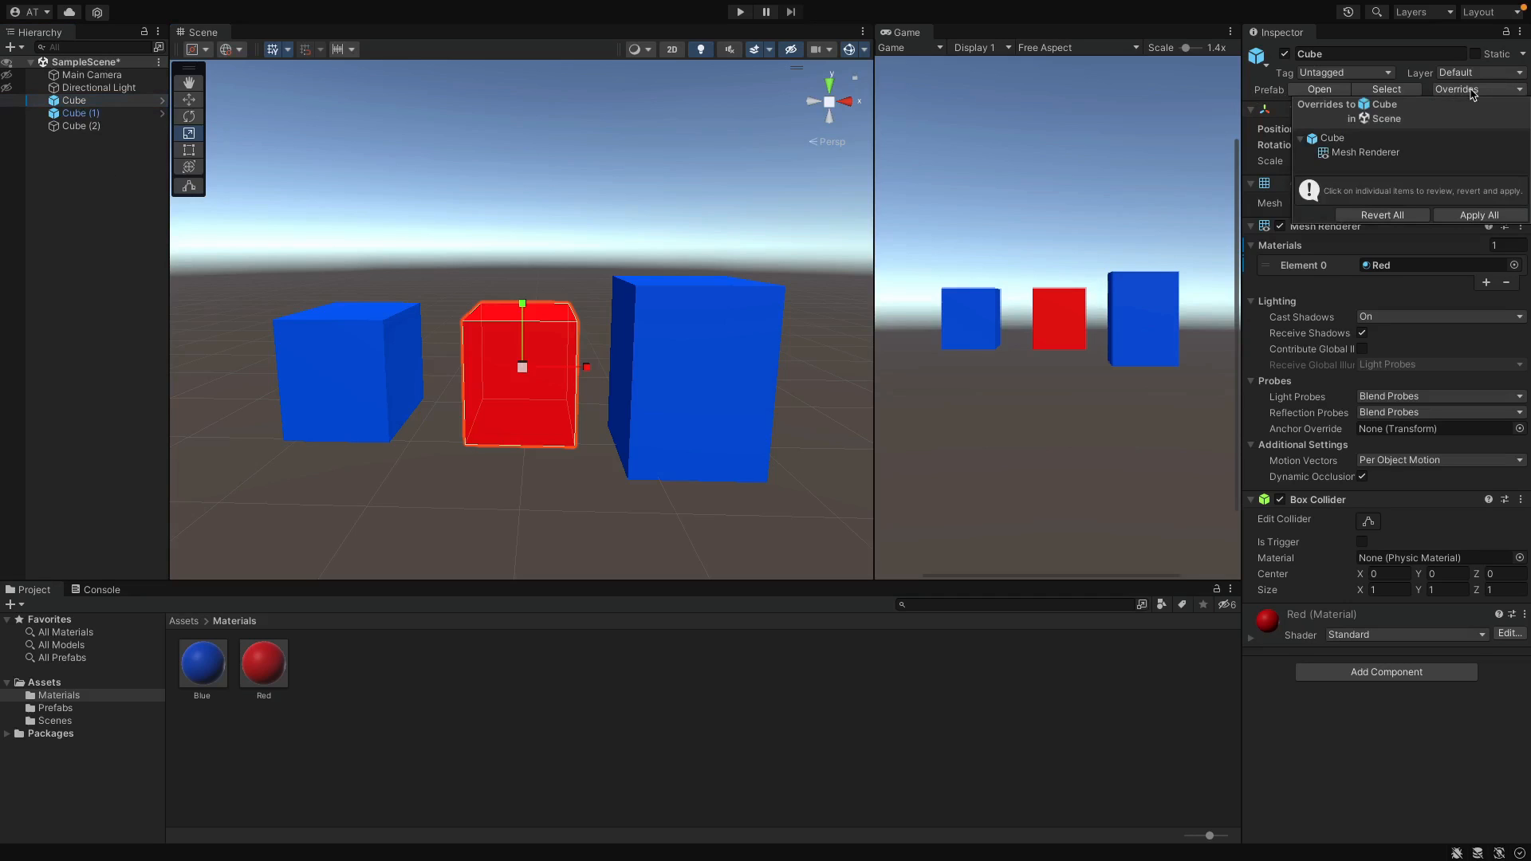
pyautogui.click(1361, 152)
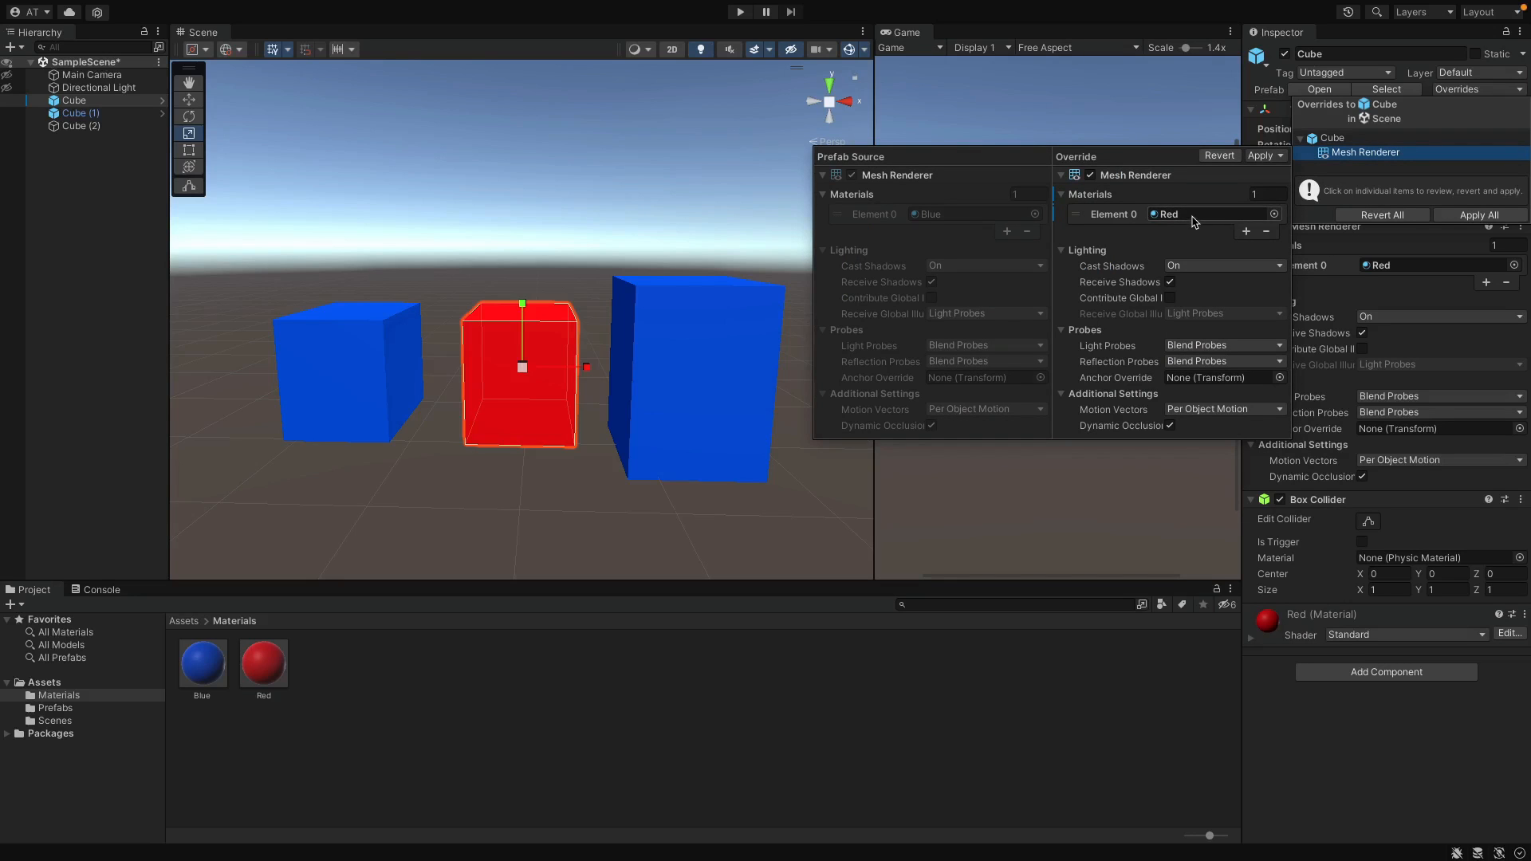
pyautogui.click(78, 113)
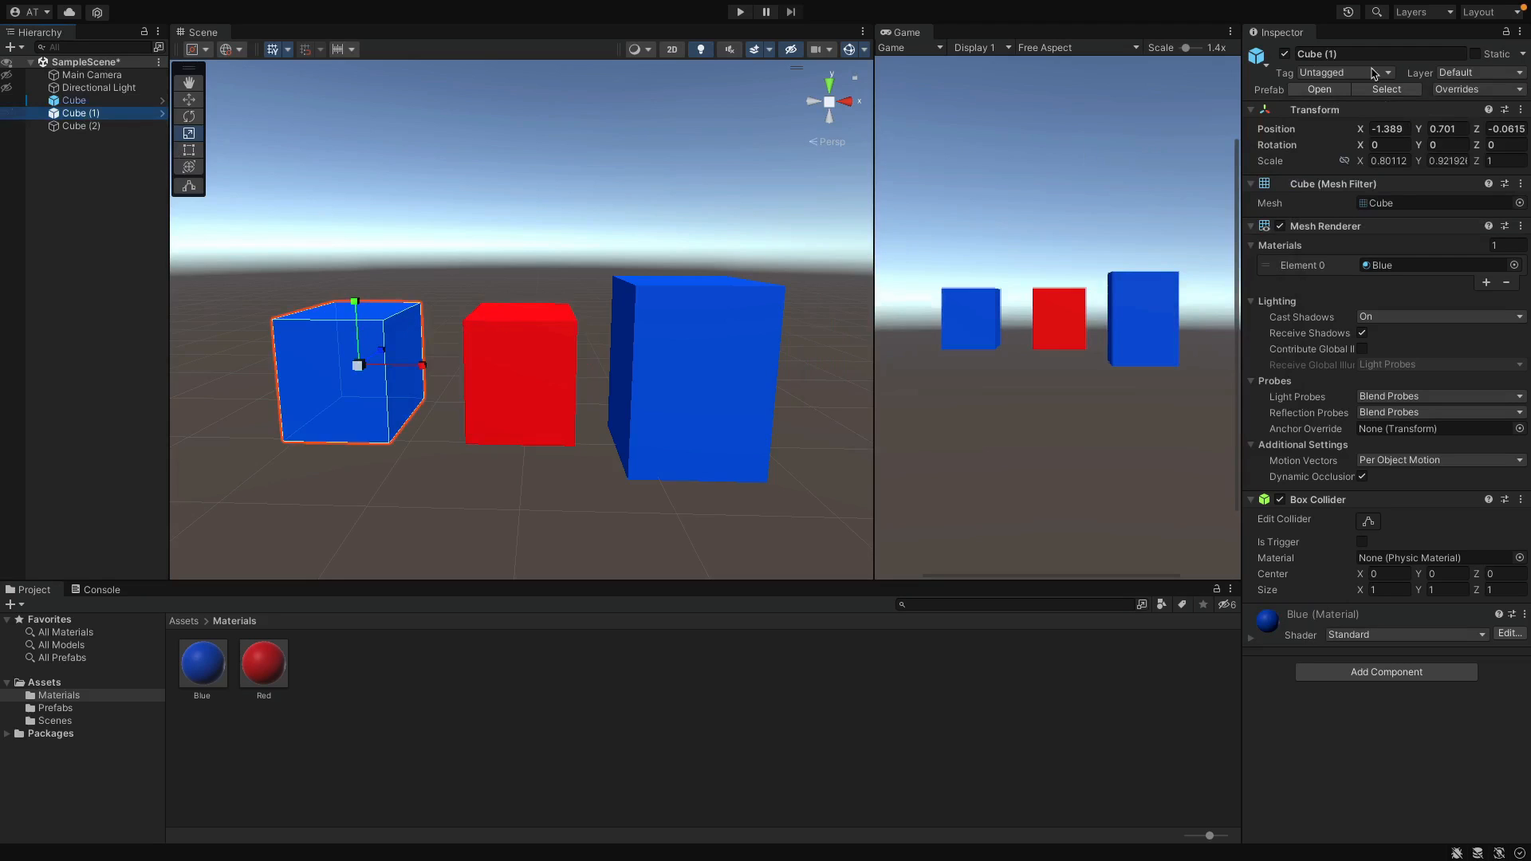
pyautogui.click(1457, 89)
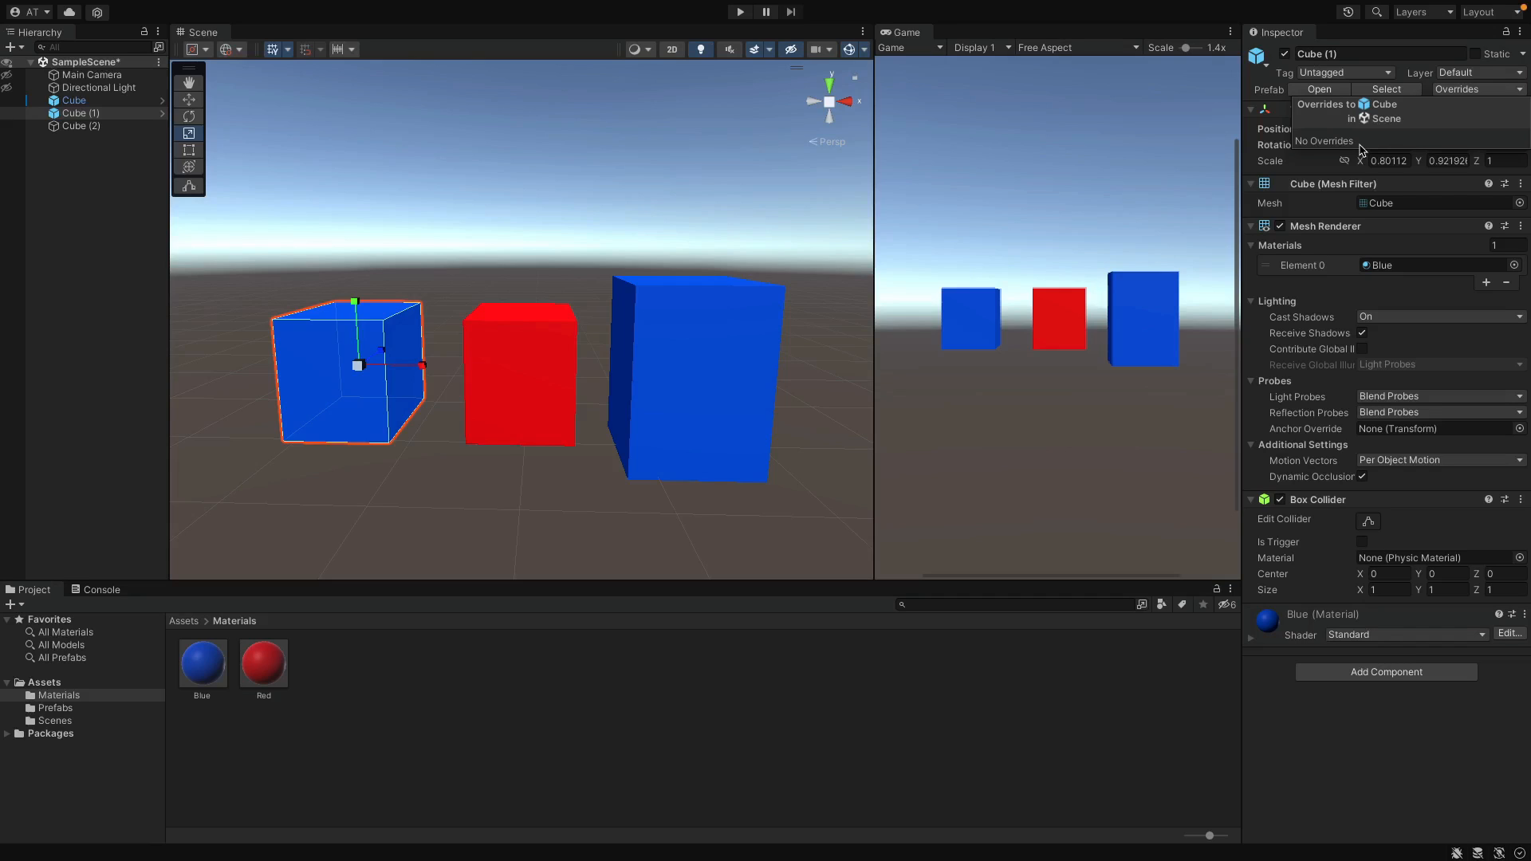
pyautogui.moveTo(673, 208)
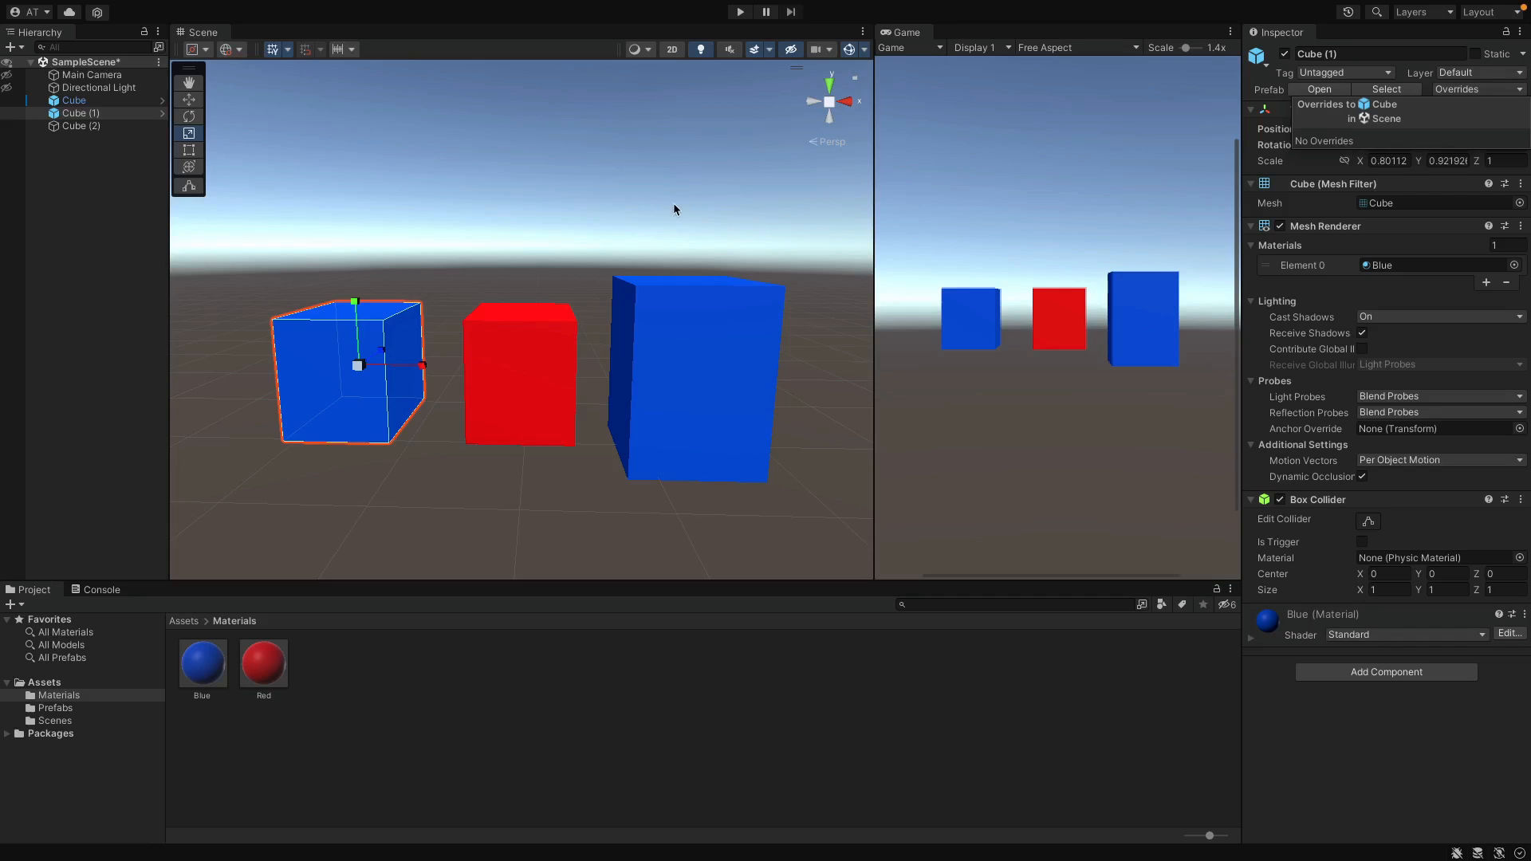
pyautogui.click(73, 99)
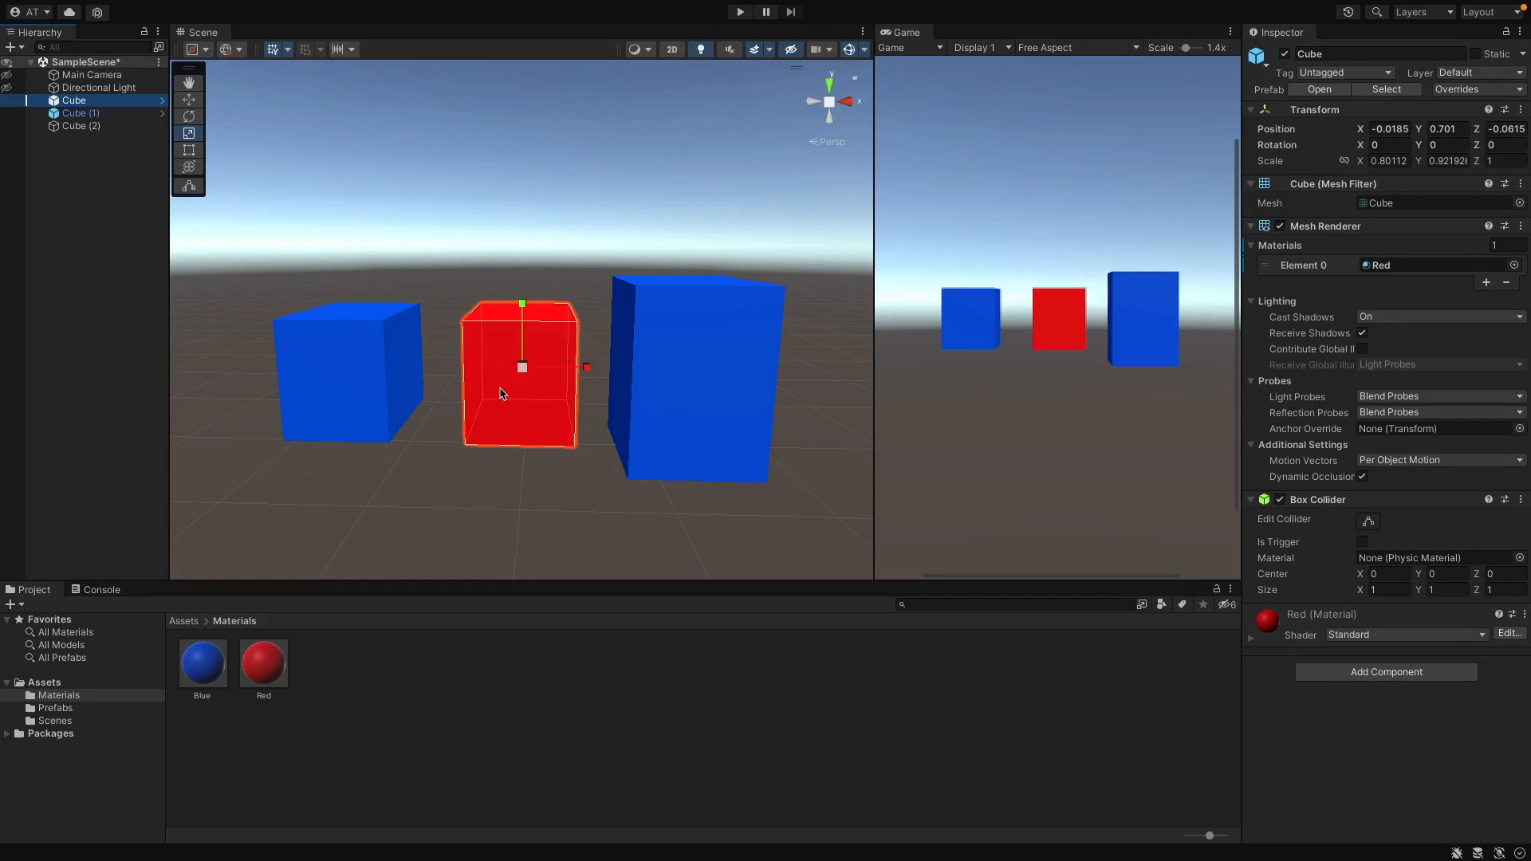
# Show the Prefabs folder and drag the red Cube into it.
pyautogui.click(56, 707)
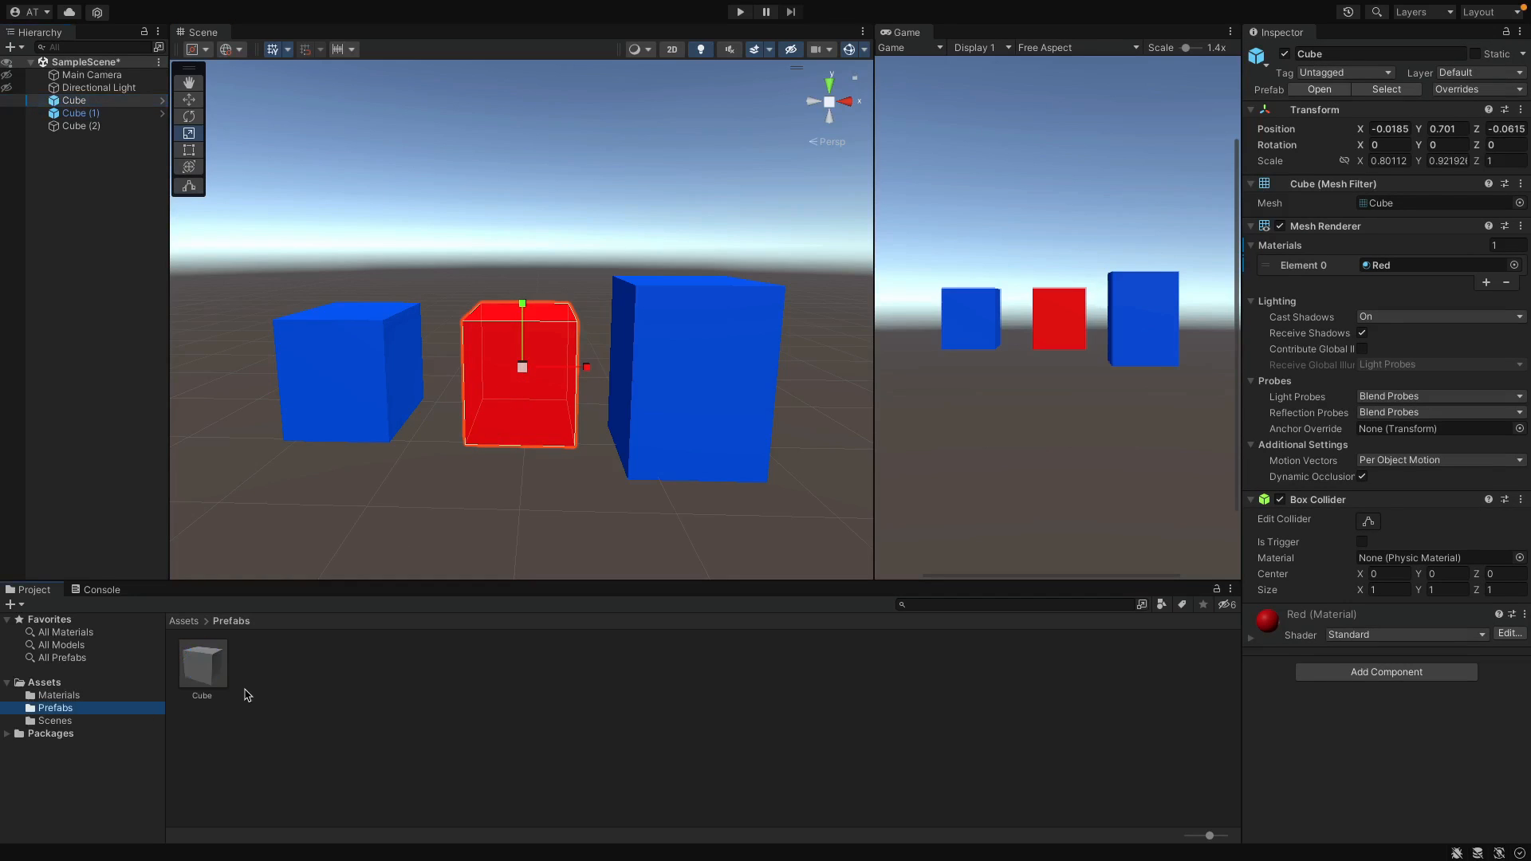
pyautogui.click(80, 113)
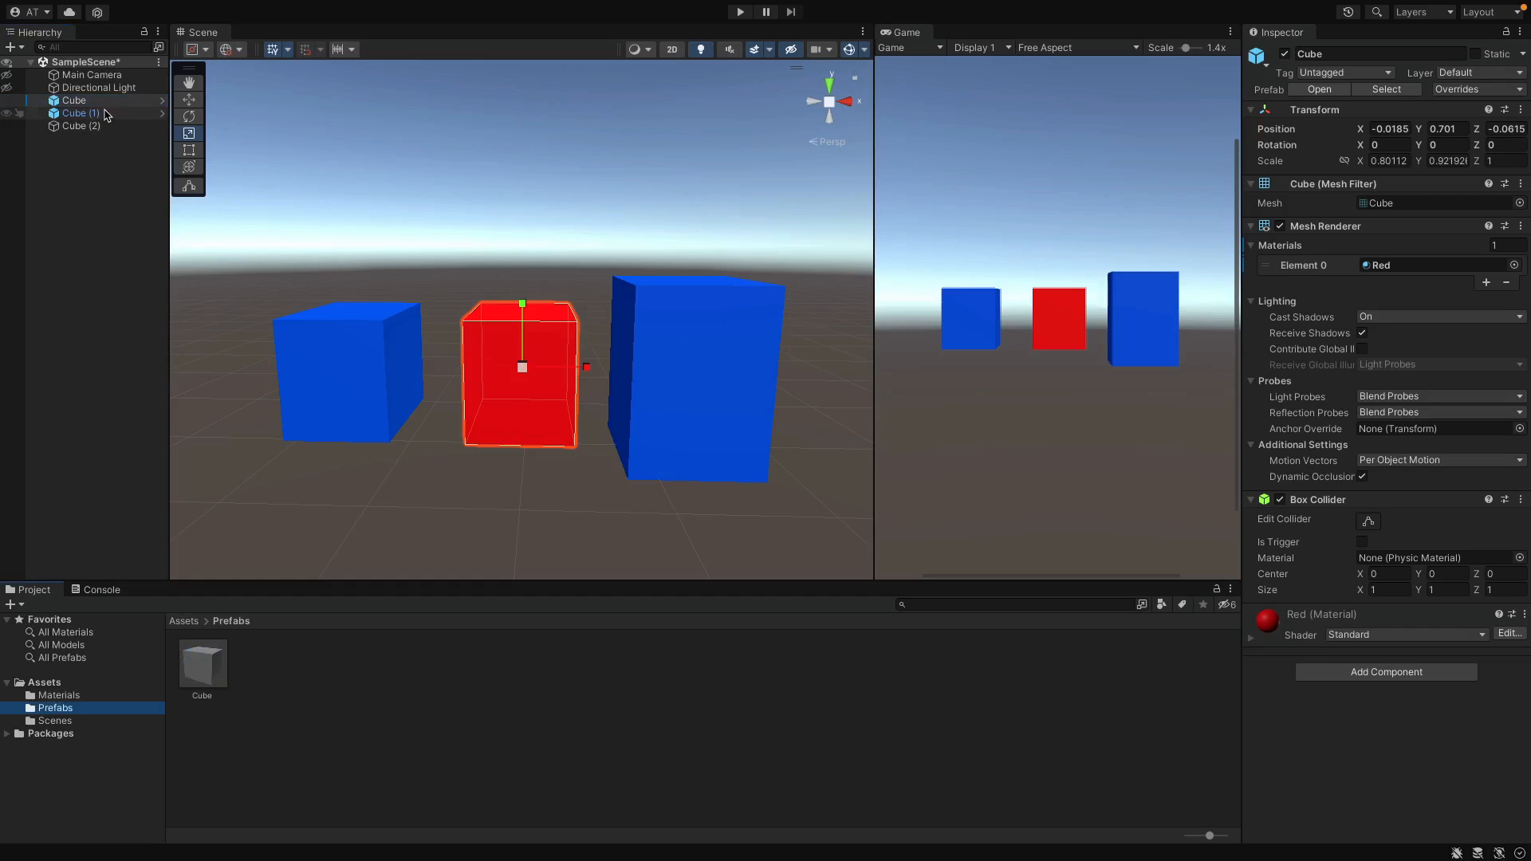
pyautogui.click(73, 99)
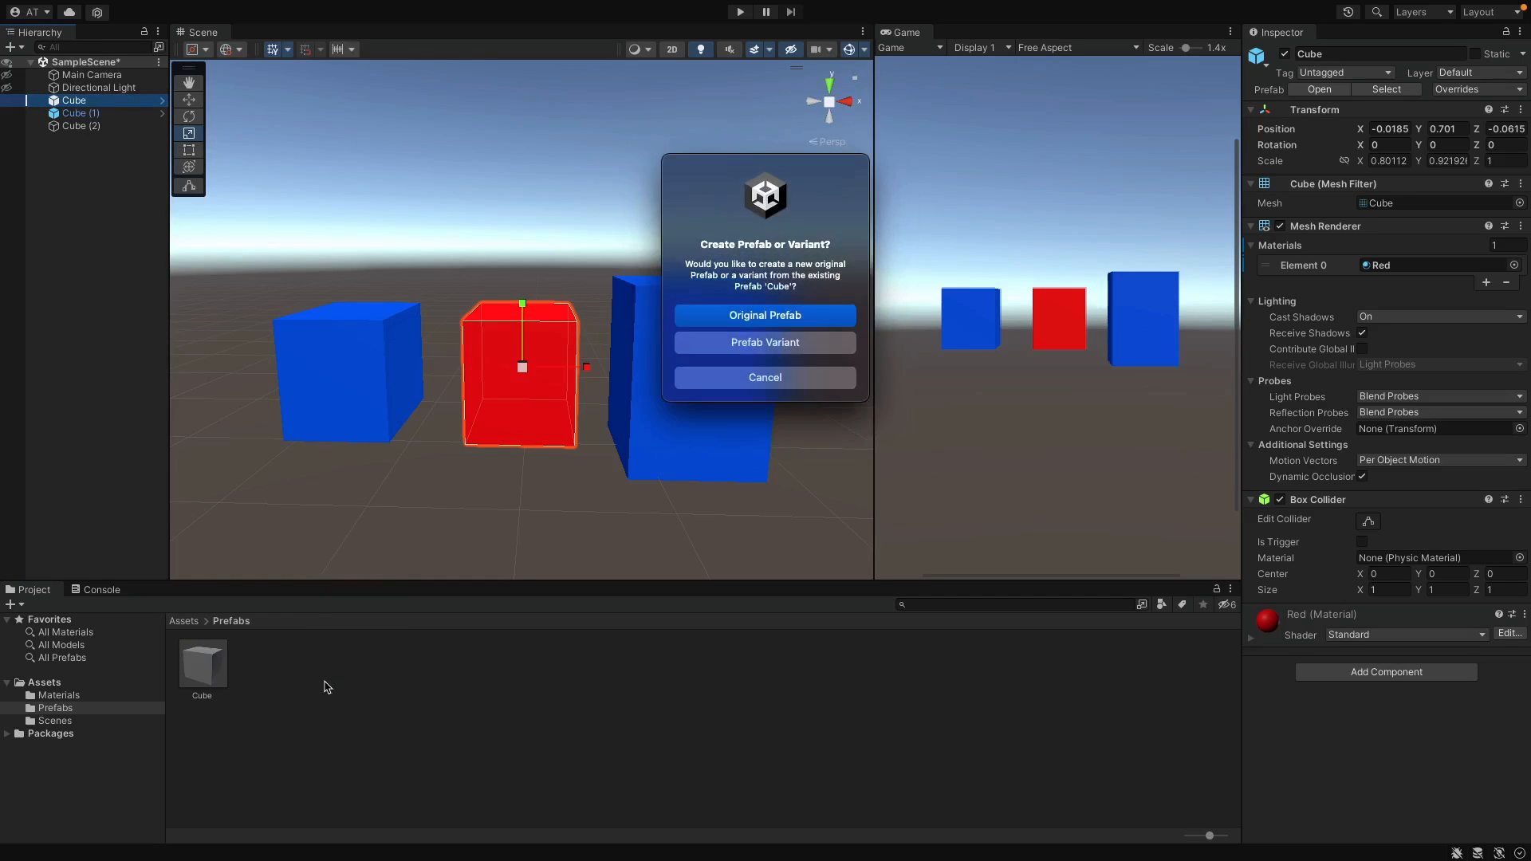
pyautogui.moveTo(356, 677)
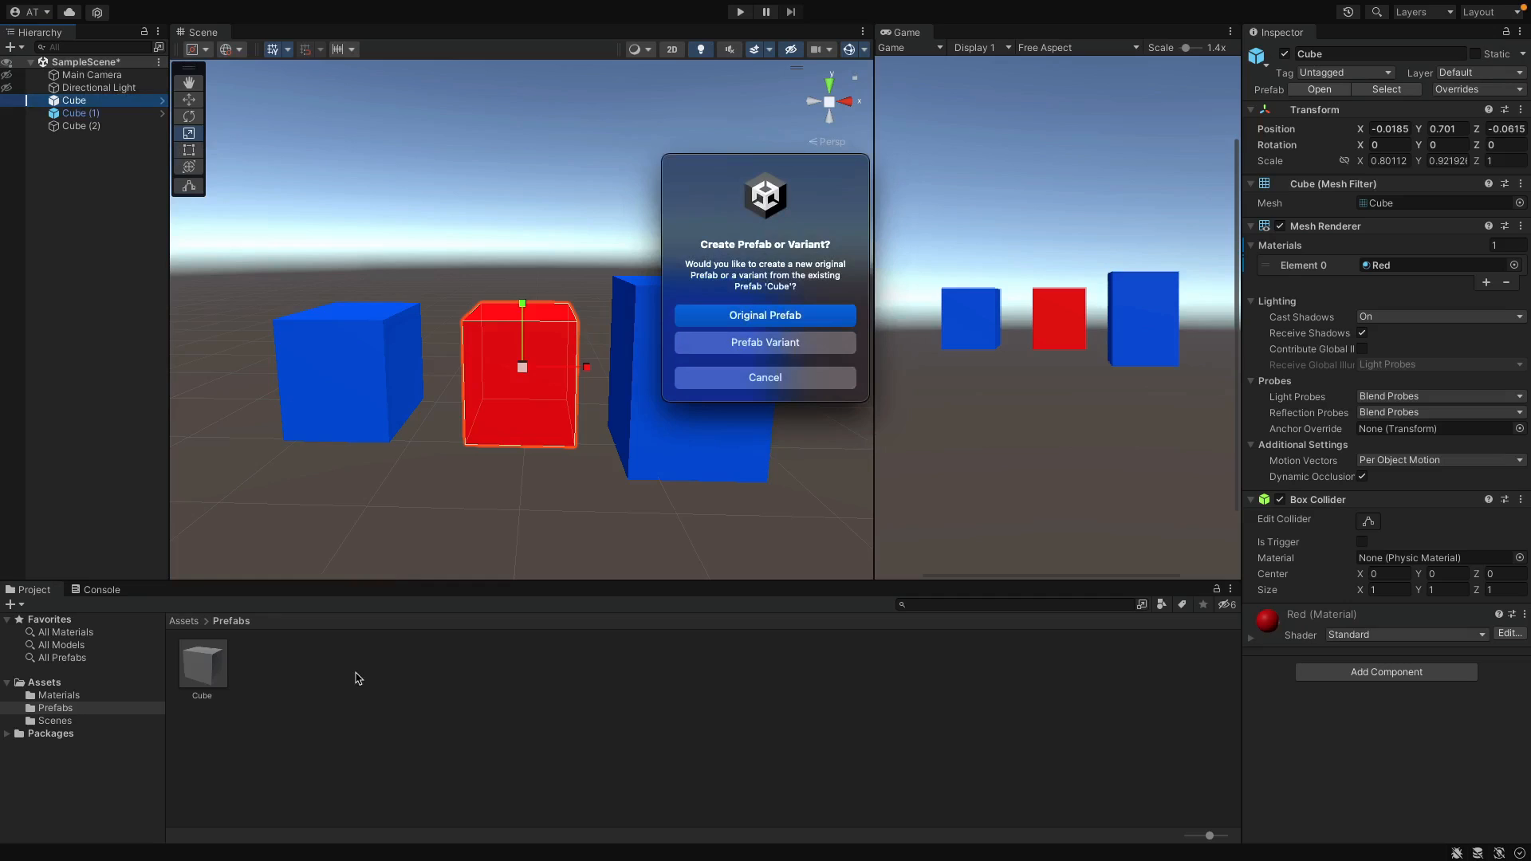
pyautogui.moveTo(569, 579)
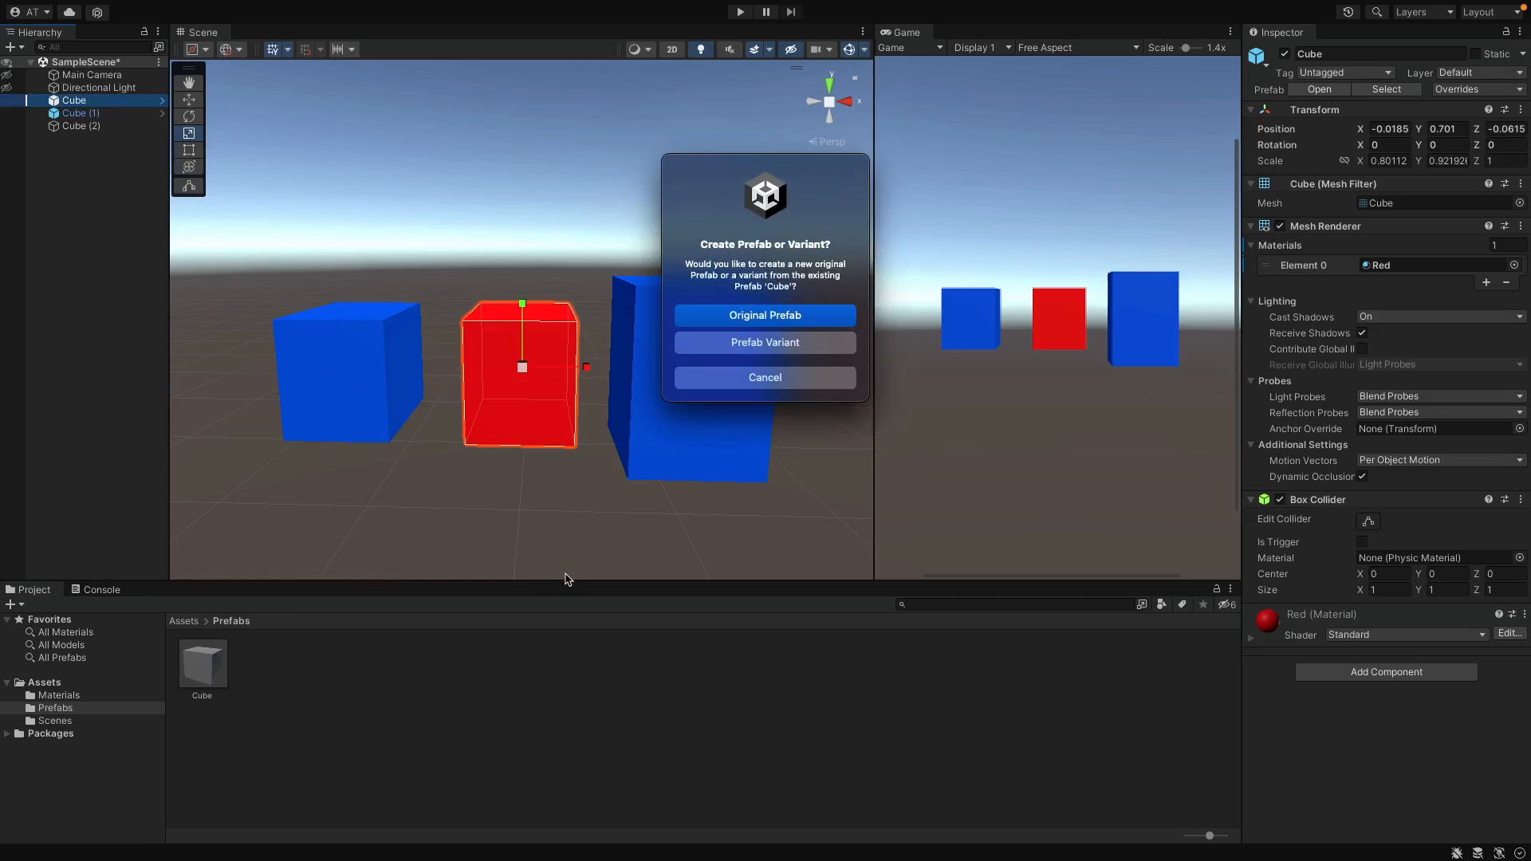
pyautogui.moveTo(740, 378)
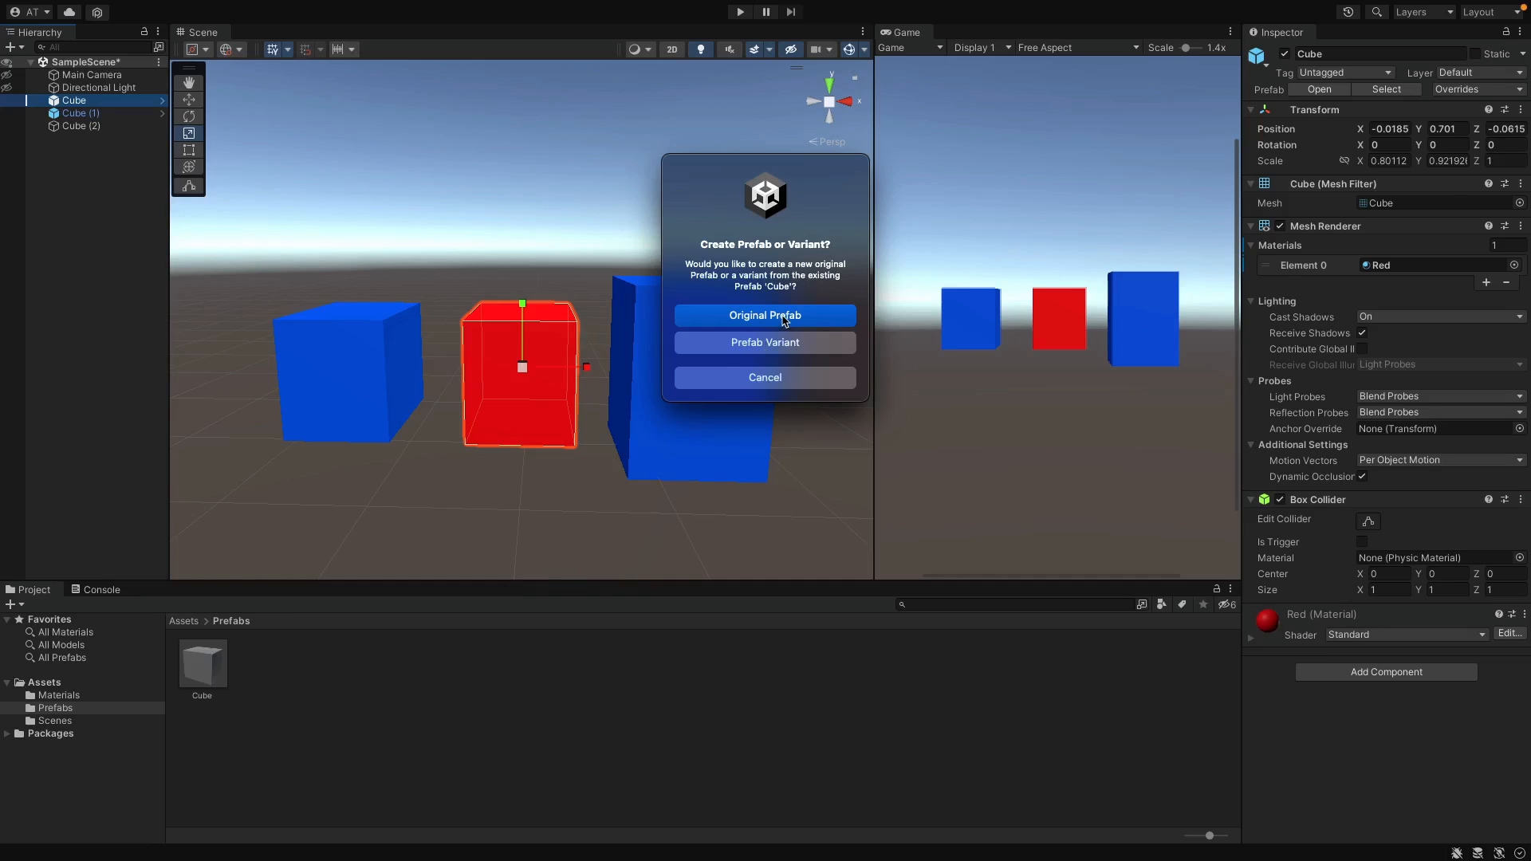
pyautogui.moveTo(799, 364)
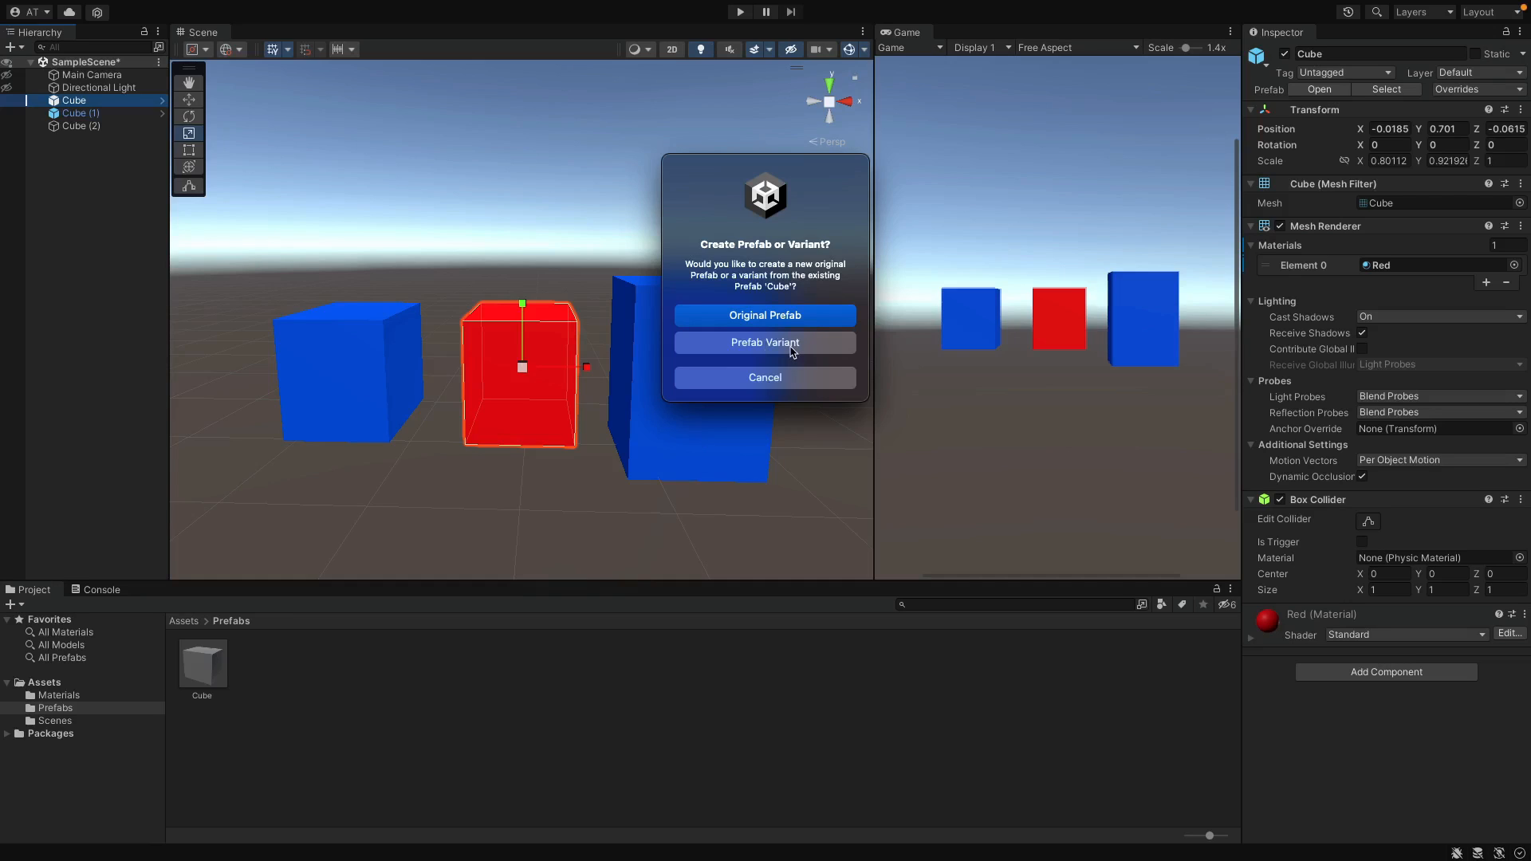
pyautogui.moveTo(557, 396)
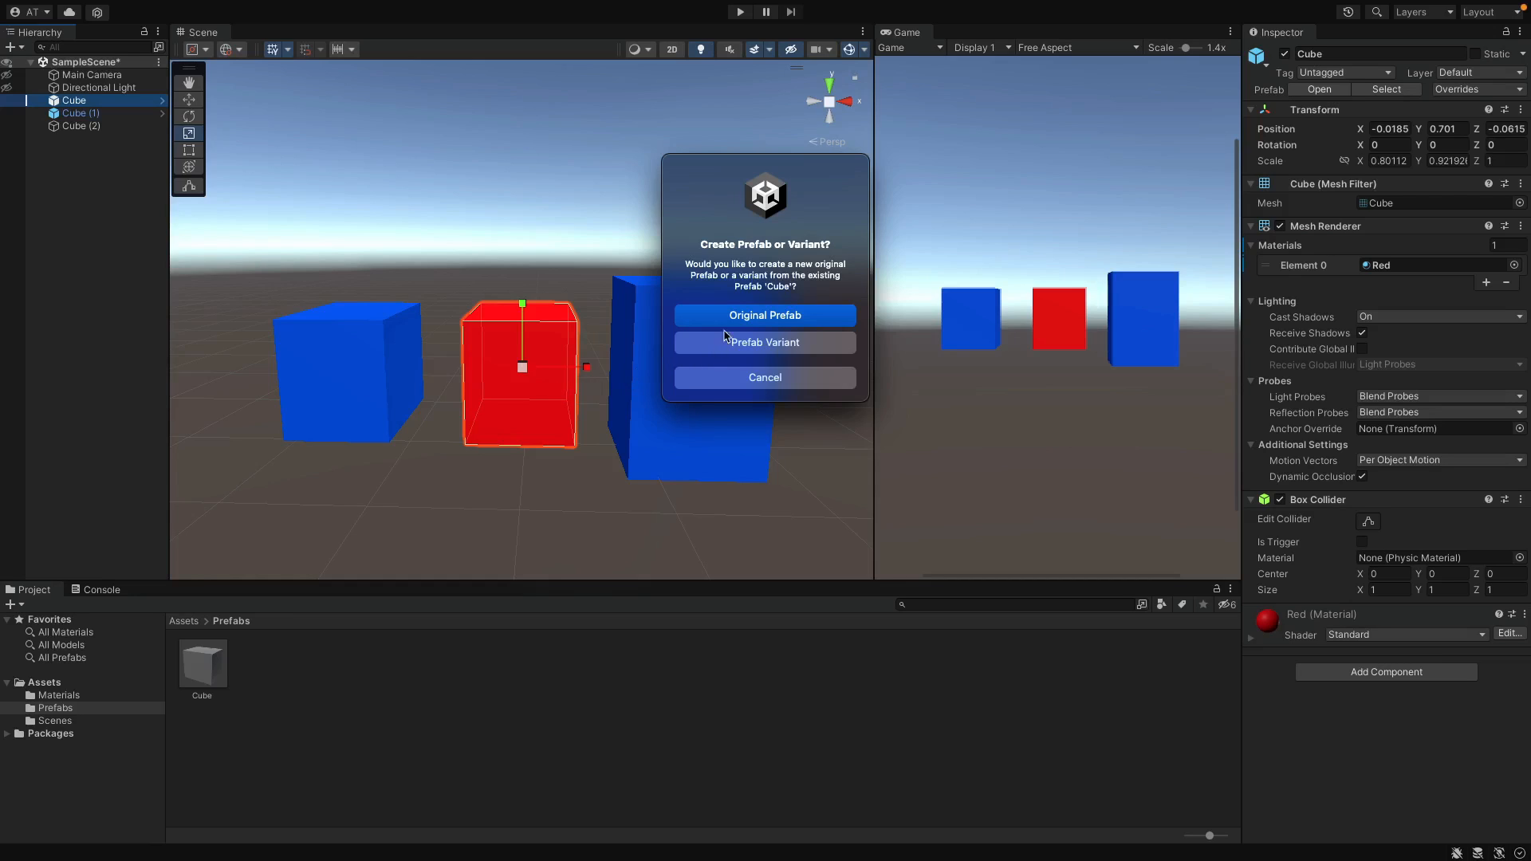
pyautogui.moveTo(719, 316)
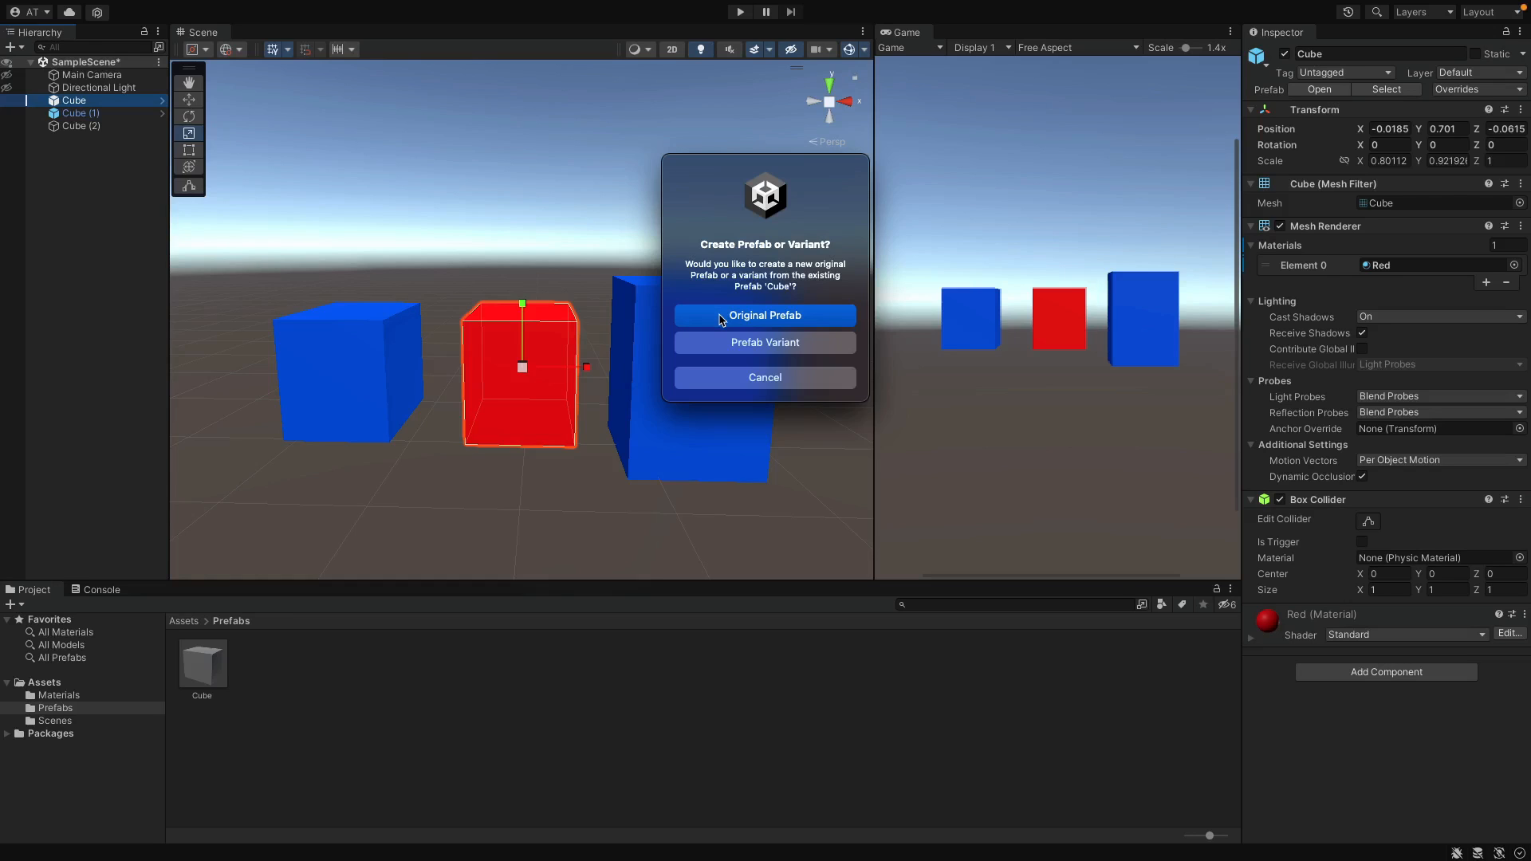
# Save the red Cube as an original prefab and inspect the new Cube 1 asset.
pyautogui.click(764, 316)
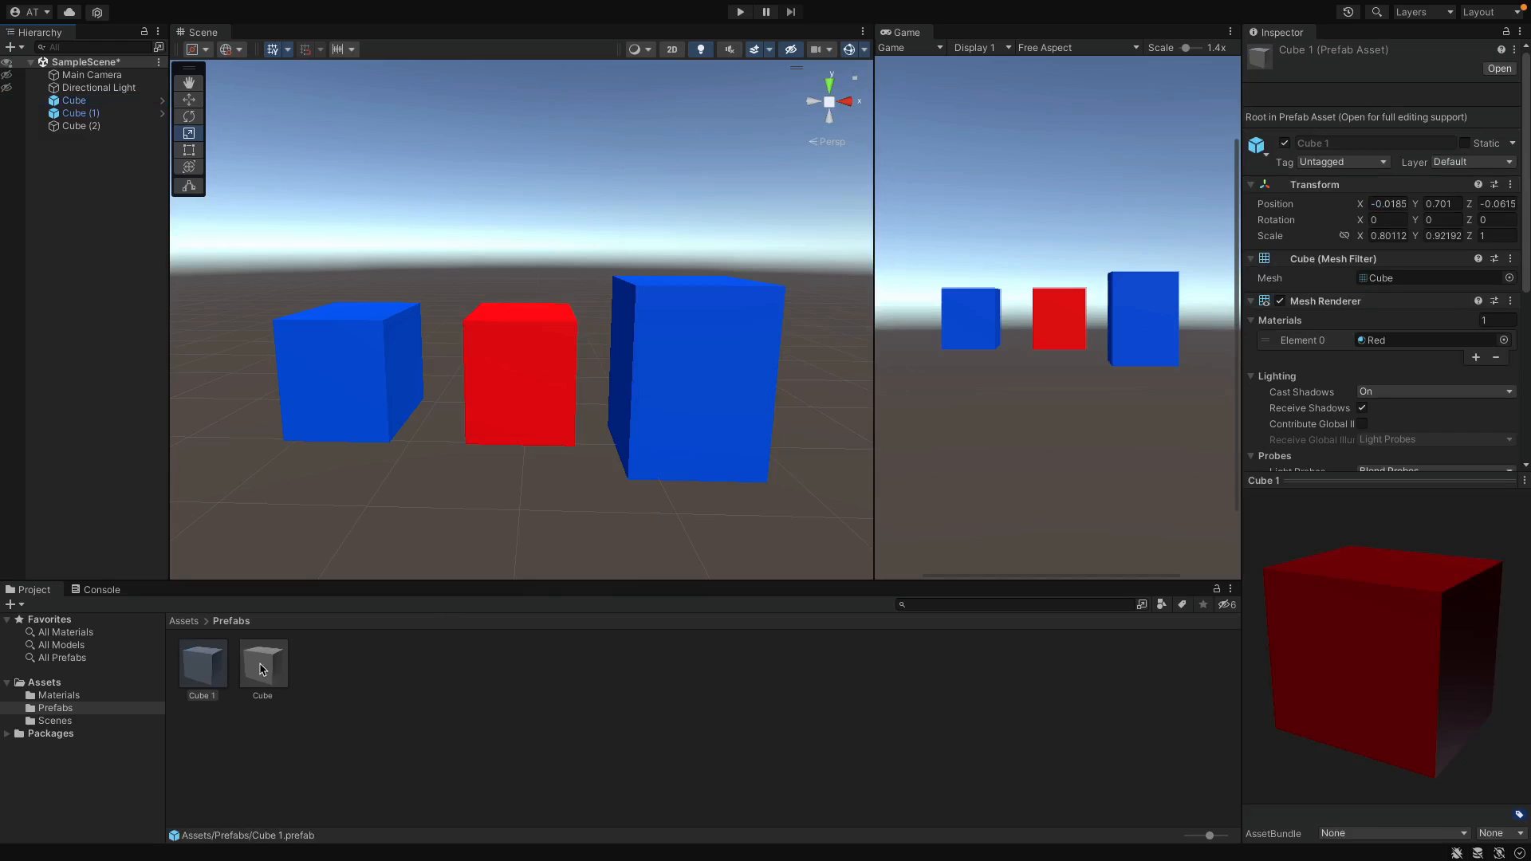
pyautogui.doubleClick(262, 660)
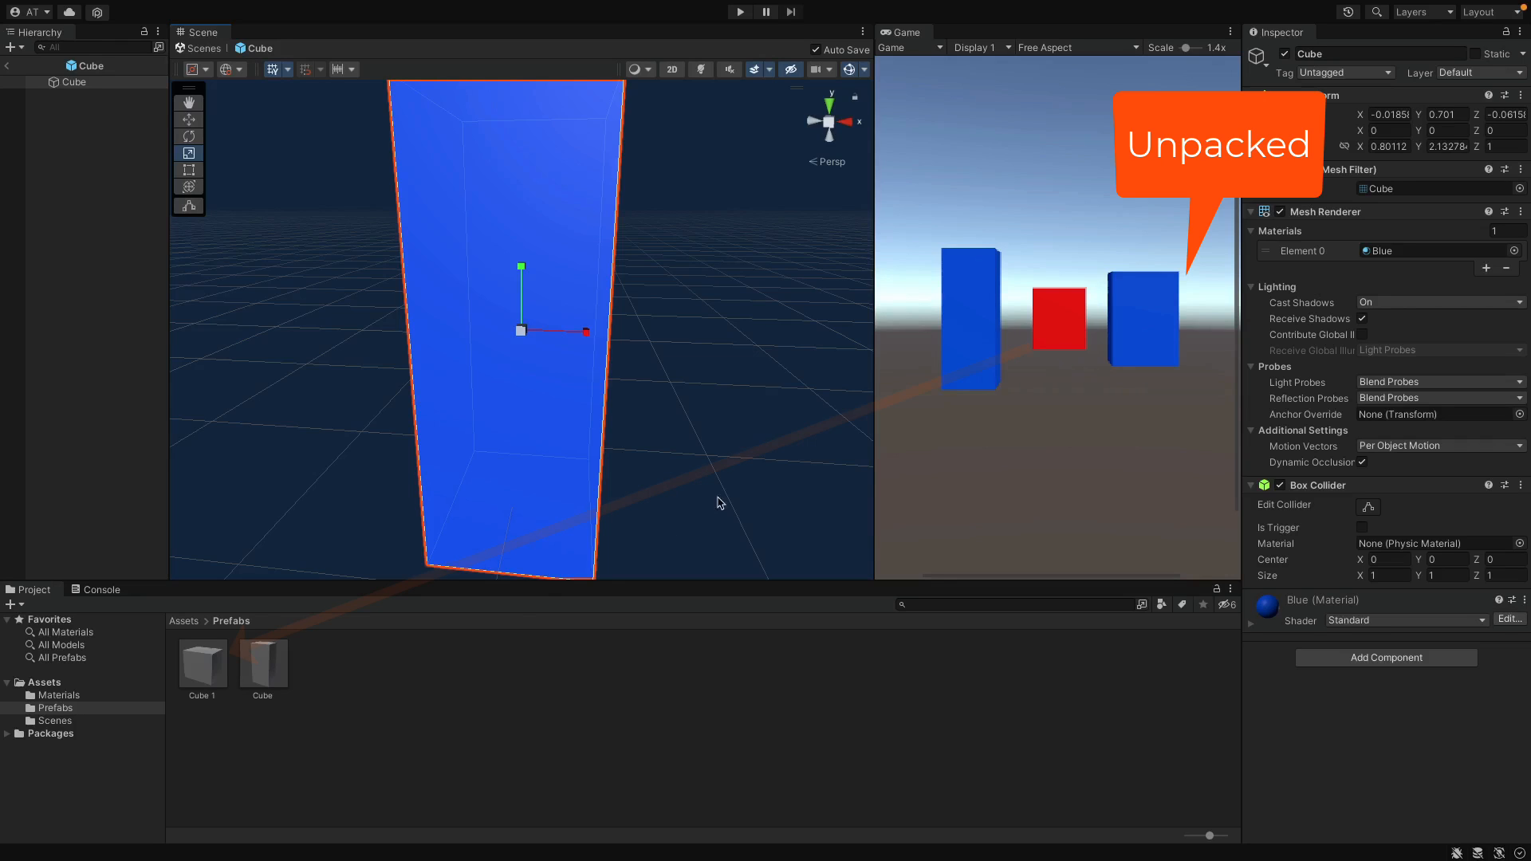
pyautogui.click(201, 664)
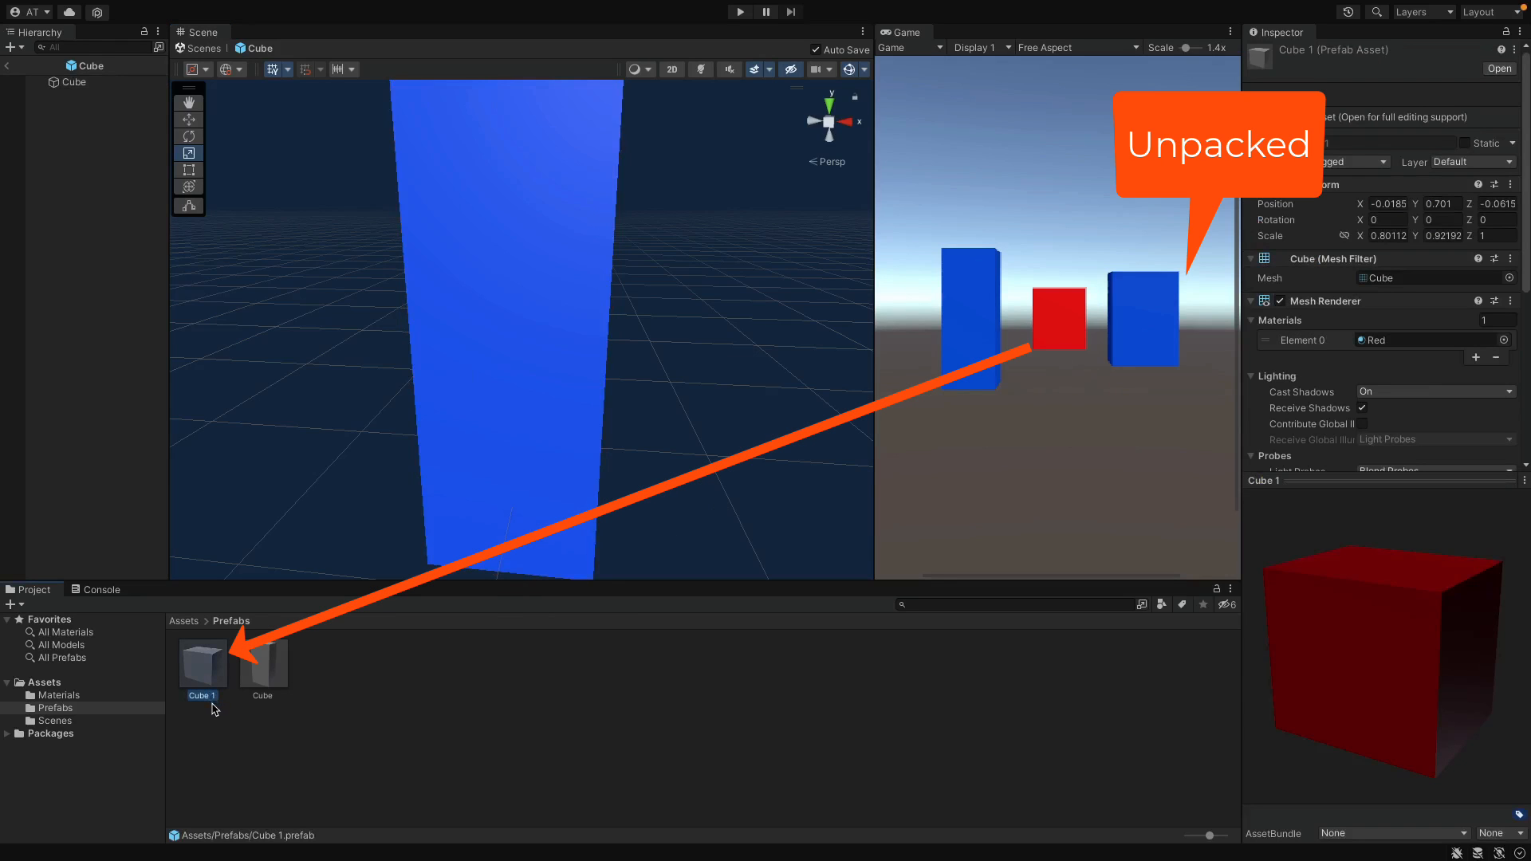
pyautogui.moveTo(260, 683)
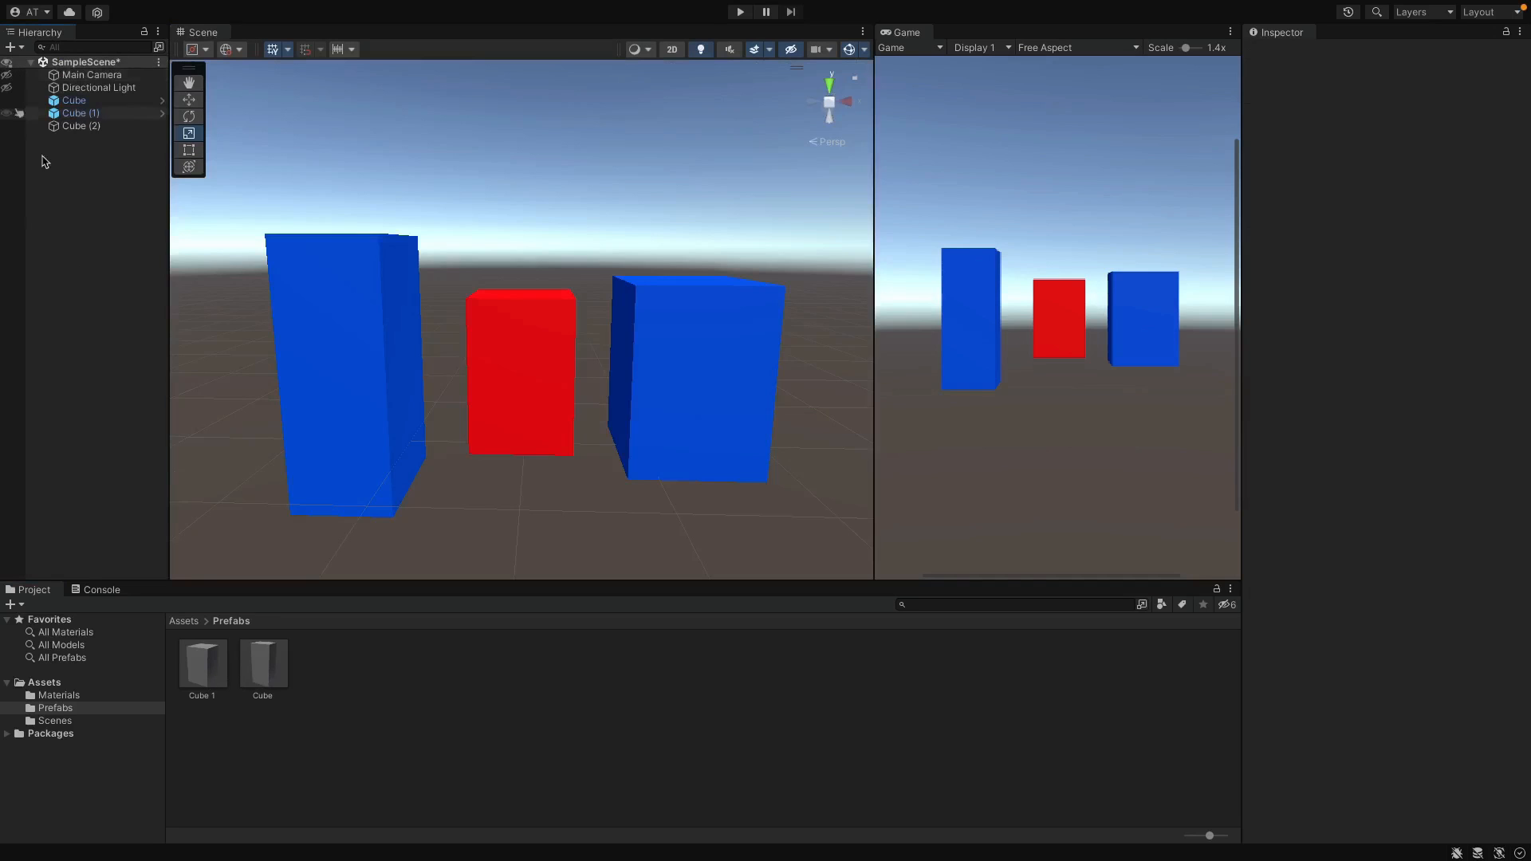
pyautogui.click(521, 381)
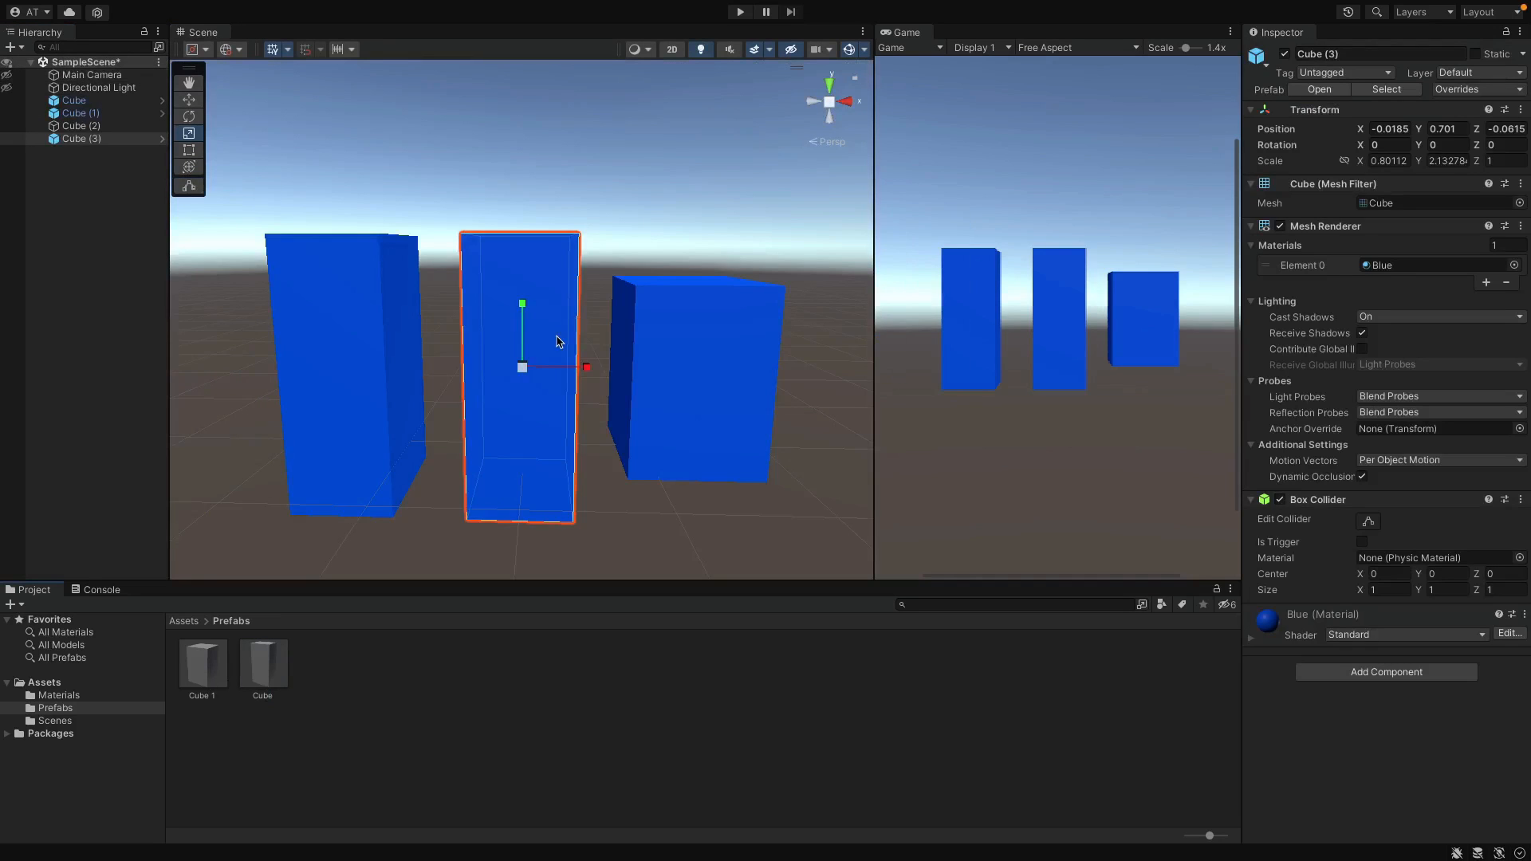
pyautogui.moveTo(521, 303); pyautogui.dragTo(521, 124)
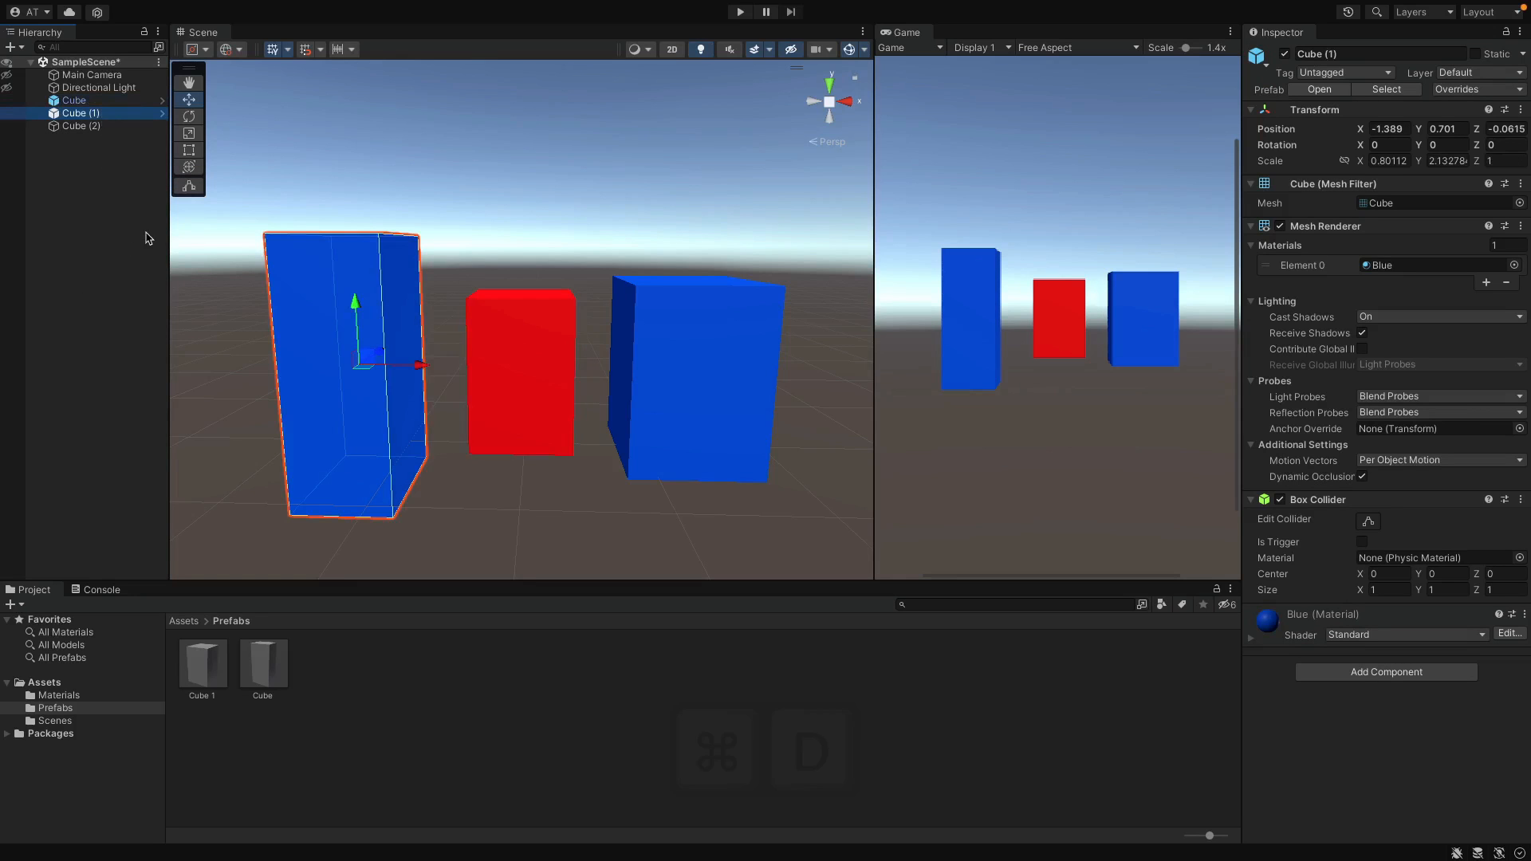
# Duplicate Cube (1) as Cube (3) and colour it with a new Yellow material.
pyautogui.press('cmd+d')
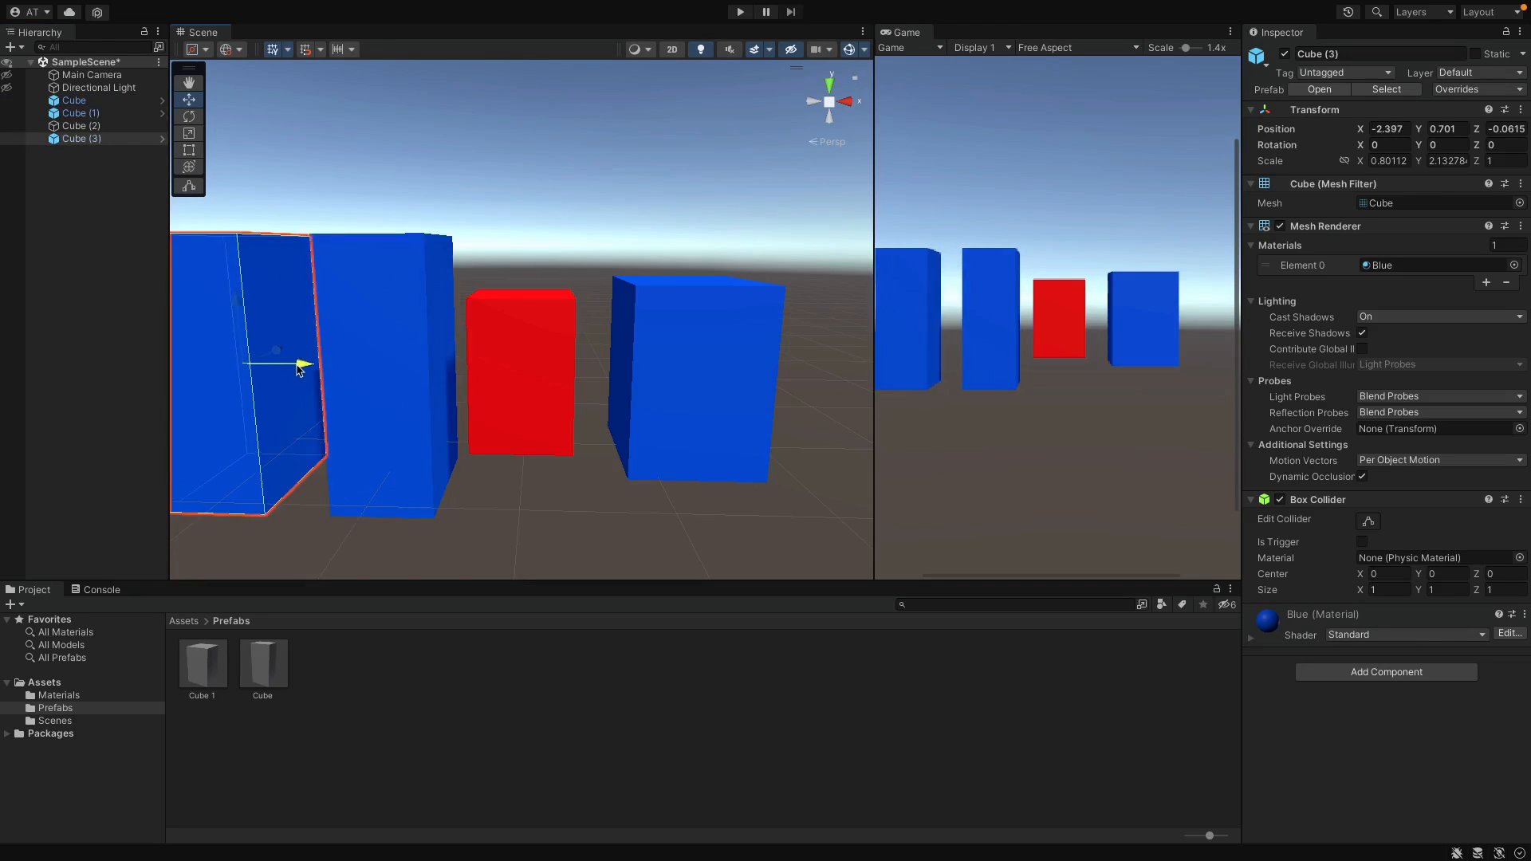
pyautogui.click(58, 694)
pyautogui.write('Ye')
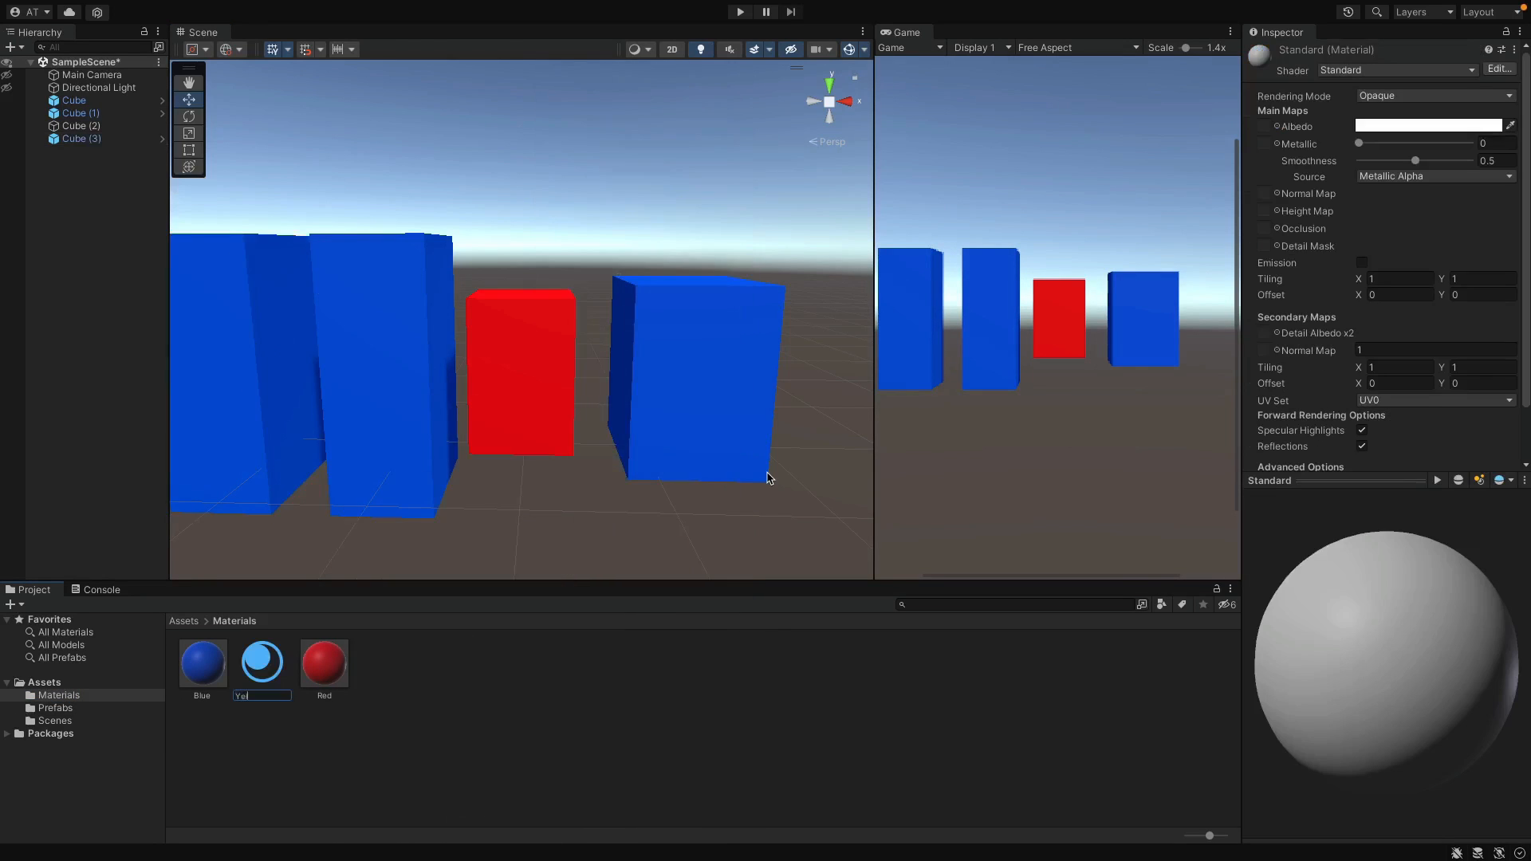
pyautogui.click(1427, 125)
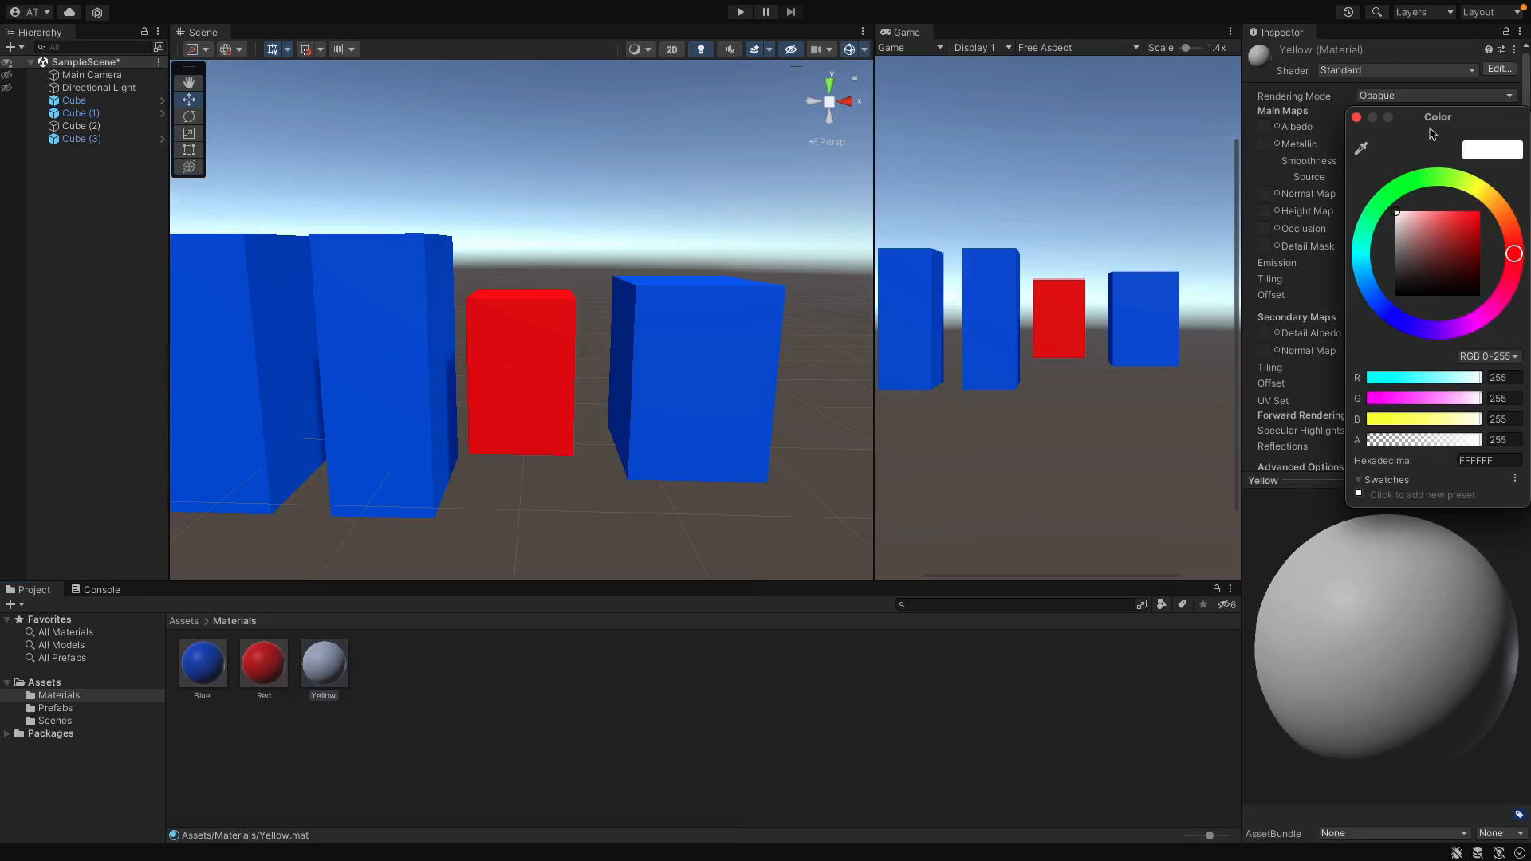
pyautogui.click(1477, 191)
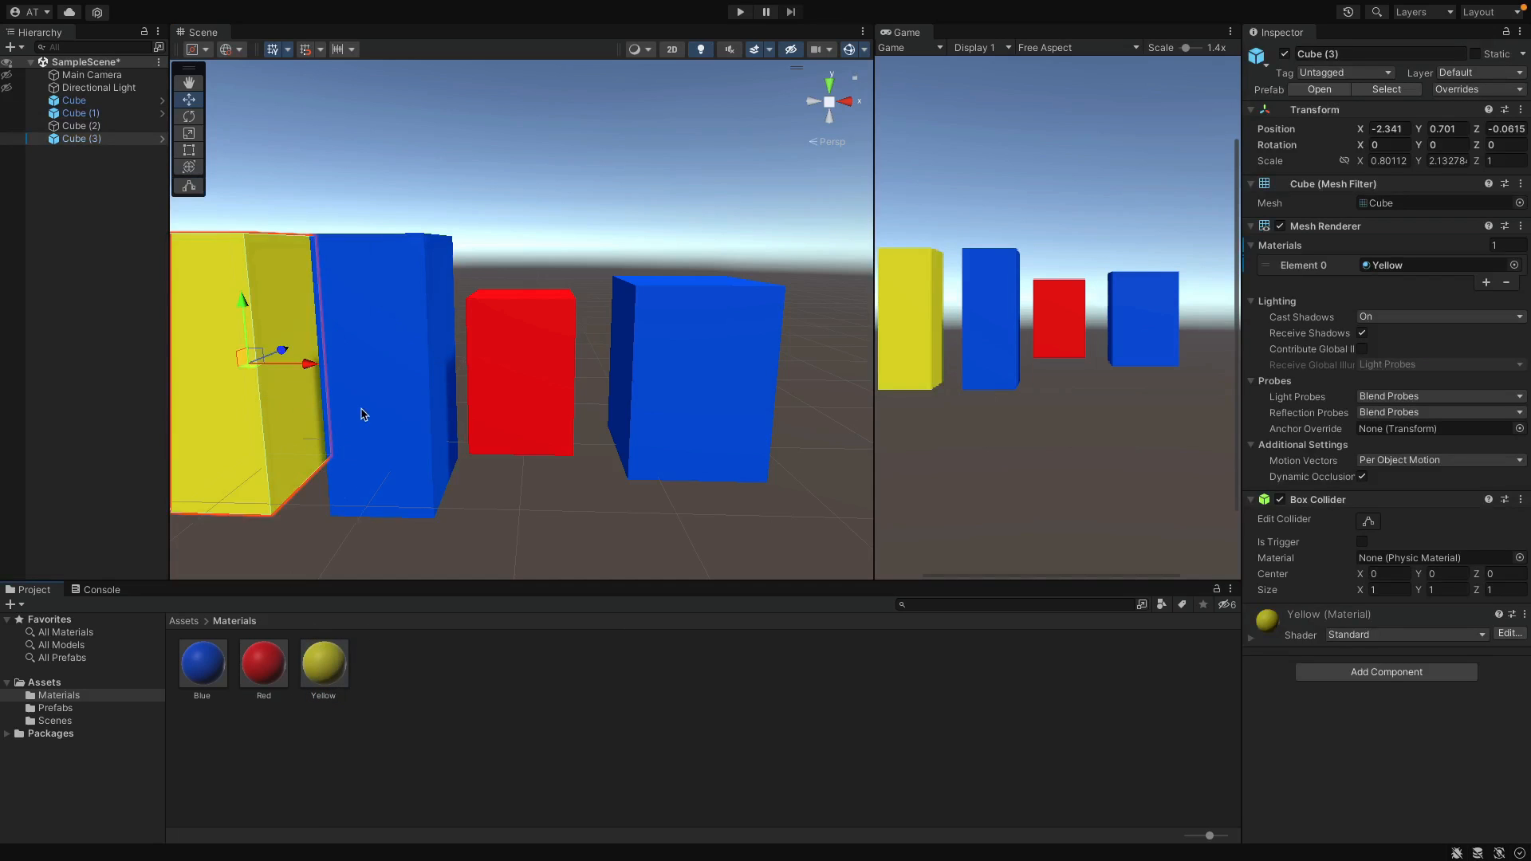
pyautogui.click(55, 708)
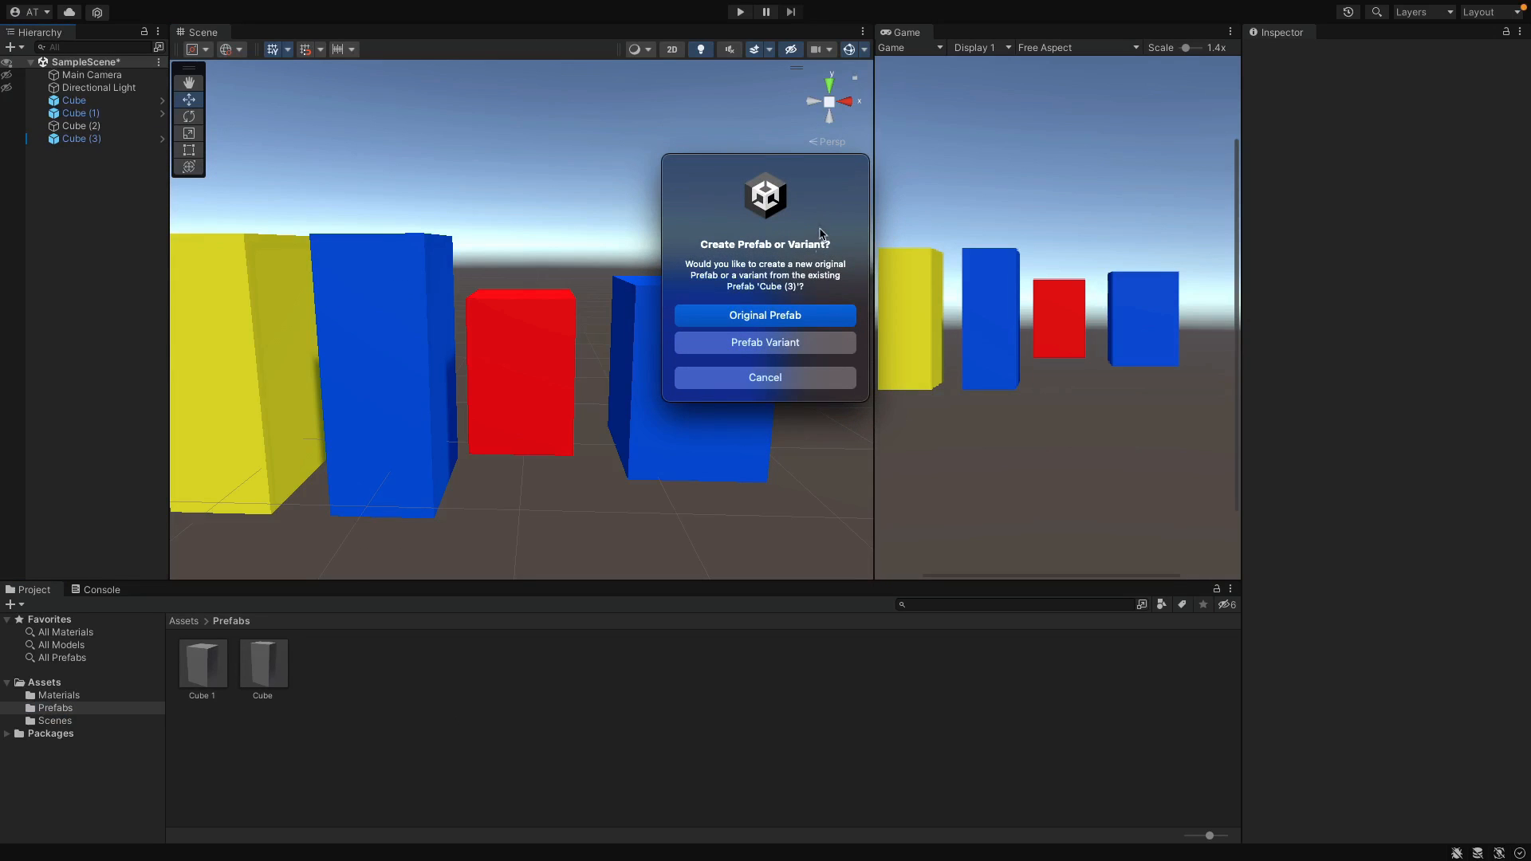
# Choose Prefab Variant to create the Cube (3) Variant prefab.
pyautogui.click(765, 342)
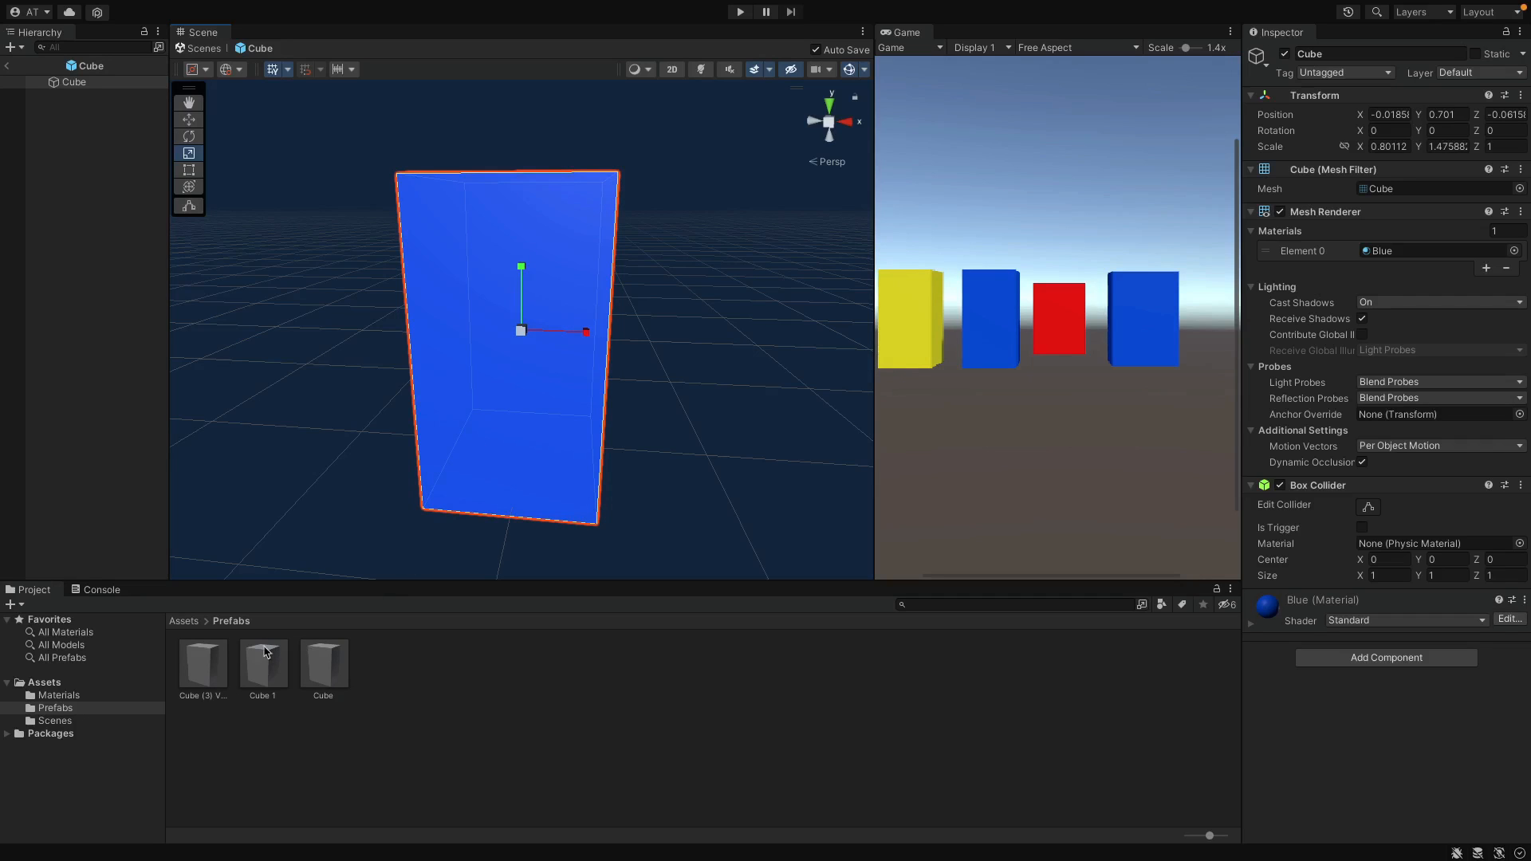
# Drag the Red material onto the Cube prefab so its blue instance turns red.
pyautogui.click(202, 662)
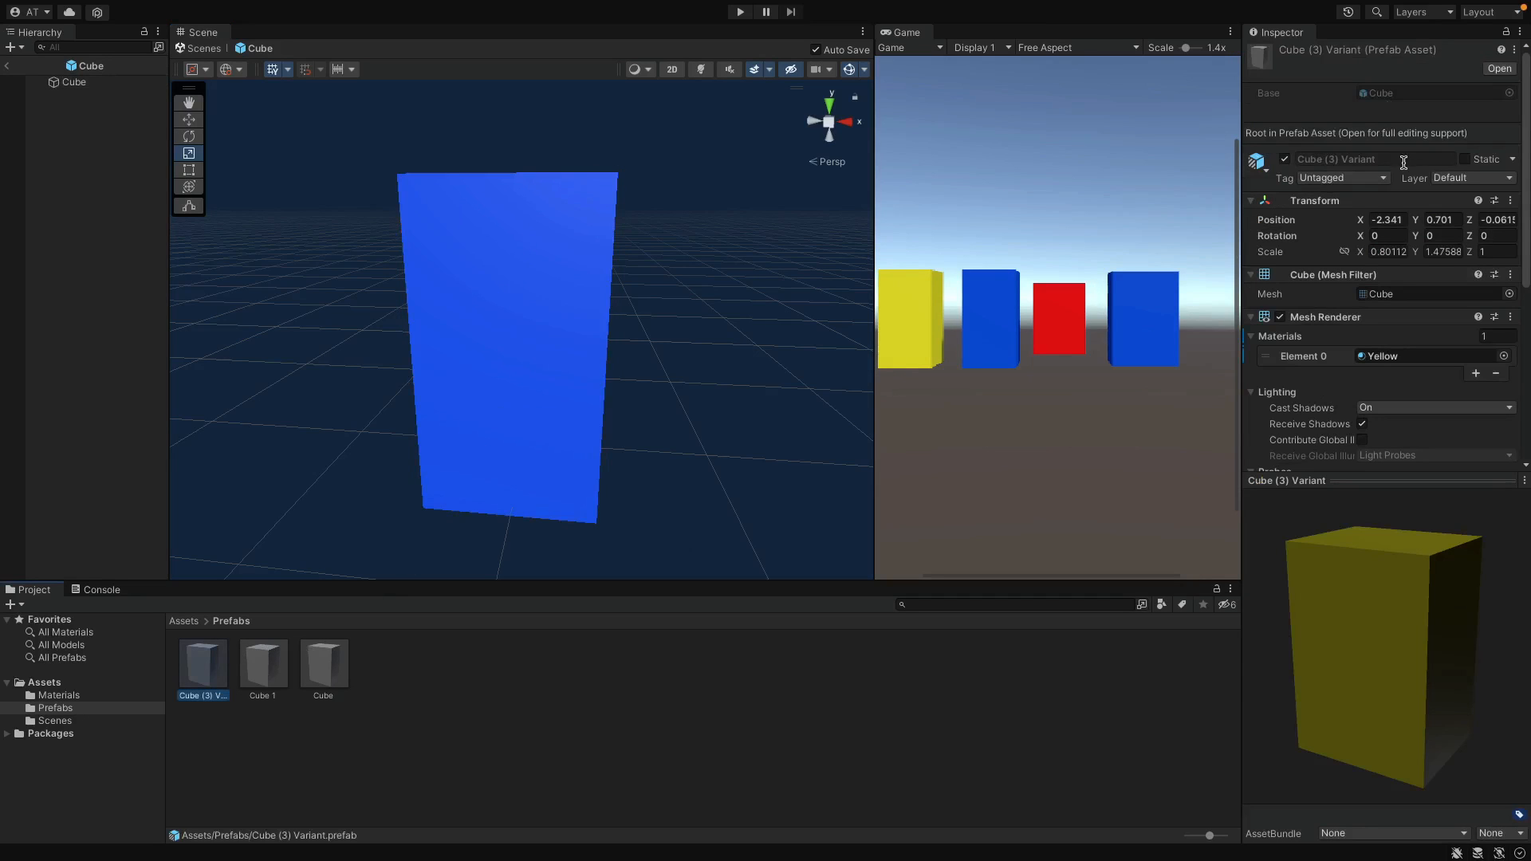
pyautogui.moveTo(1339, 500)
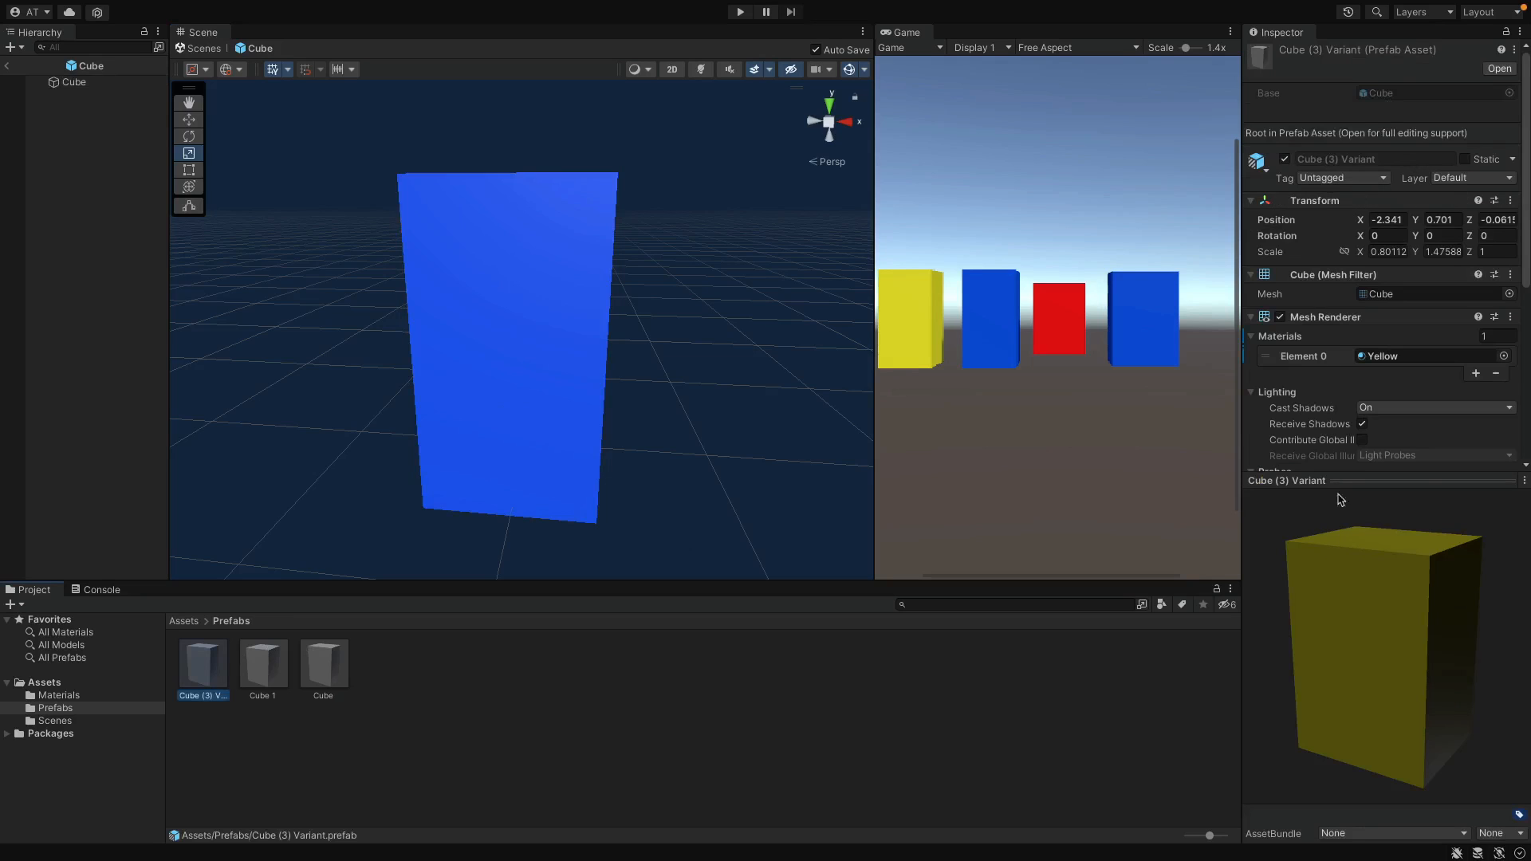
pyautogui.scroll(-3)
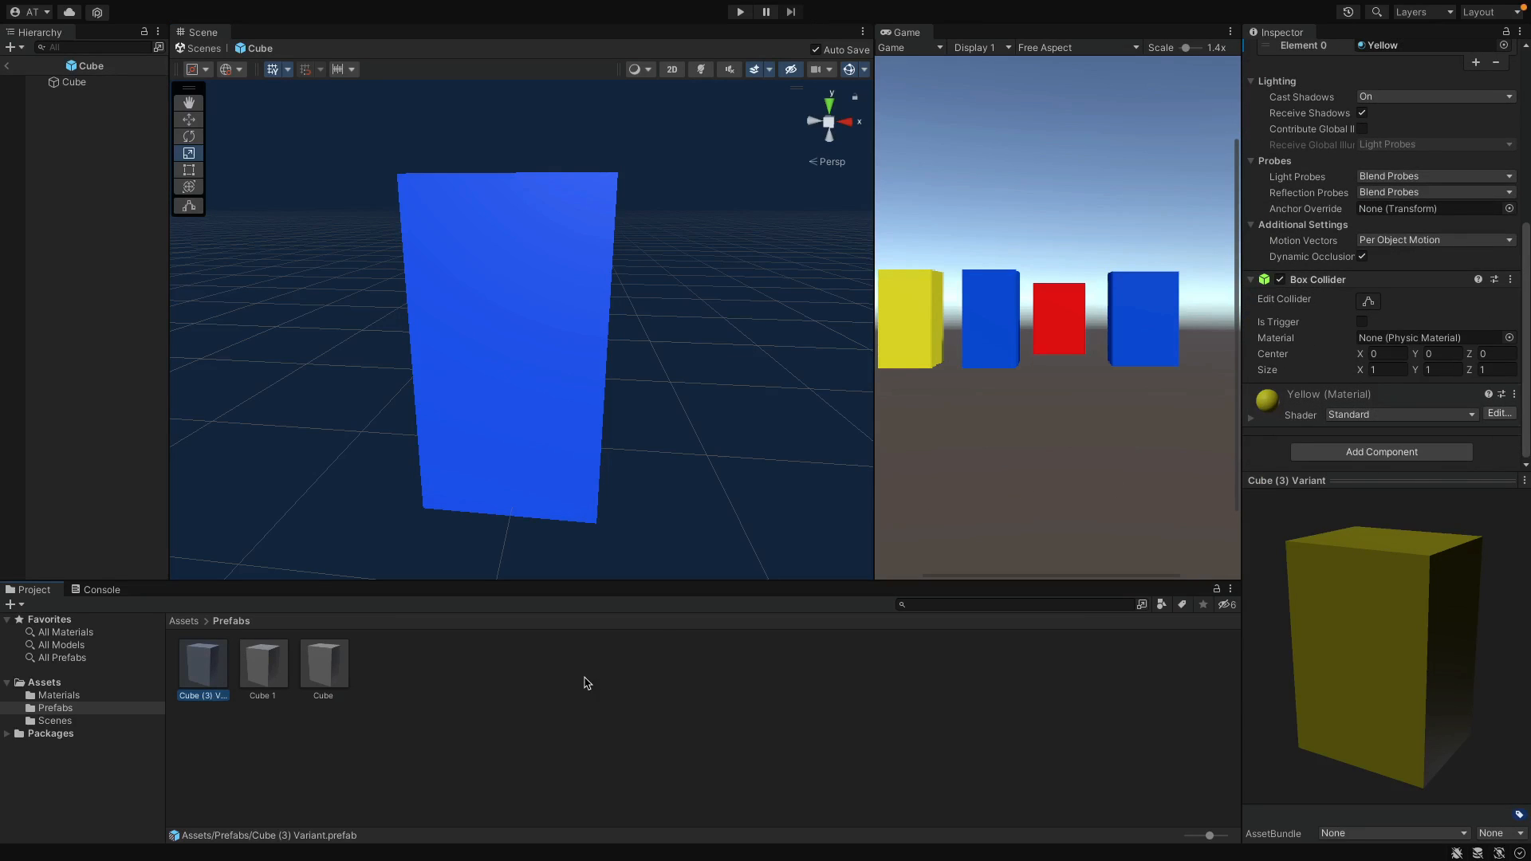
pyautogui.moveTo(516, 671)
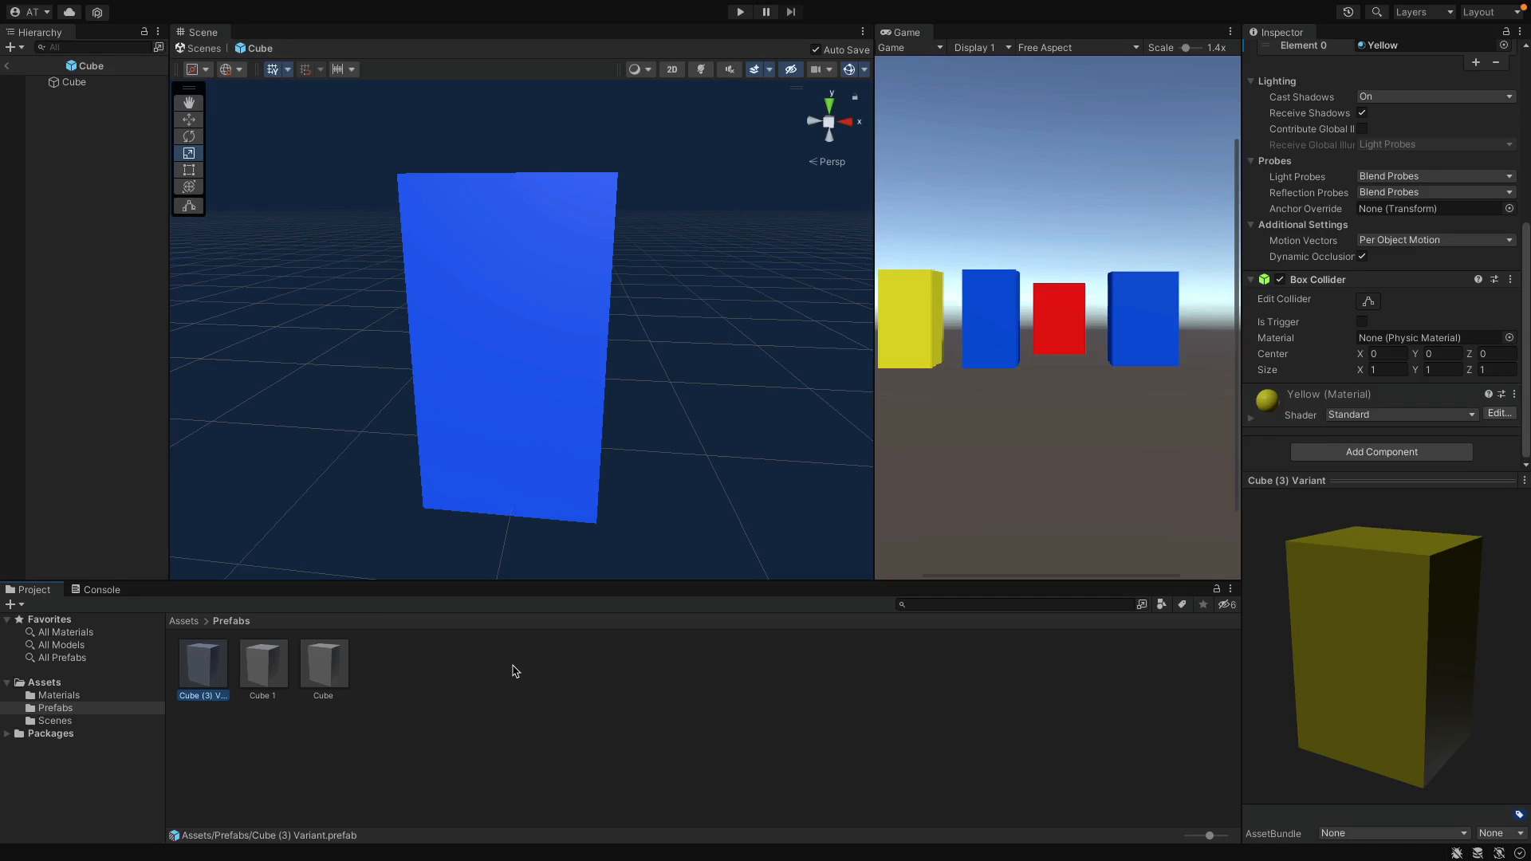
pyautogui.moveTo(521, 404)
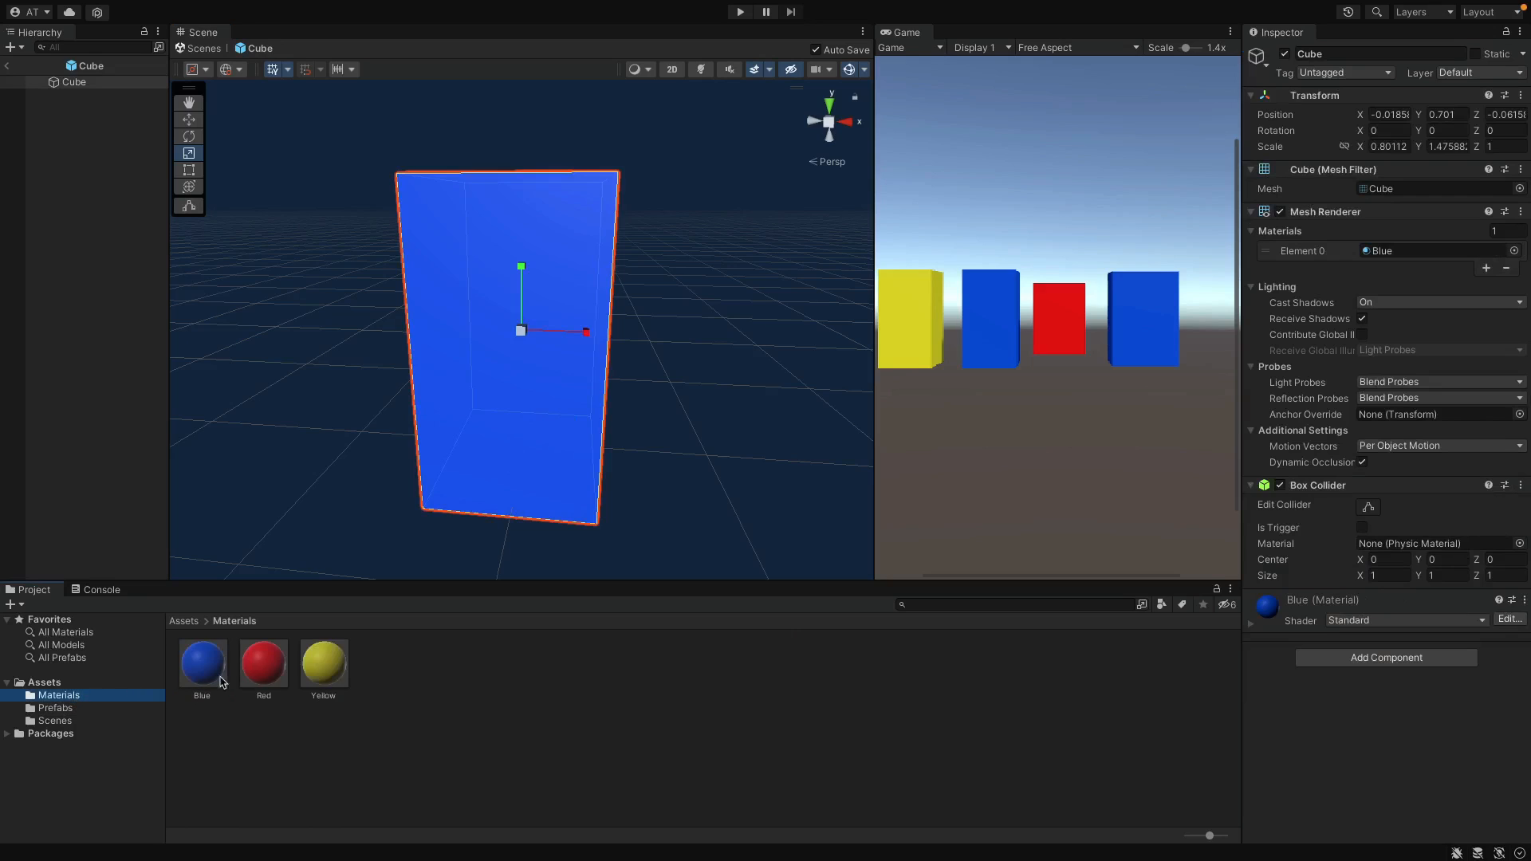
pyautogui.moveTo(263, 662); pyautogui.dragTo(466, 396)
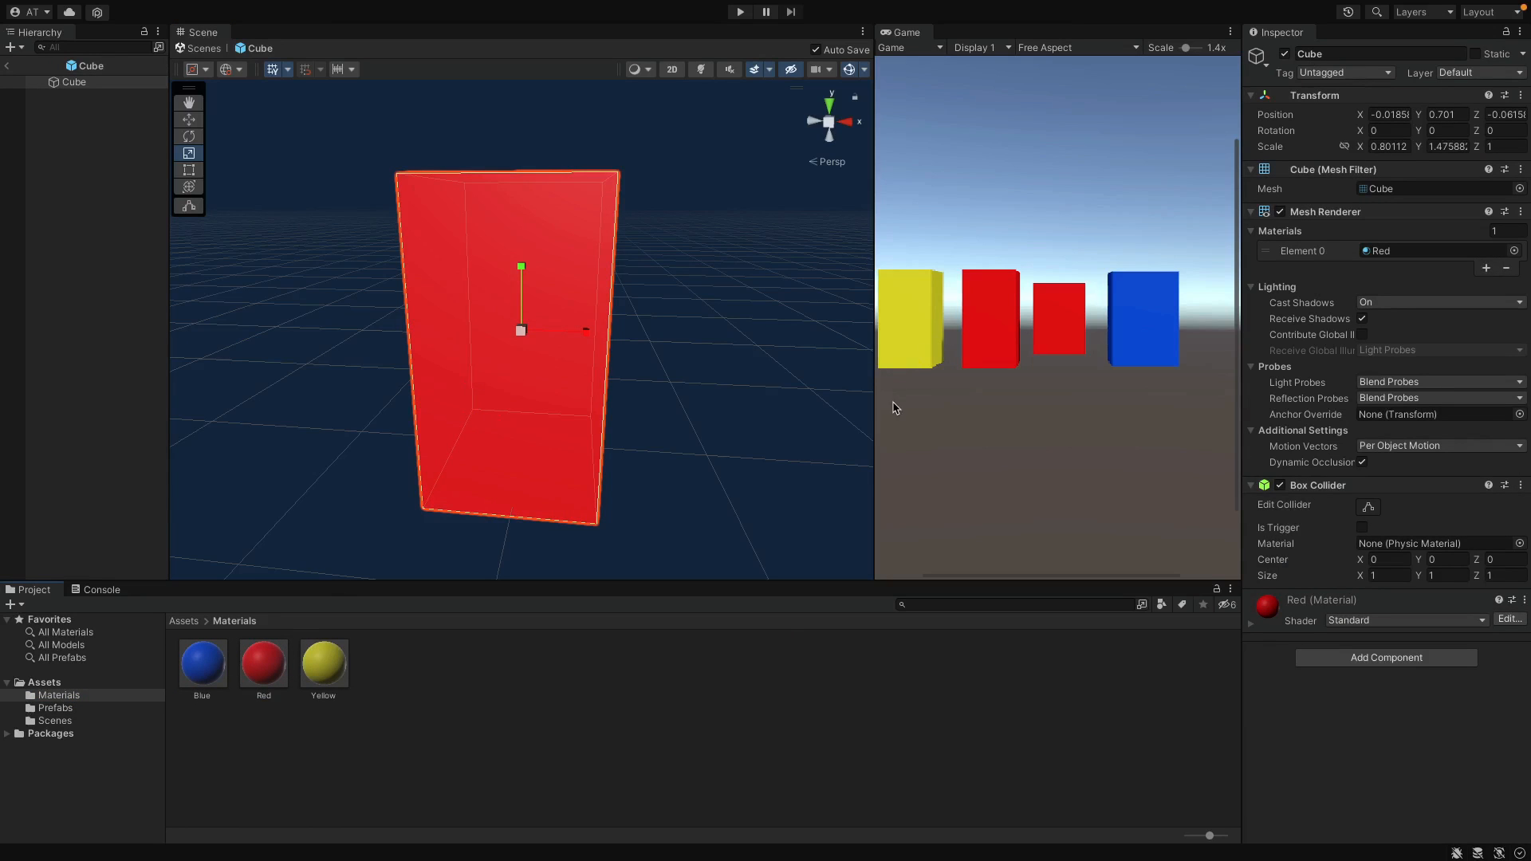
pyautogui.moveTo(776, 420)
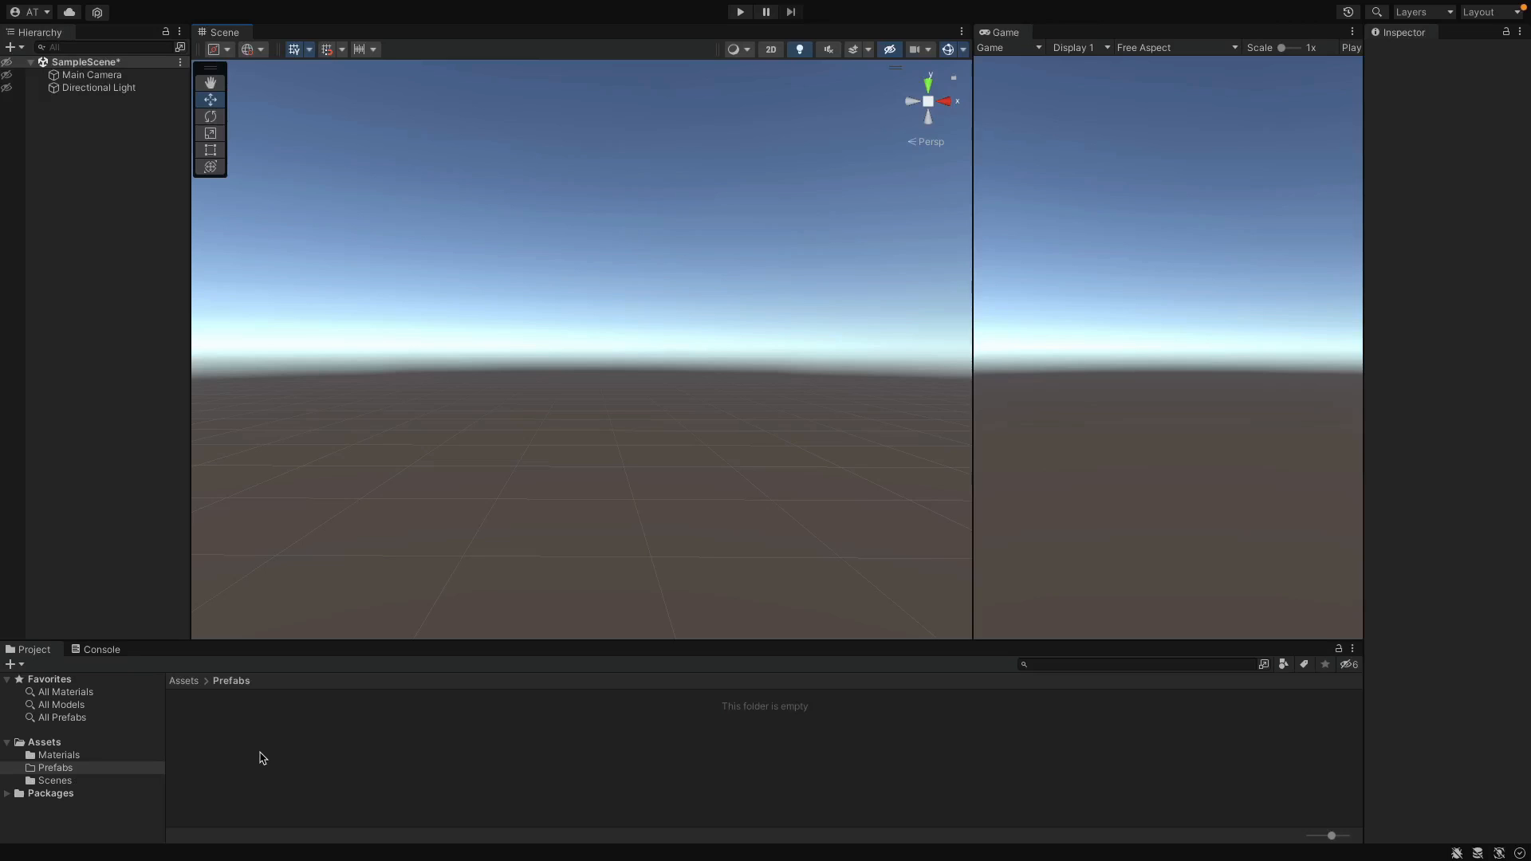
pyautogui.moveTo(122, 770)
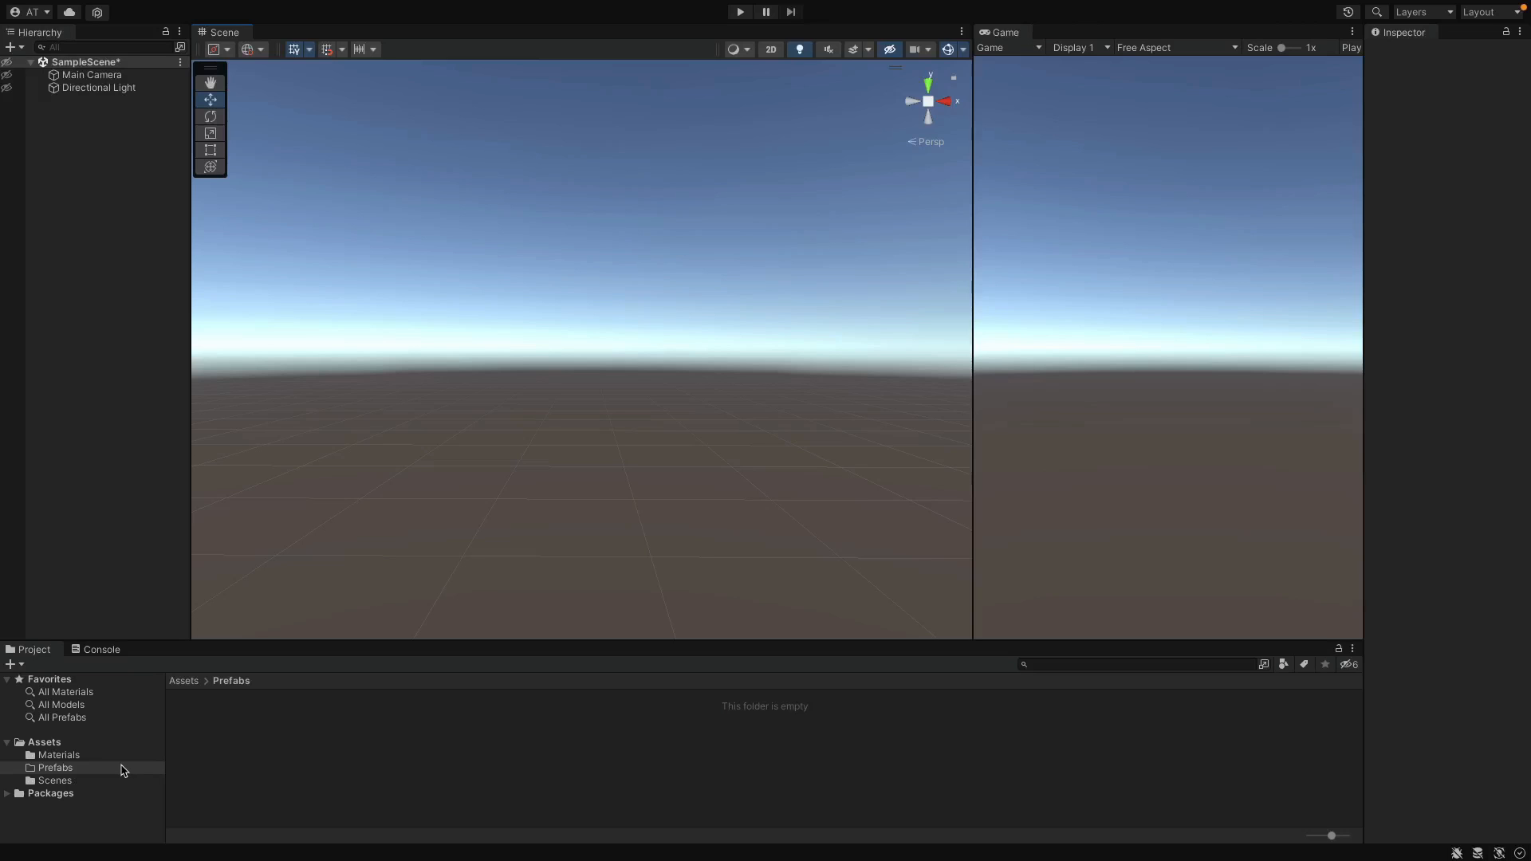
# Create a Door prefab and build it from a tall cube panel and a sphere knob.
pyautogui.rightClick(56, 767)
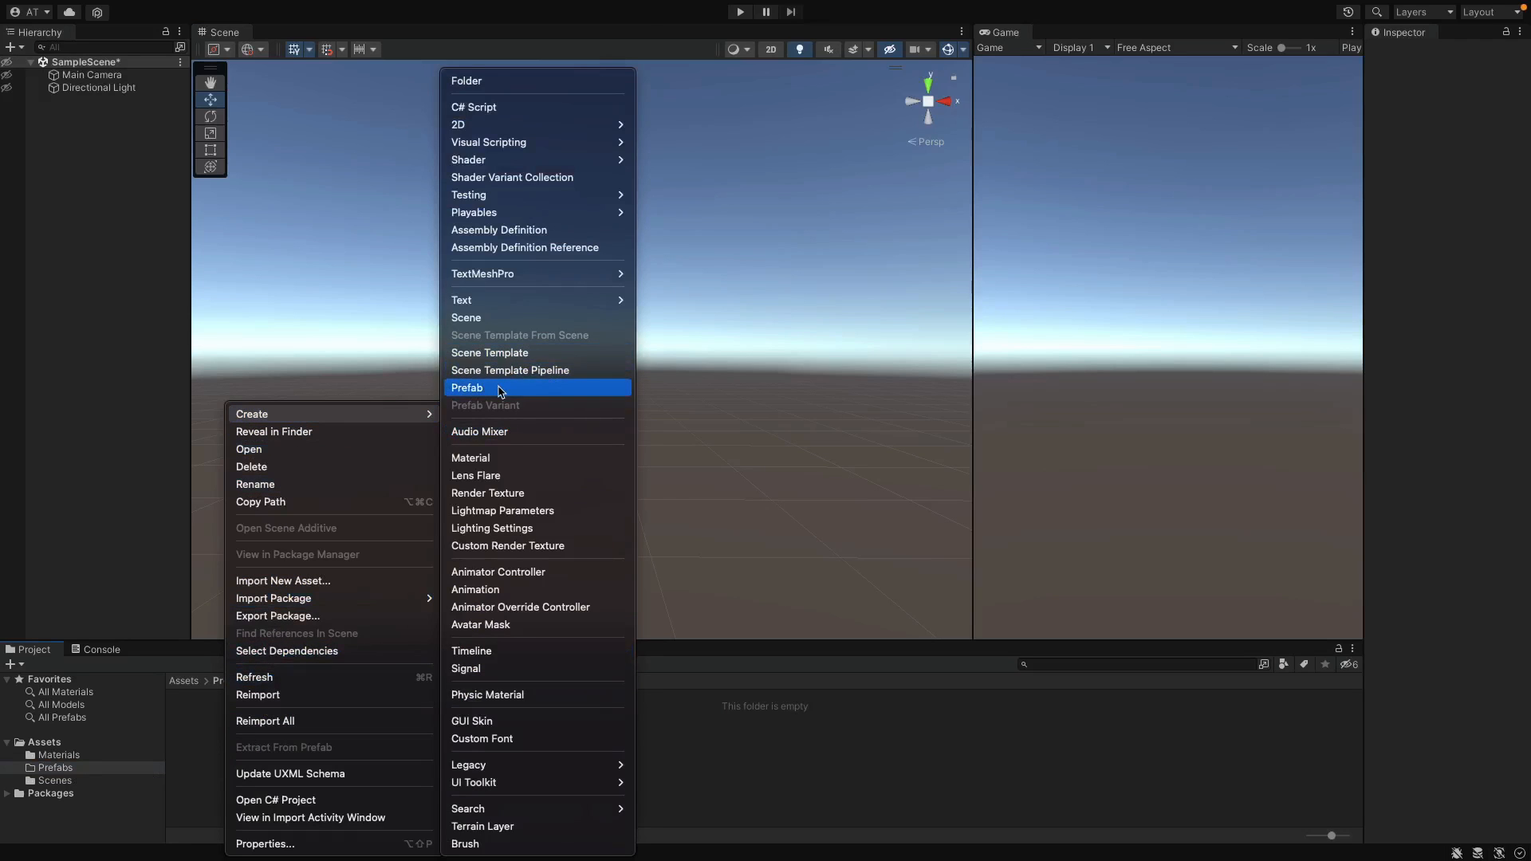
pyautogui.click(466, 388)
pyautogui.write('Door')
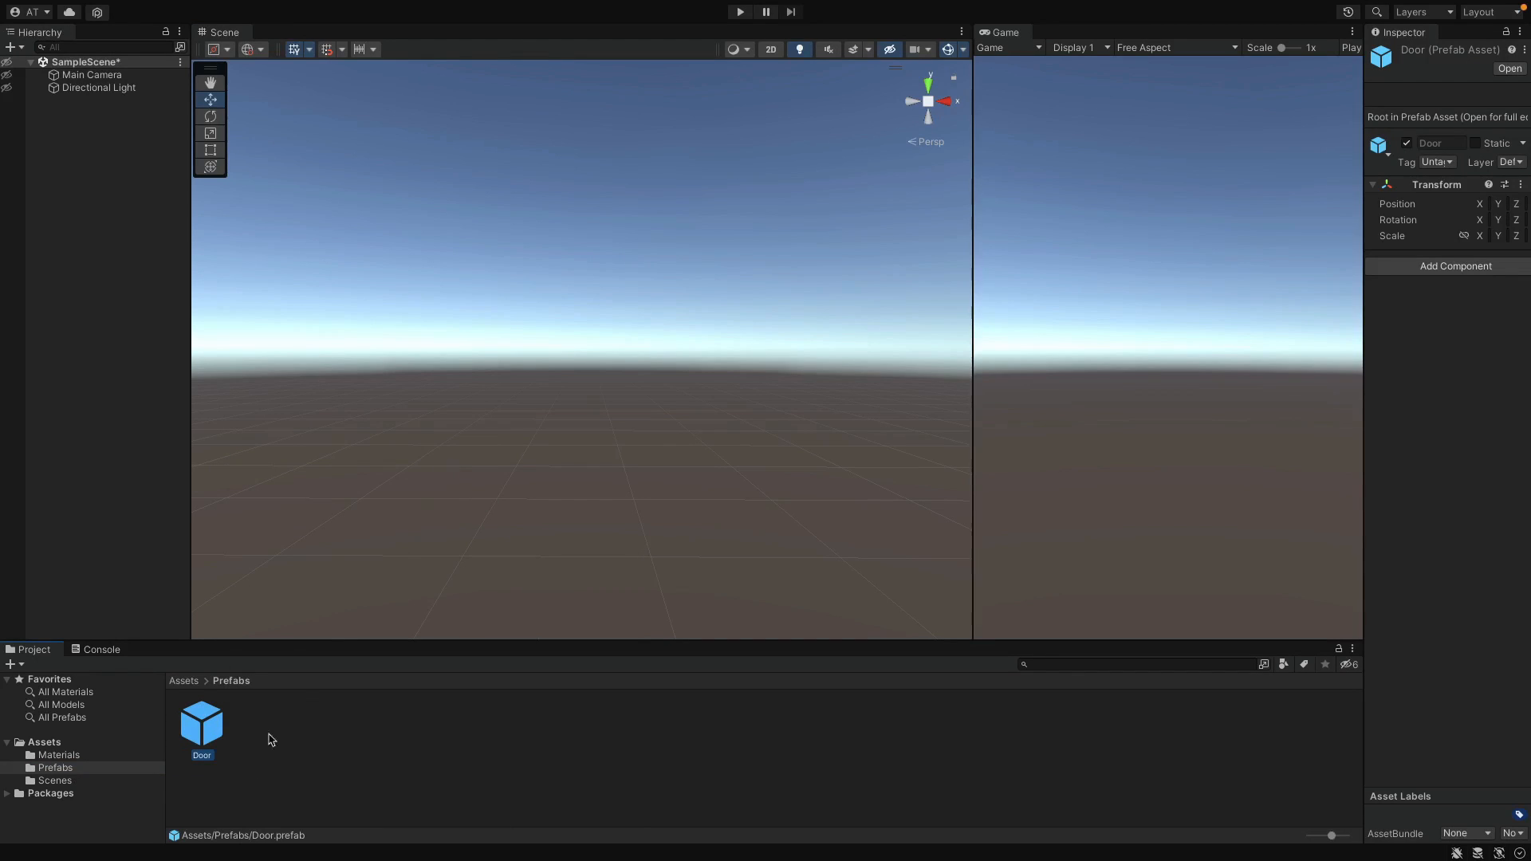
pyautogui.doubleClick(201, 725)
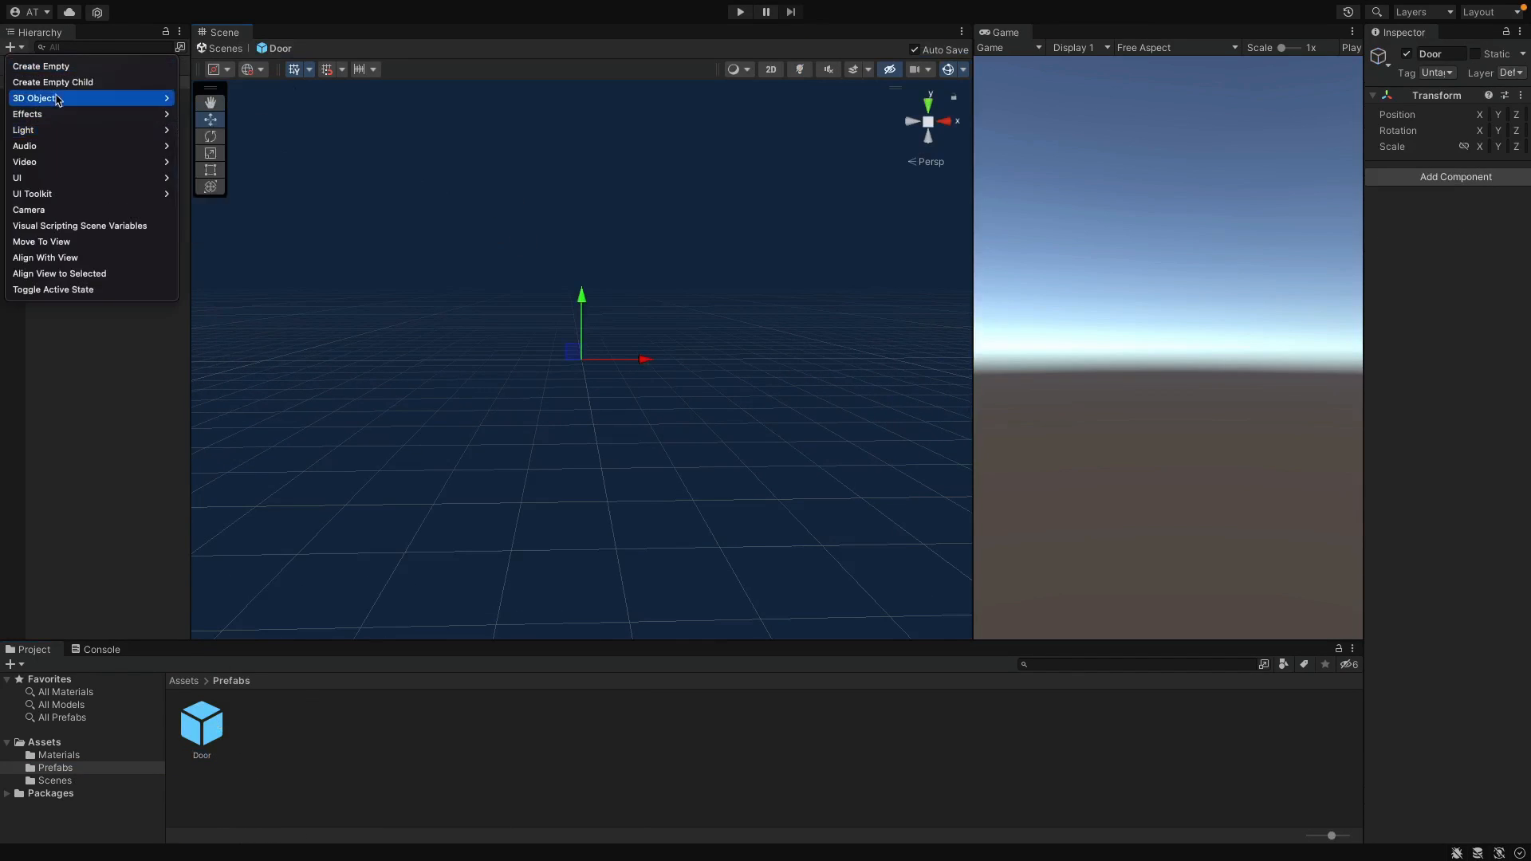
pyautogui.click(78, 94)
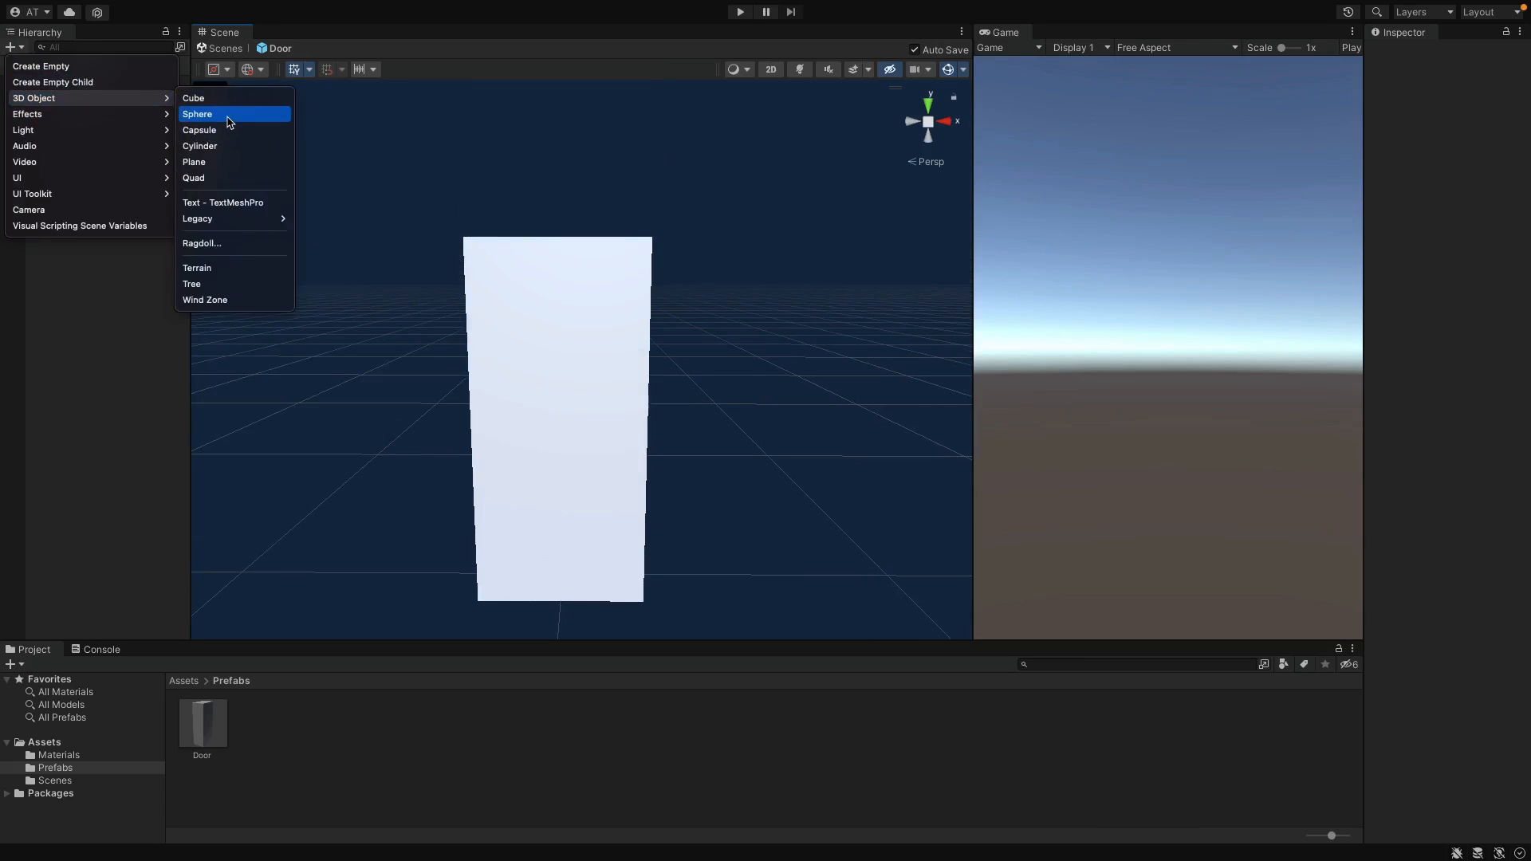
pyautogui.click(198, 114)
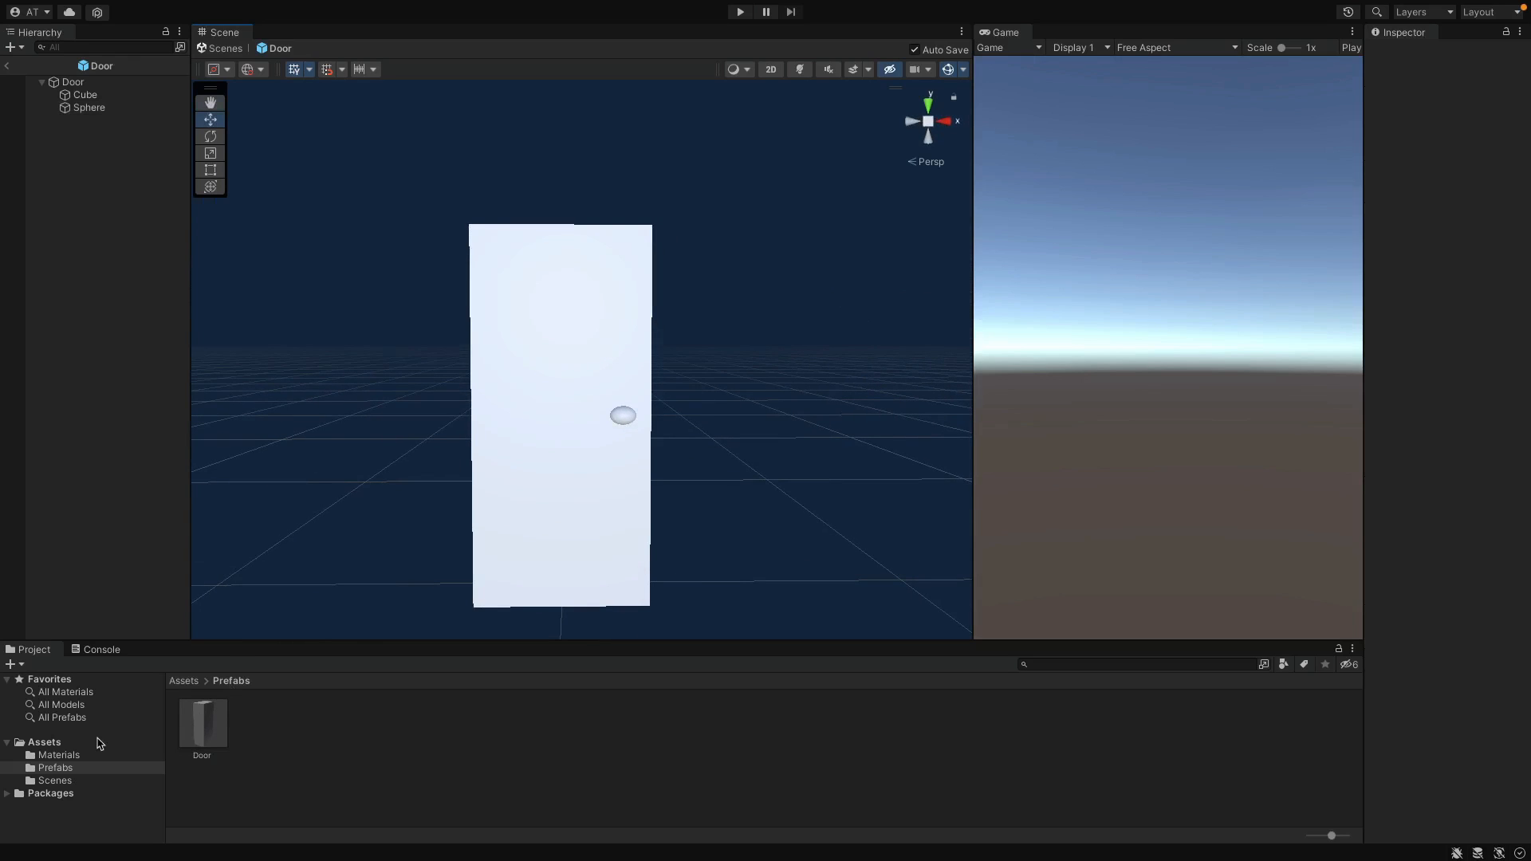
pyautogui.click(57, 755)
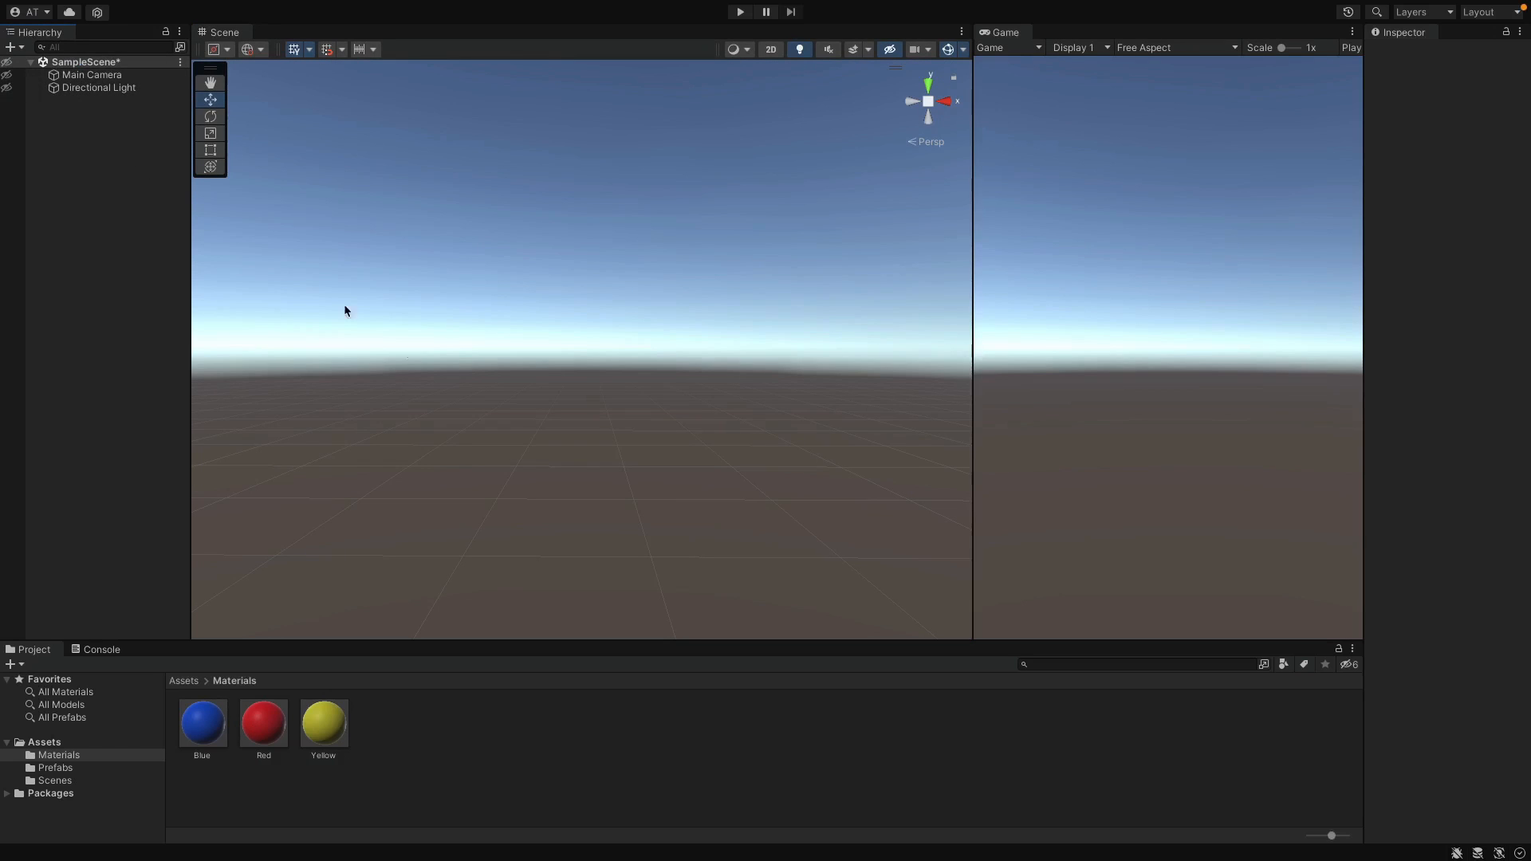
# Build a House prefab with a Blue-material cube and the Door prefab nested at its lower right.
pyautogui.click(55, 767)
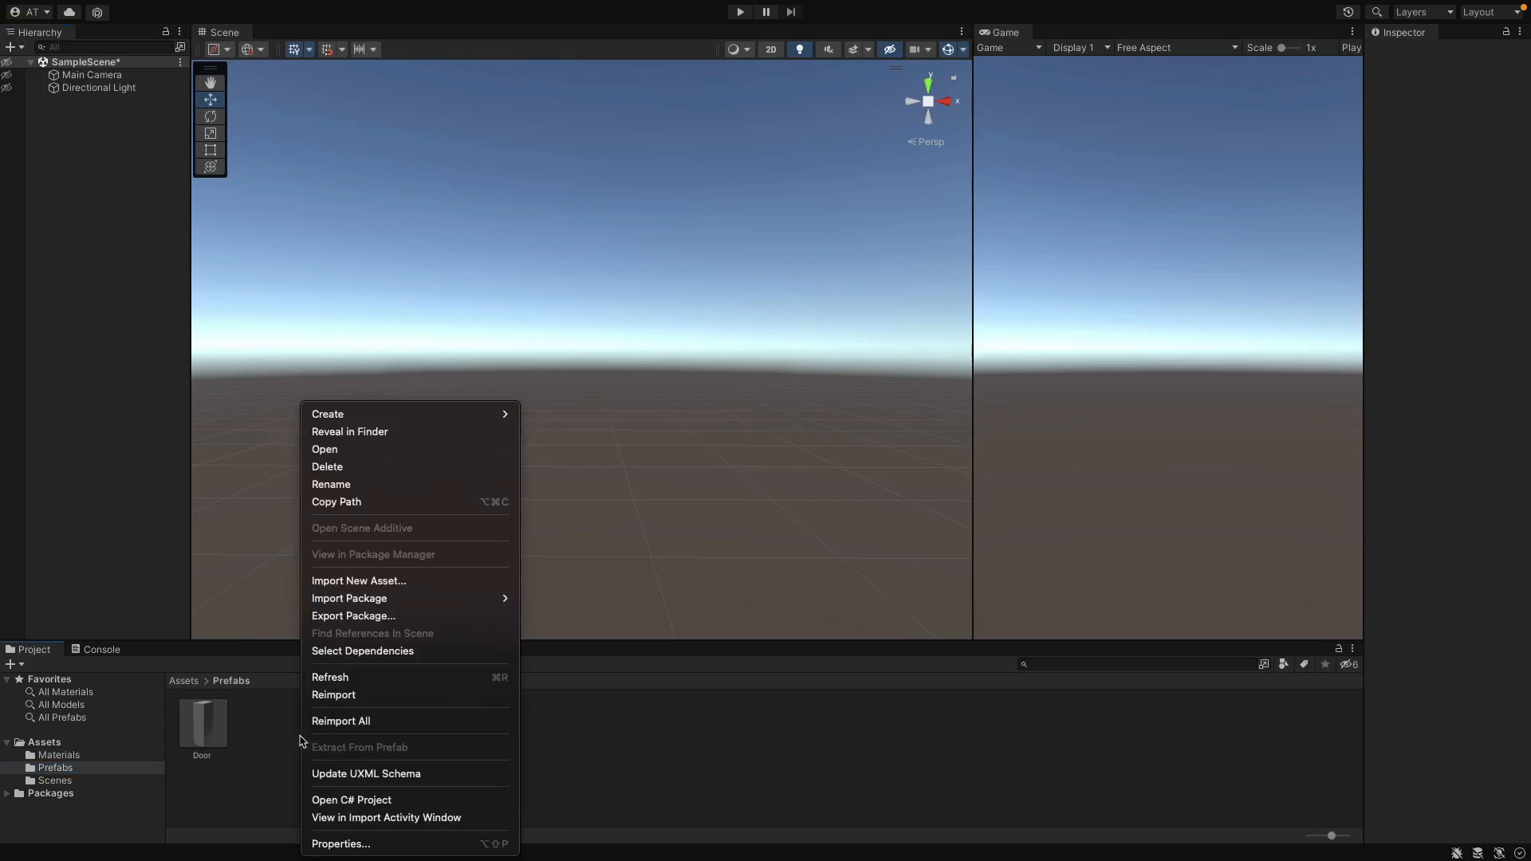
pyautogui.click(327, 413)
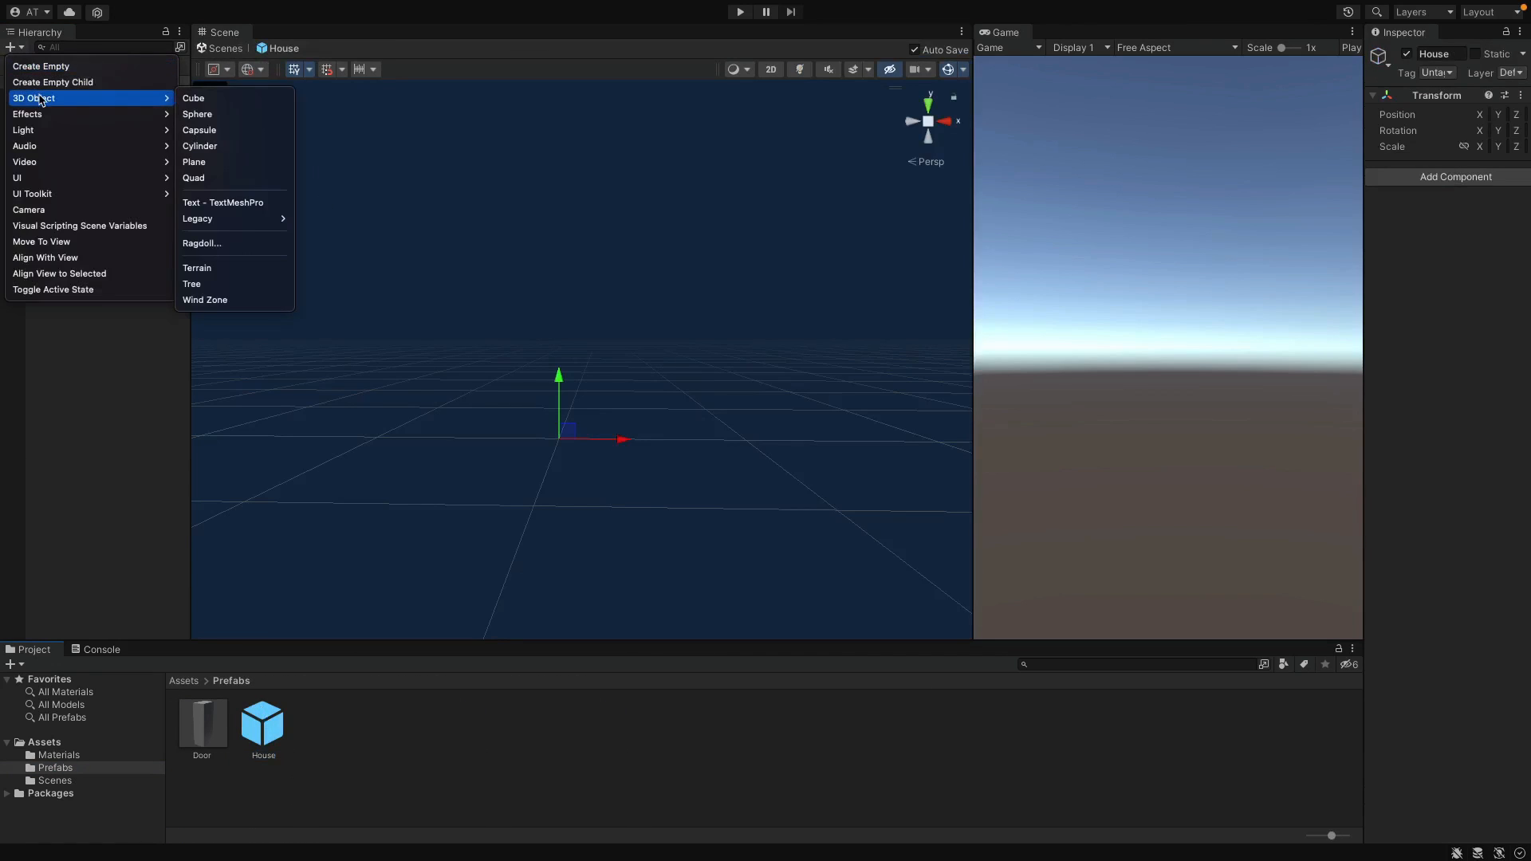
pyautogui.click(193, 97)
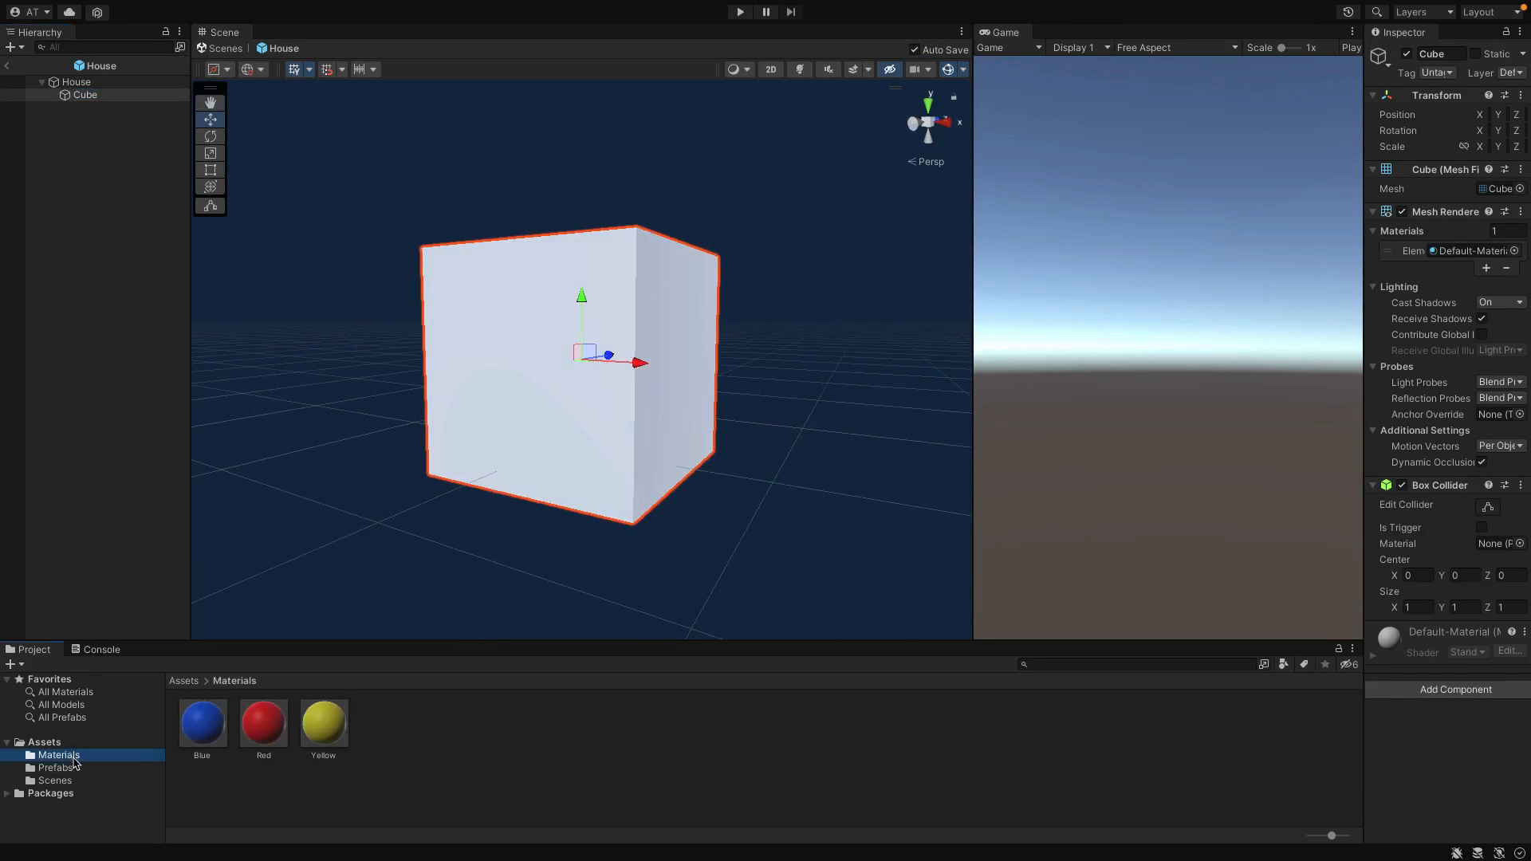
pyautogui.moveTo(202, 721); pyautogui.dragTo(575, 366)
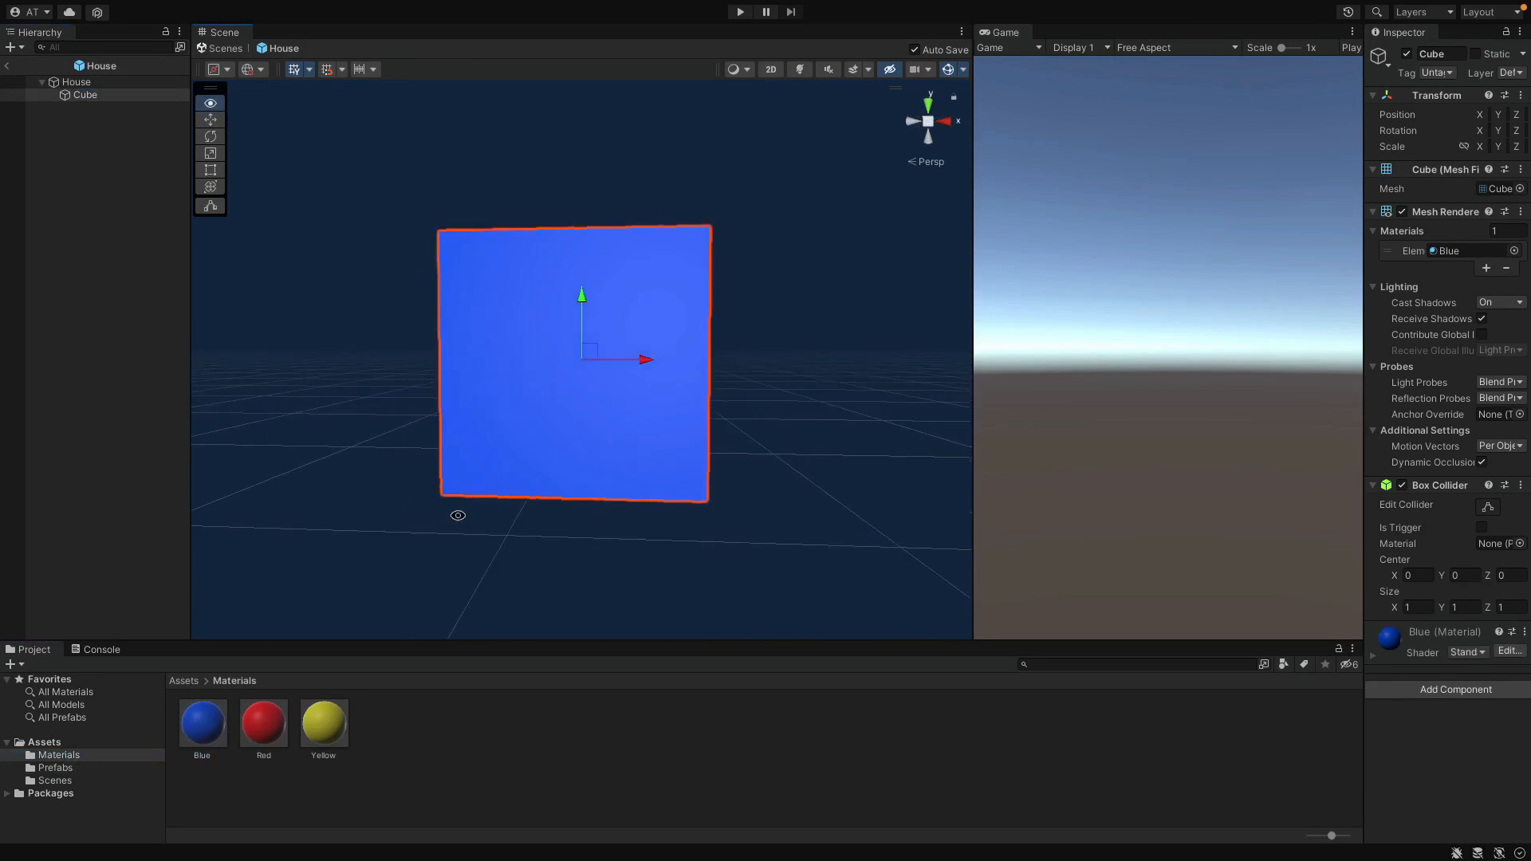
pyautogui.click(56, 767)
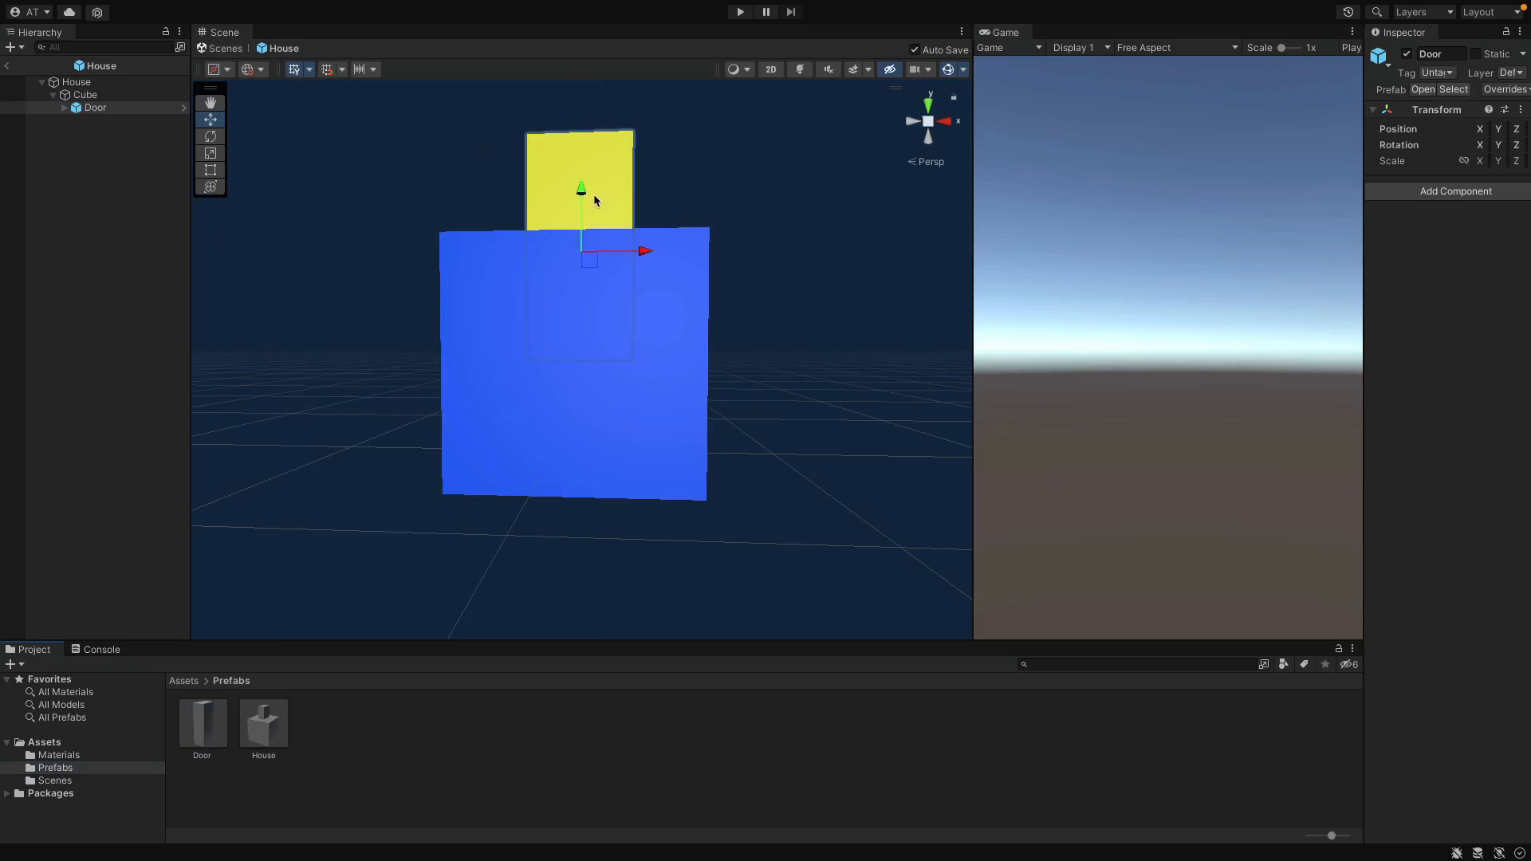
pyautogui.moveTo(599, 204)
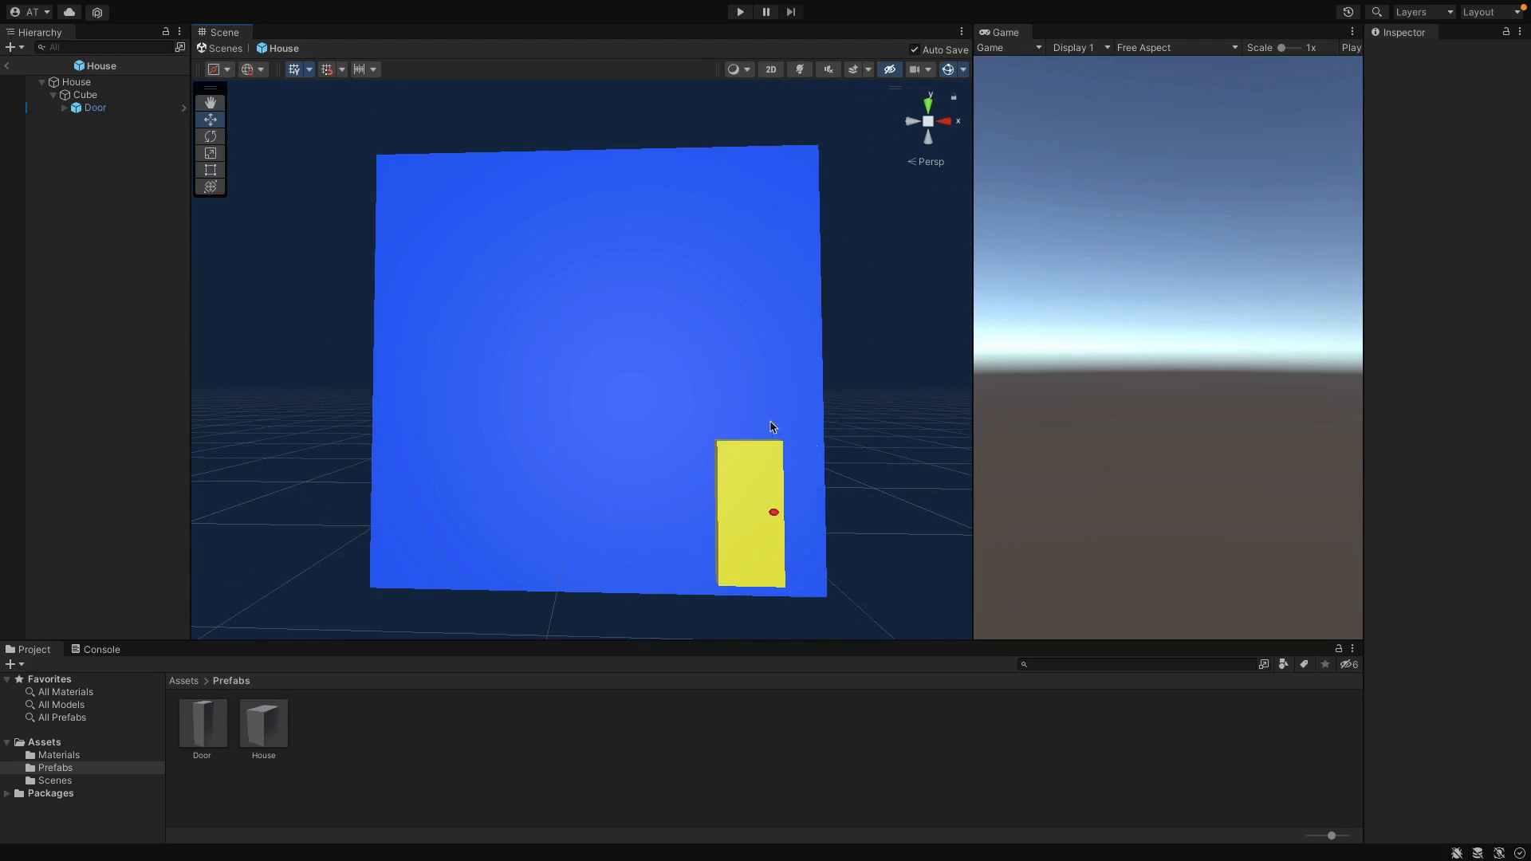
pyautogui.click(95, 108)
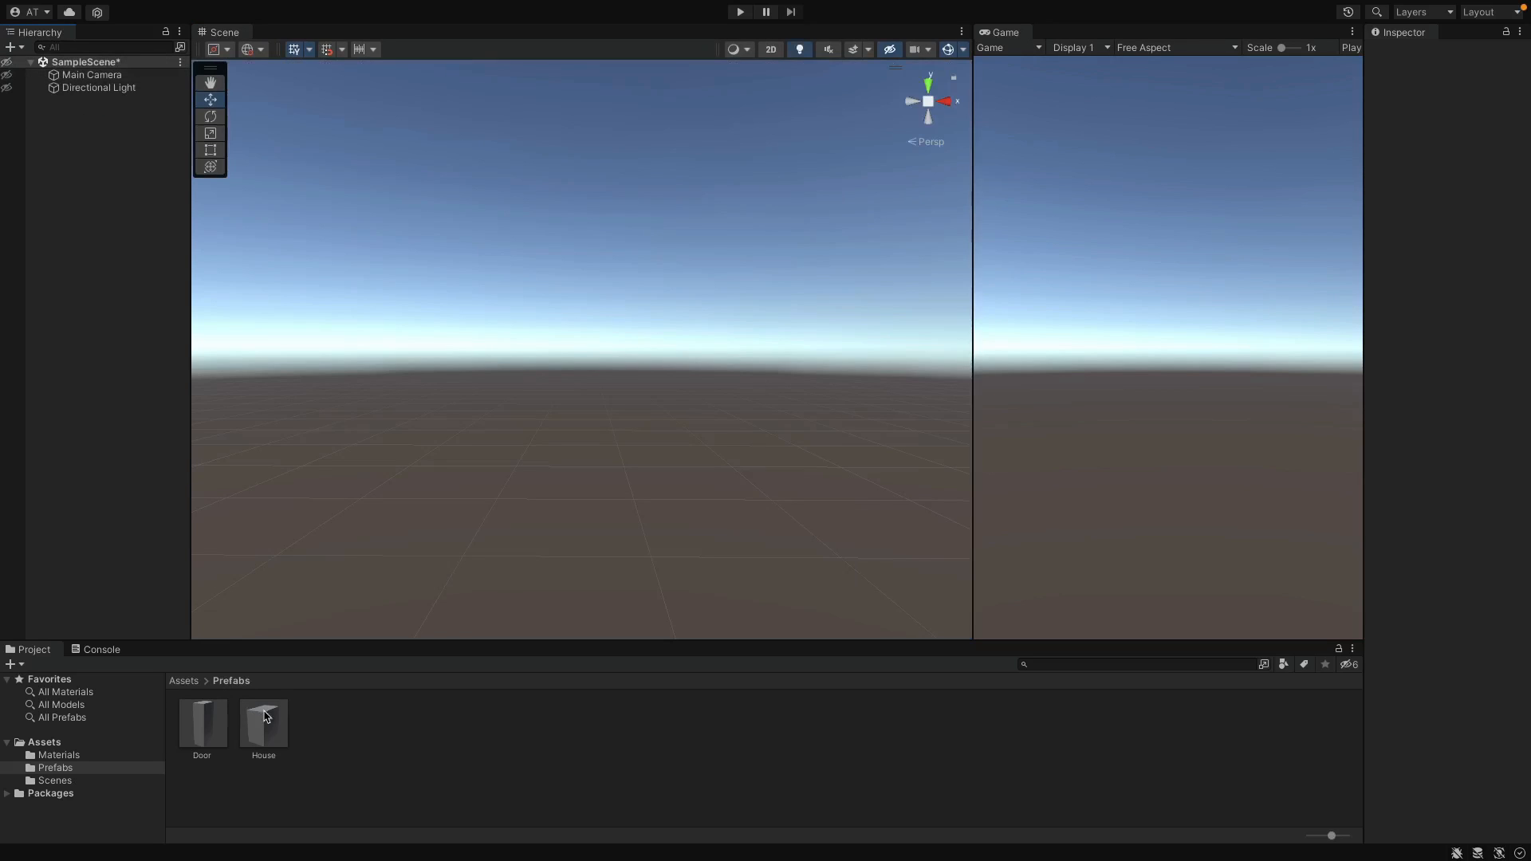
# Place the House in the scene and apply the Red material to the Door prefab's body.
pyautogui.moveTo(263, 717); pyautogui.dragTo(464, 410)
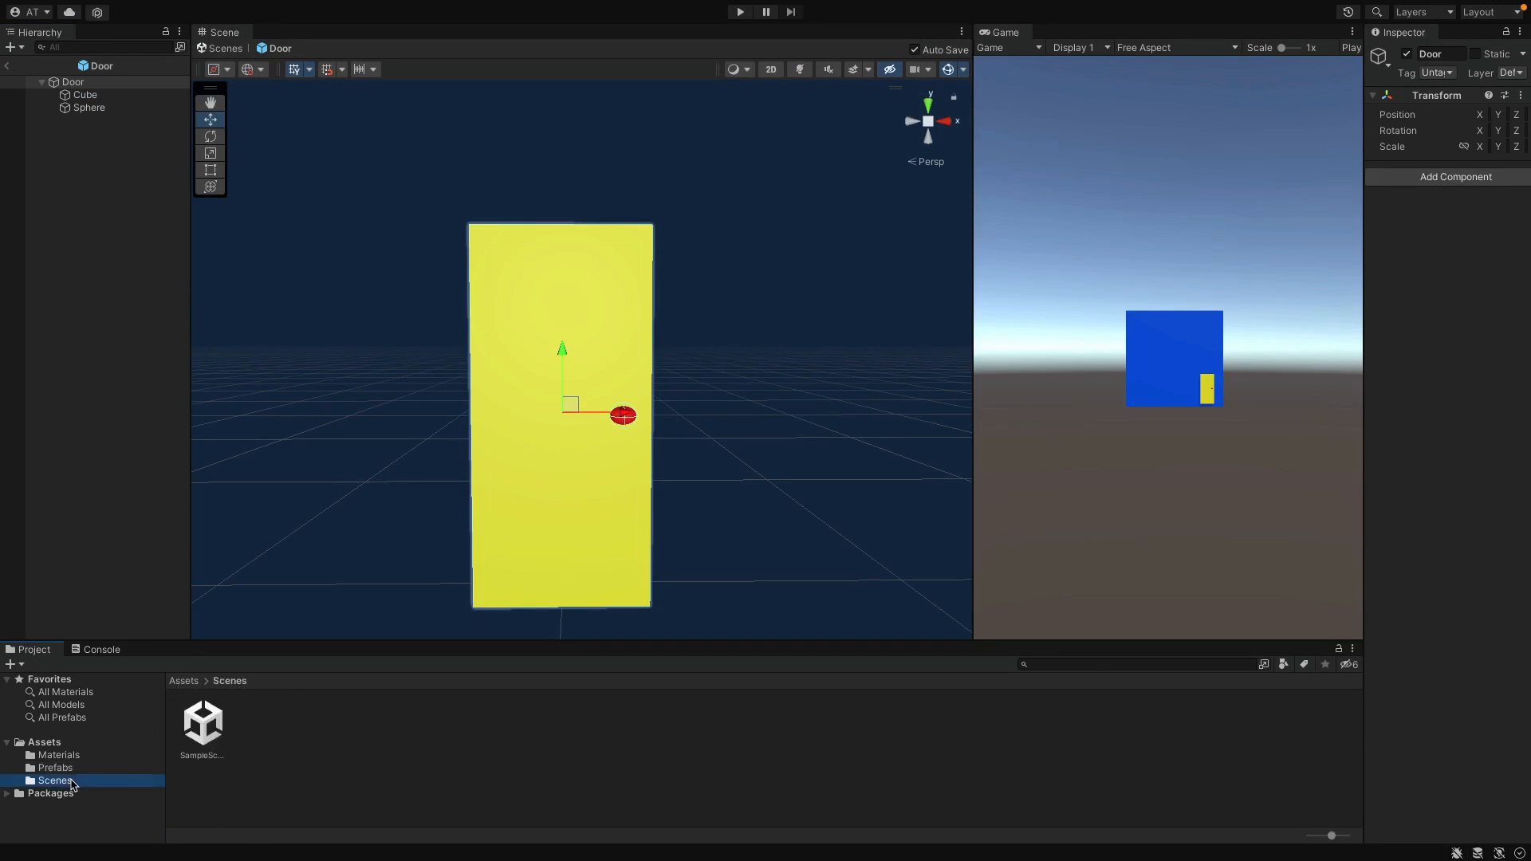
pyautogui.click(56, 767)
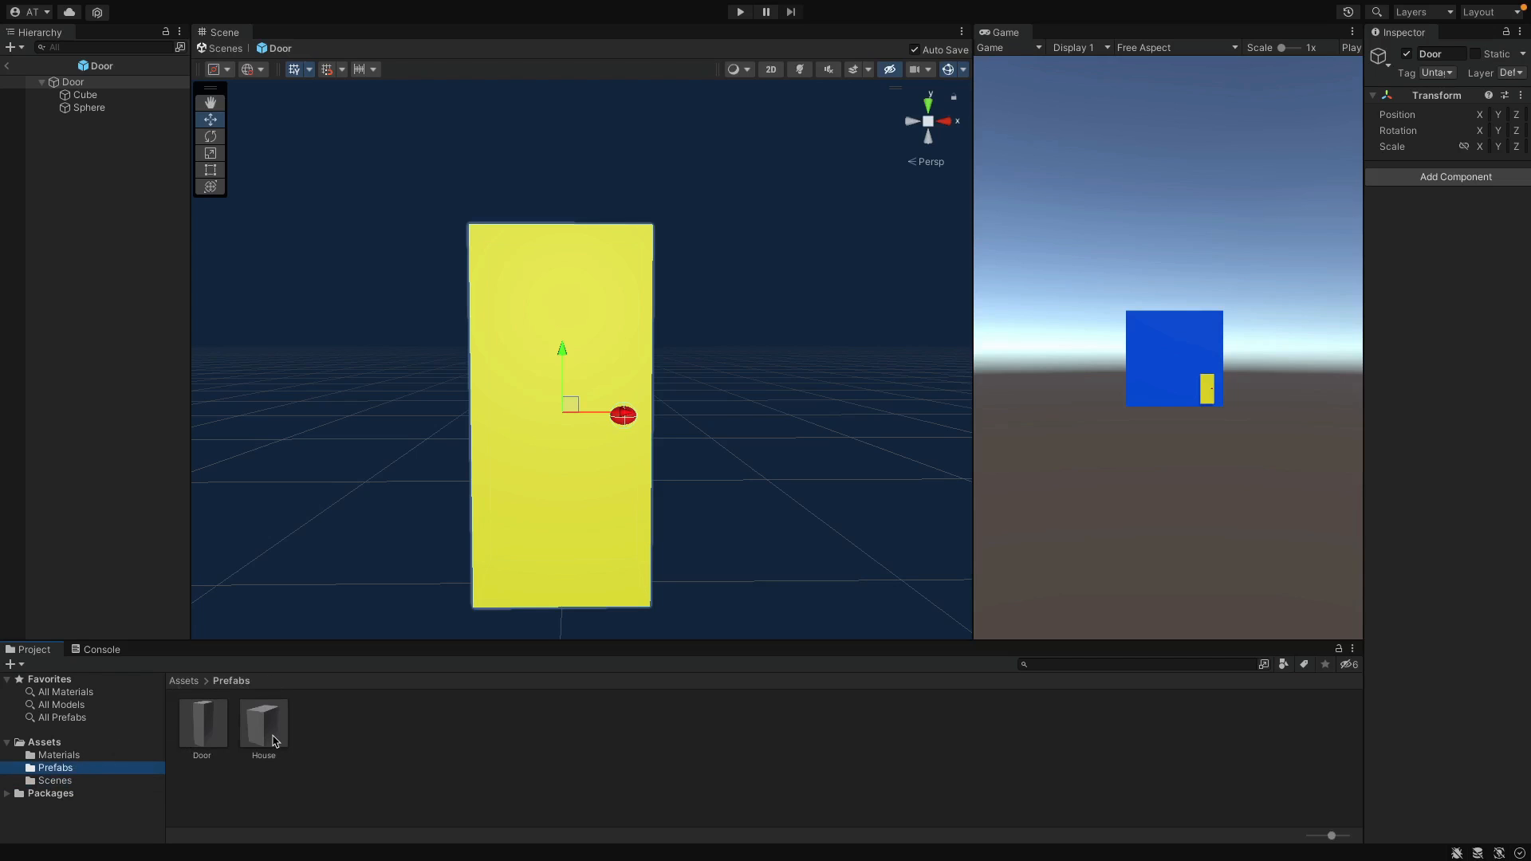
pyautogui.click(58, 755)
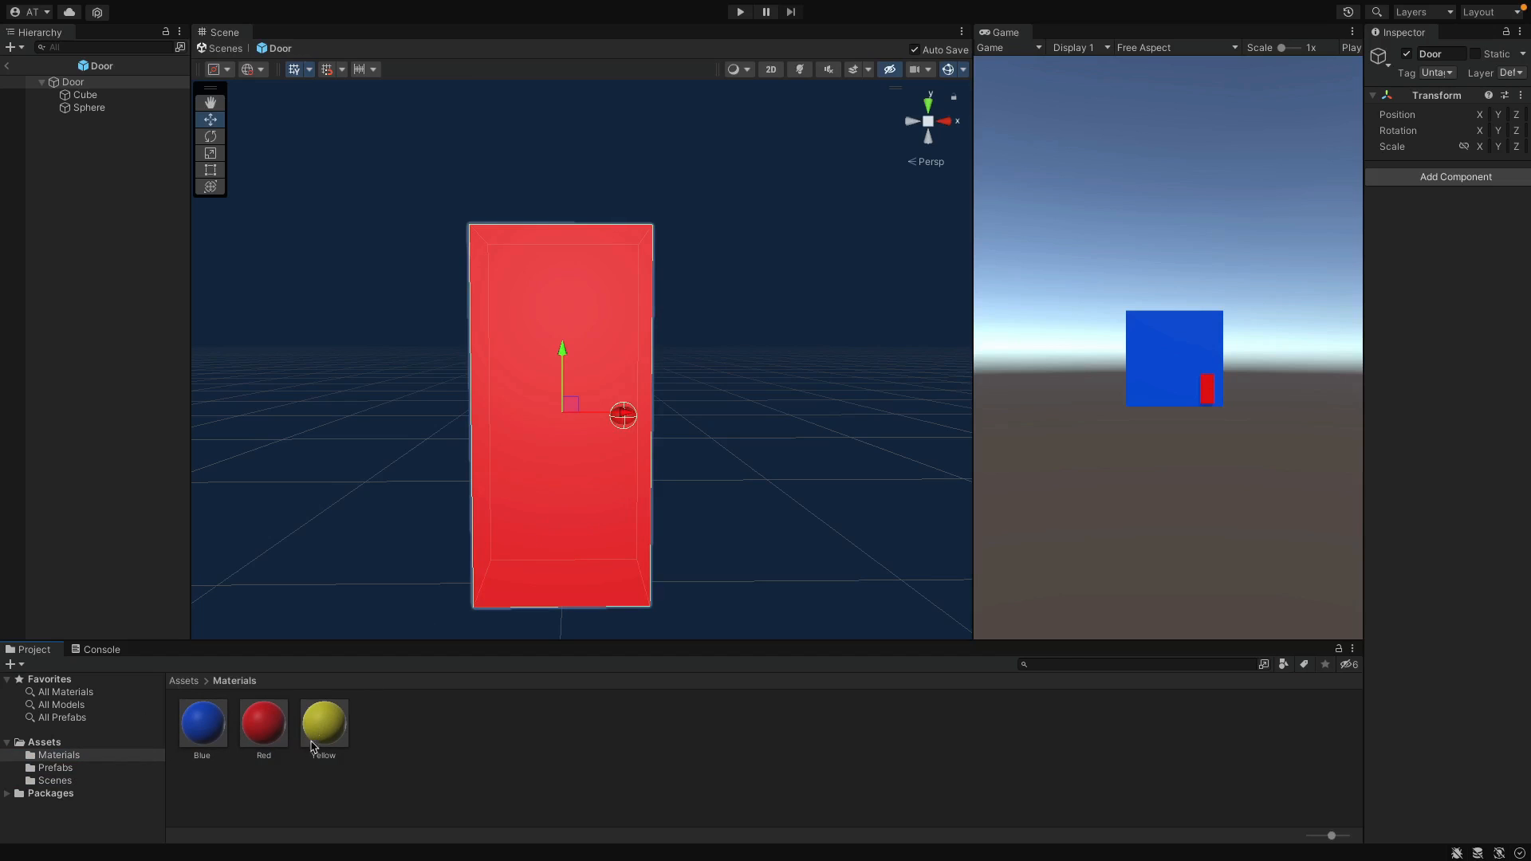
pyautogui.moveTo(323, 722); pyautogui.dragTo(622, 410)
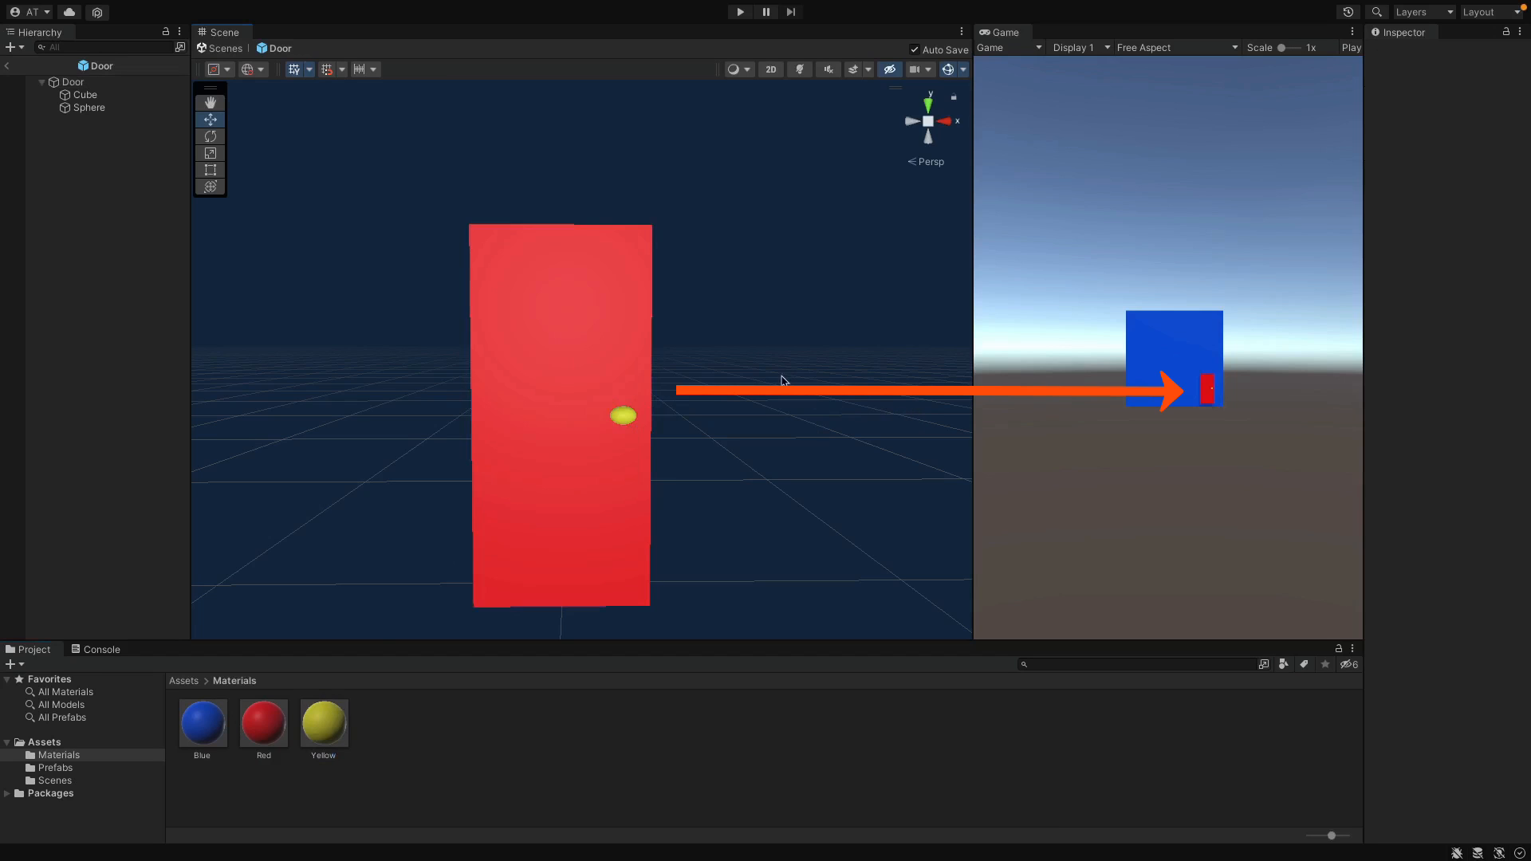
pyautogui.moveTo(202, 722); pyautogui.dragTo(576, 478)
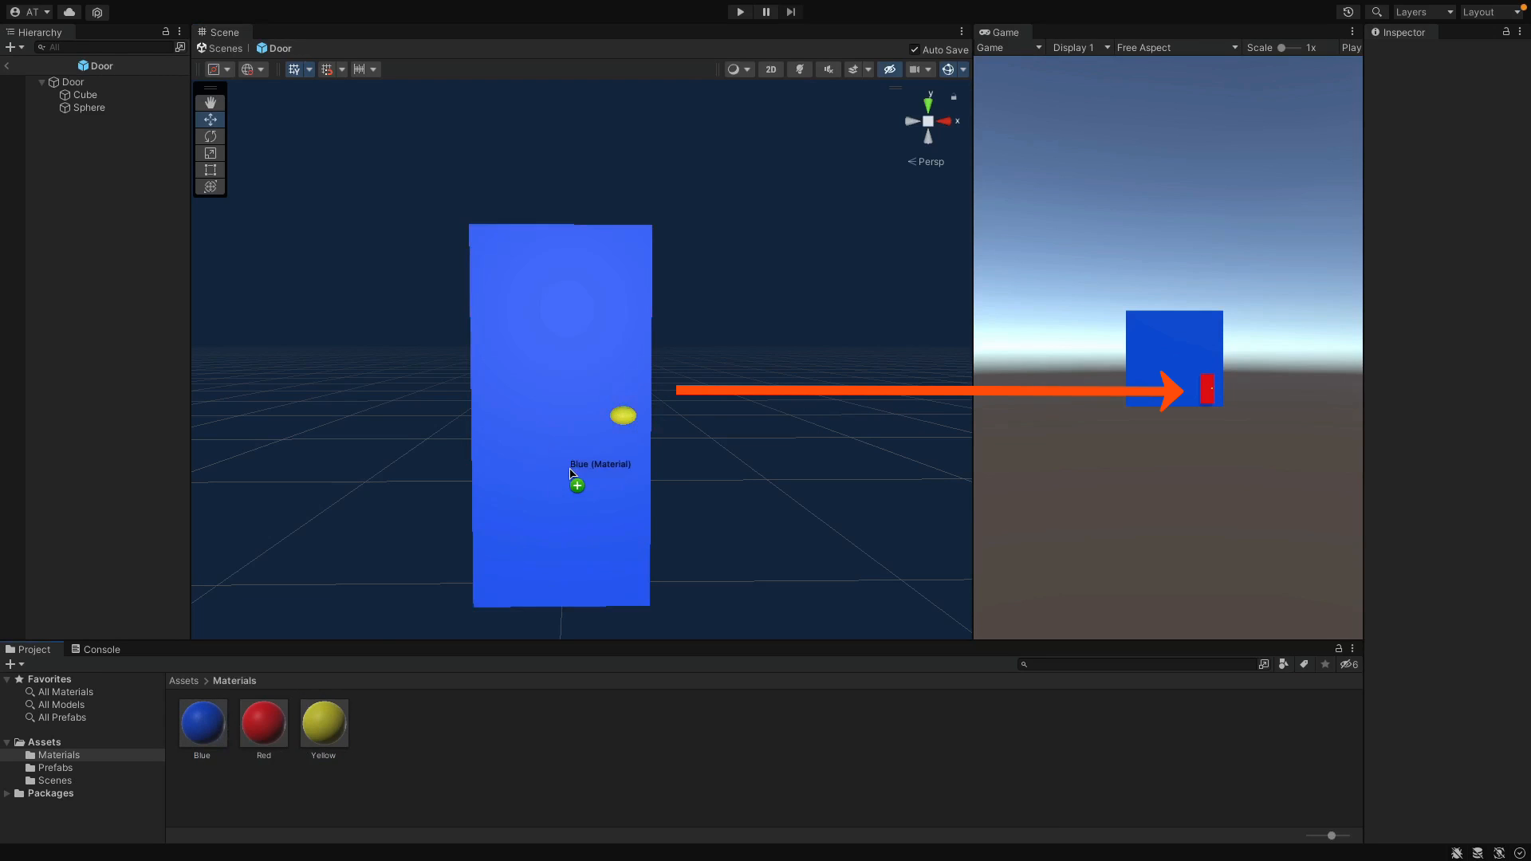